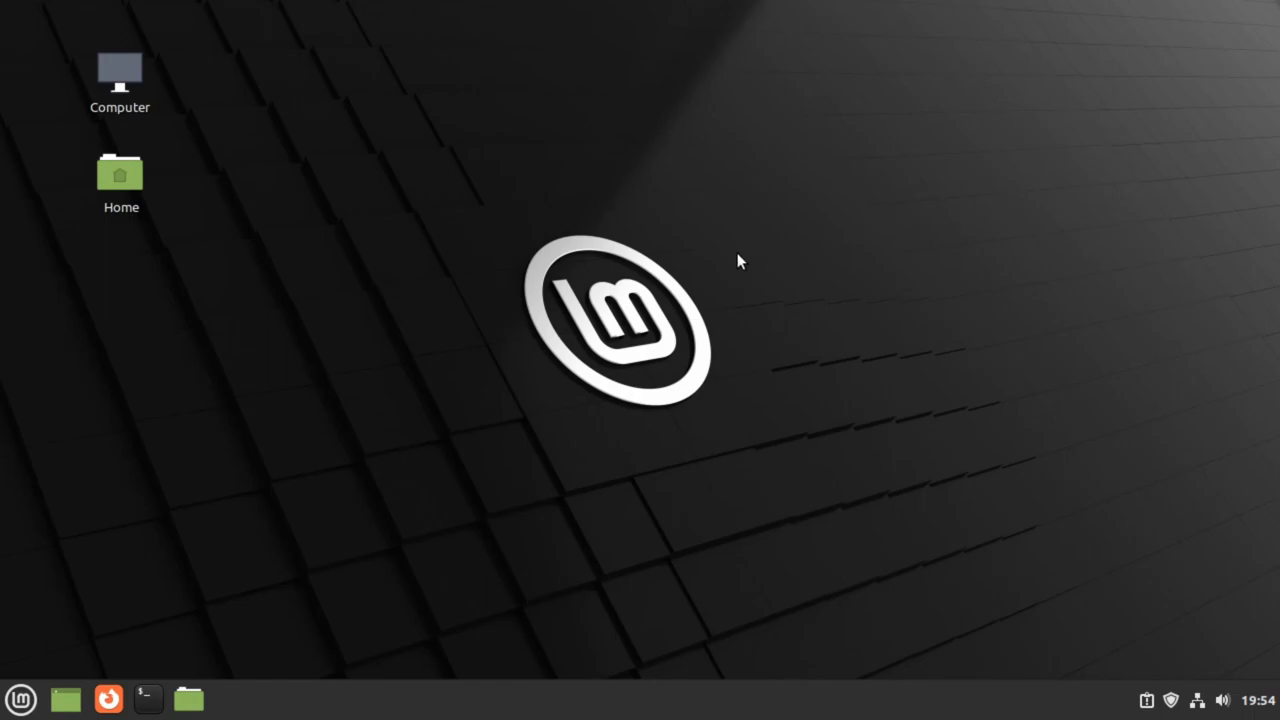
mouse_move(660, 252)
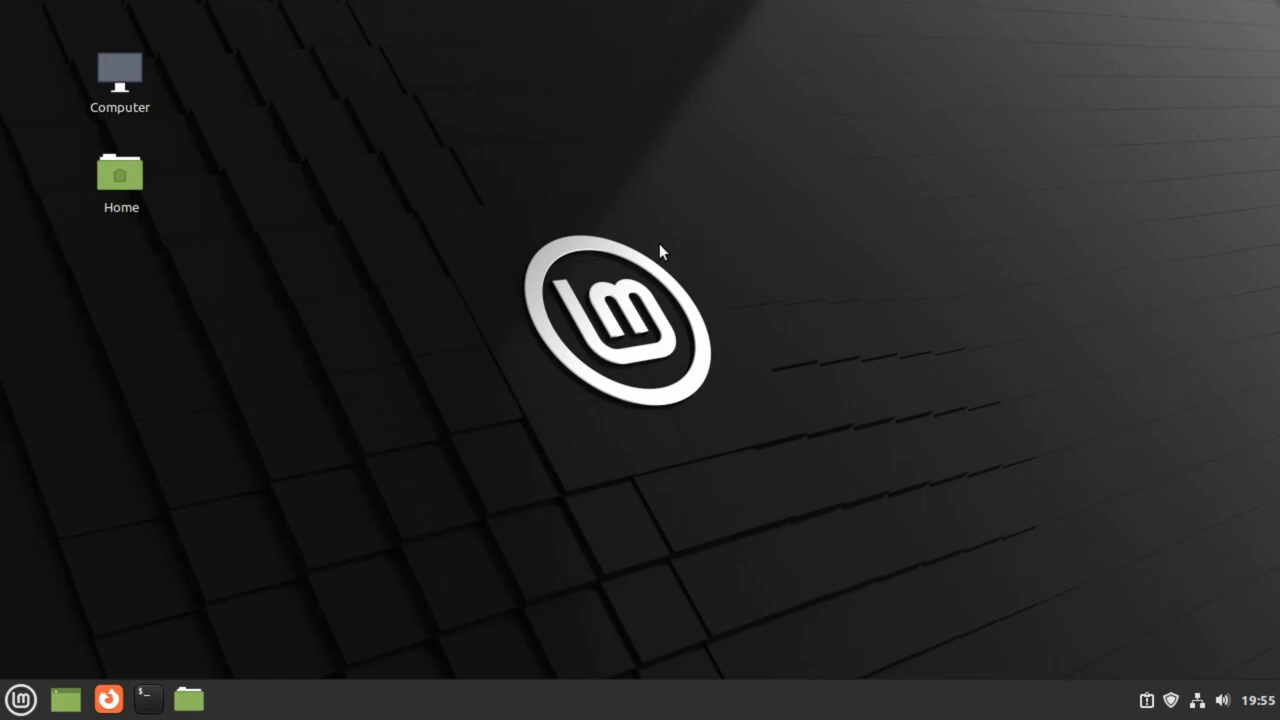
mouse_move(522, 240)
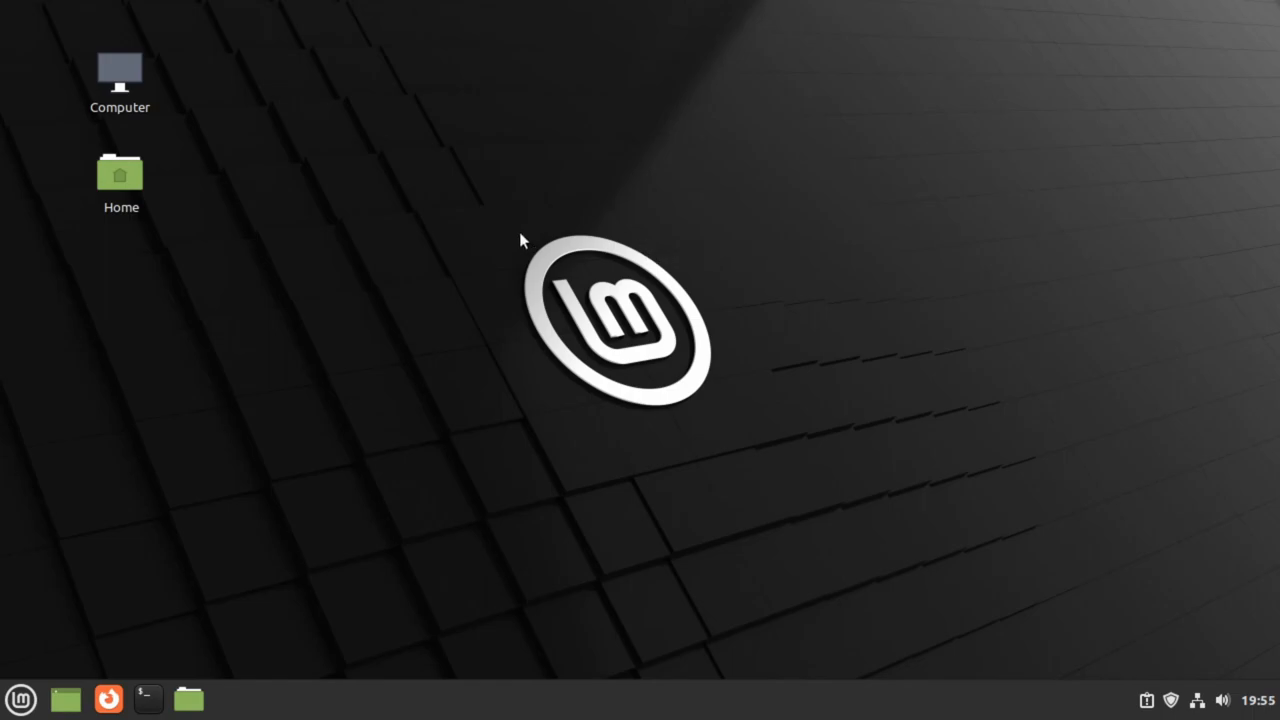
mouse_move(510, 238)
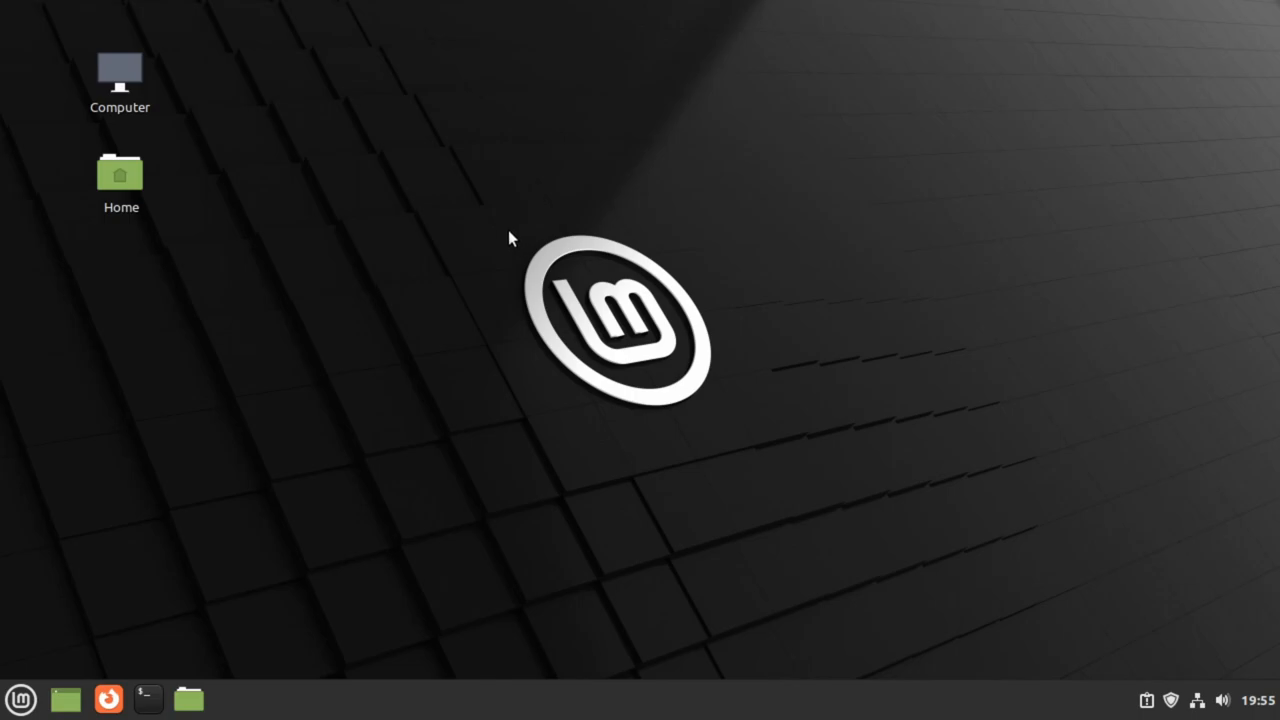
mouse_move(178, 501)
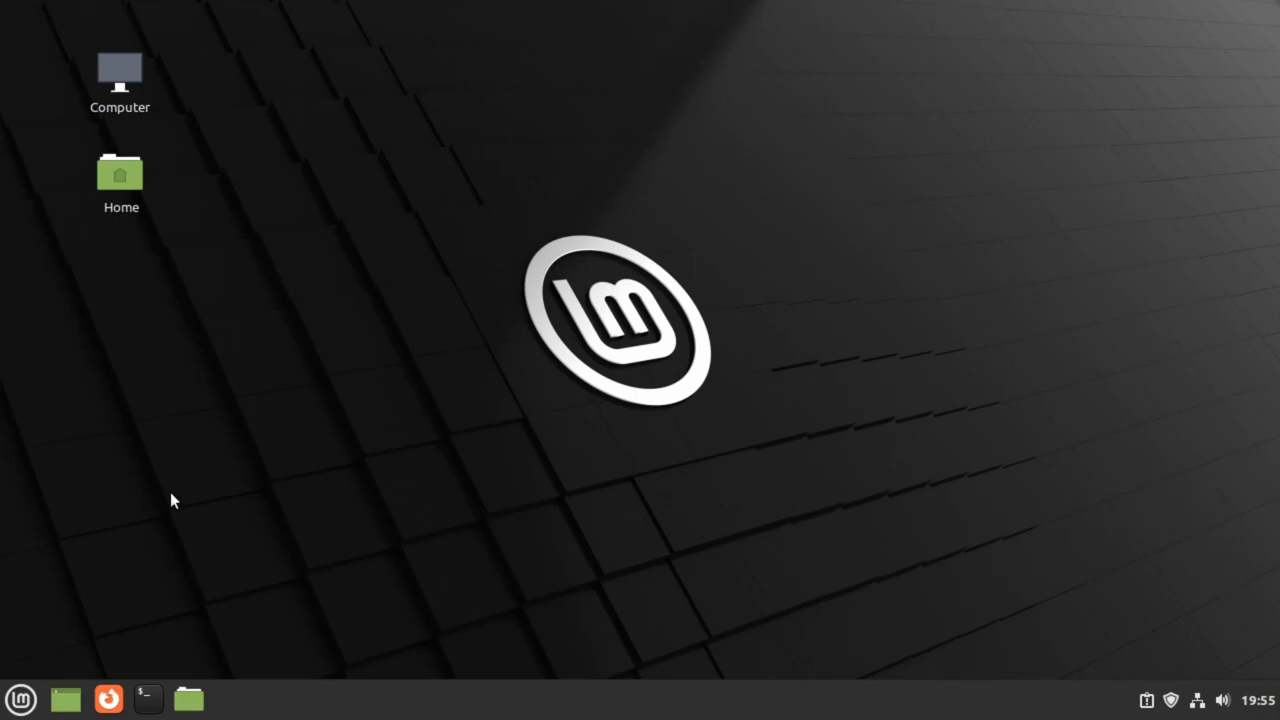
mouse_move(98, 576)
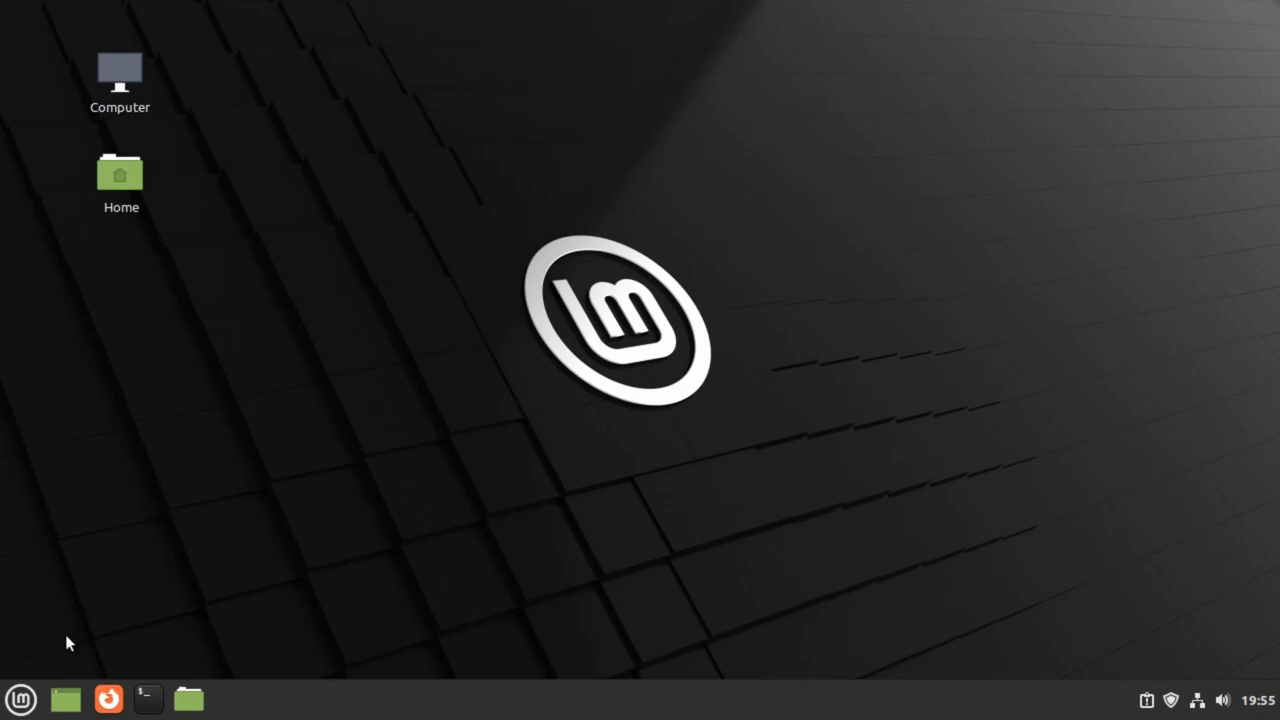
- Search Software Manager for fs-uae and view the Flathub FS-UAE details (966.9 MB download)
click(20, 698)
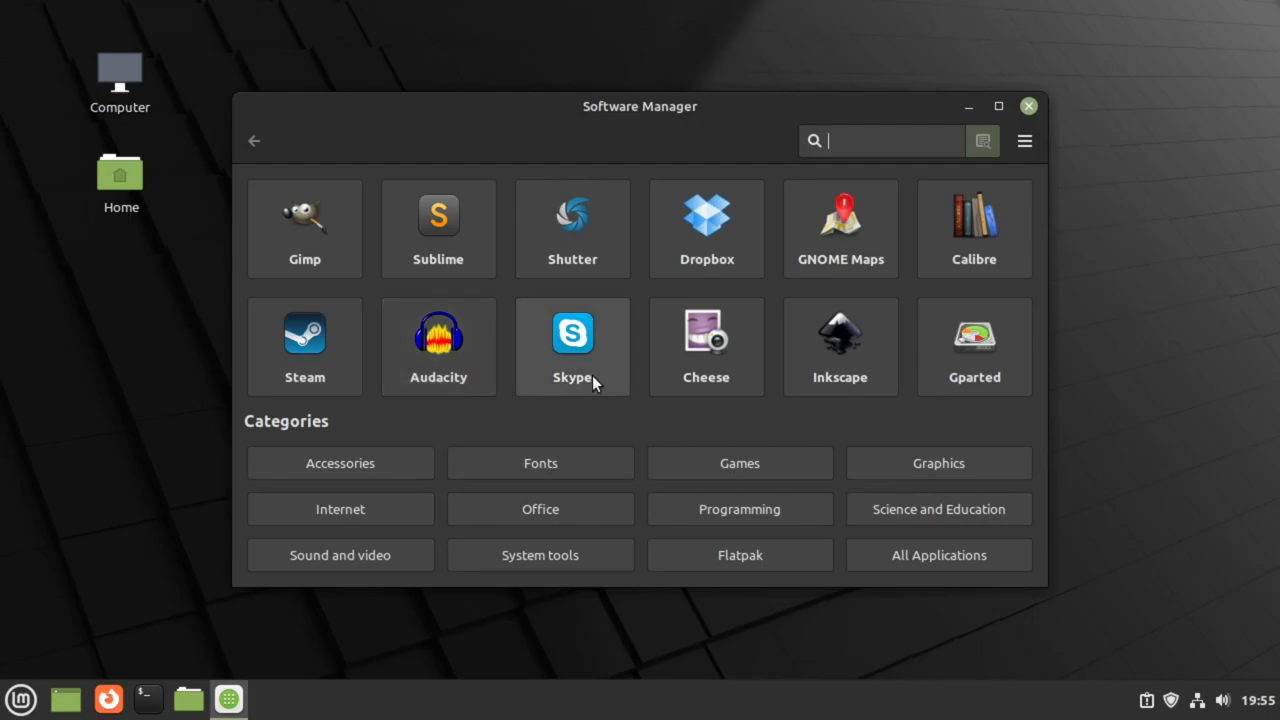
mouse_move(840, 90)
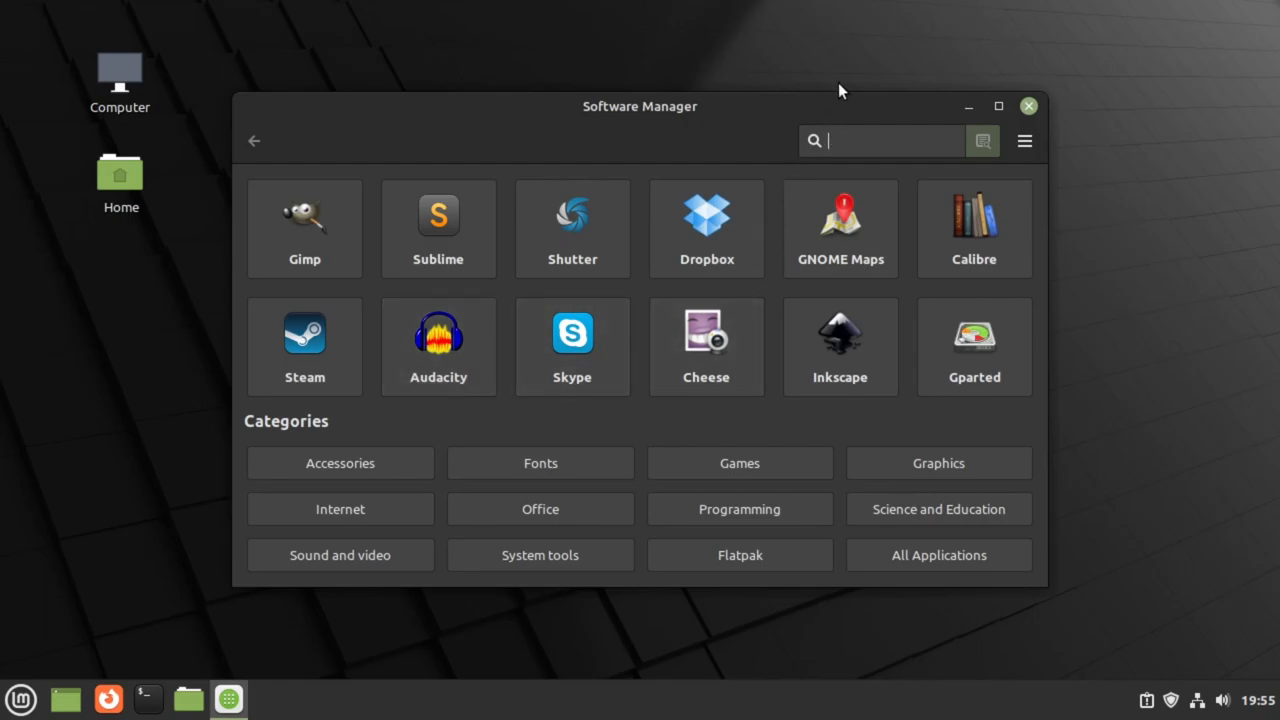
text(fs-uae)
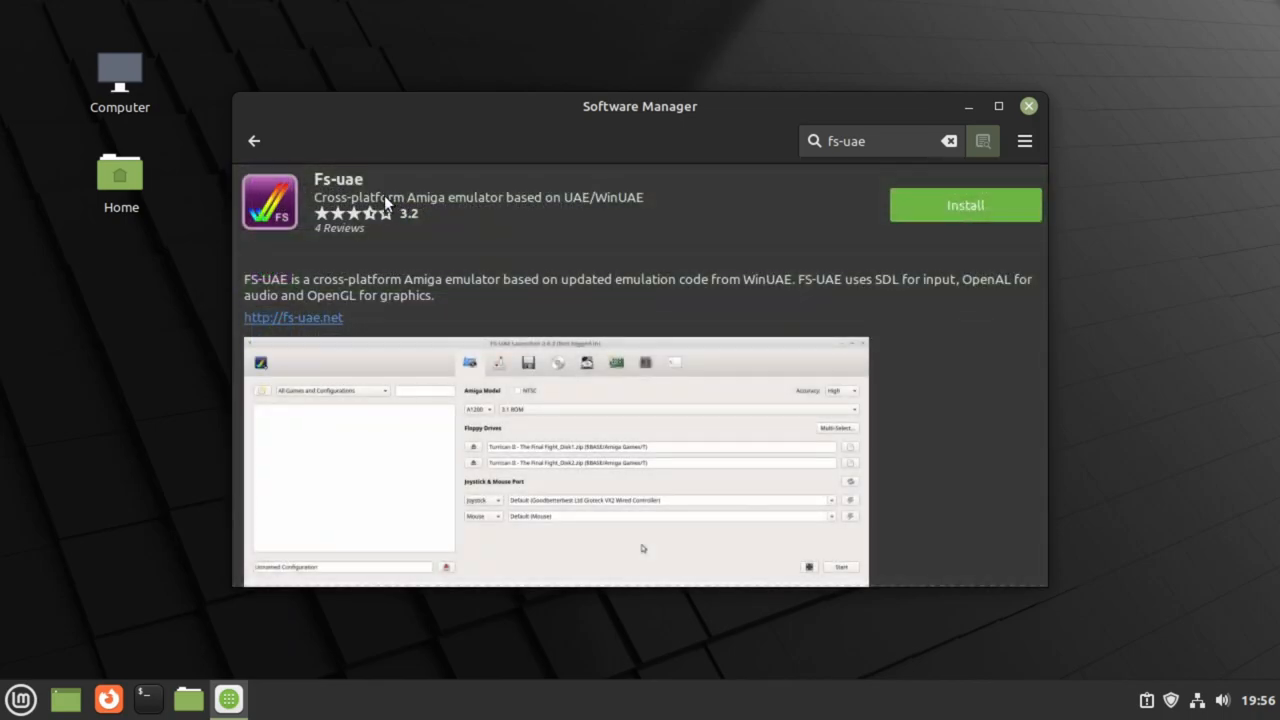
mouse_move(382, 192)
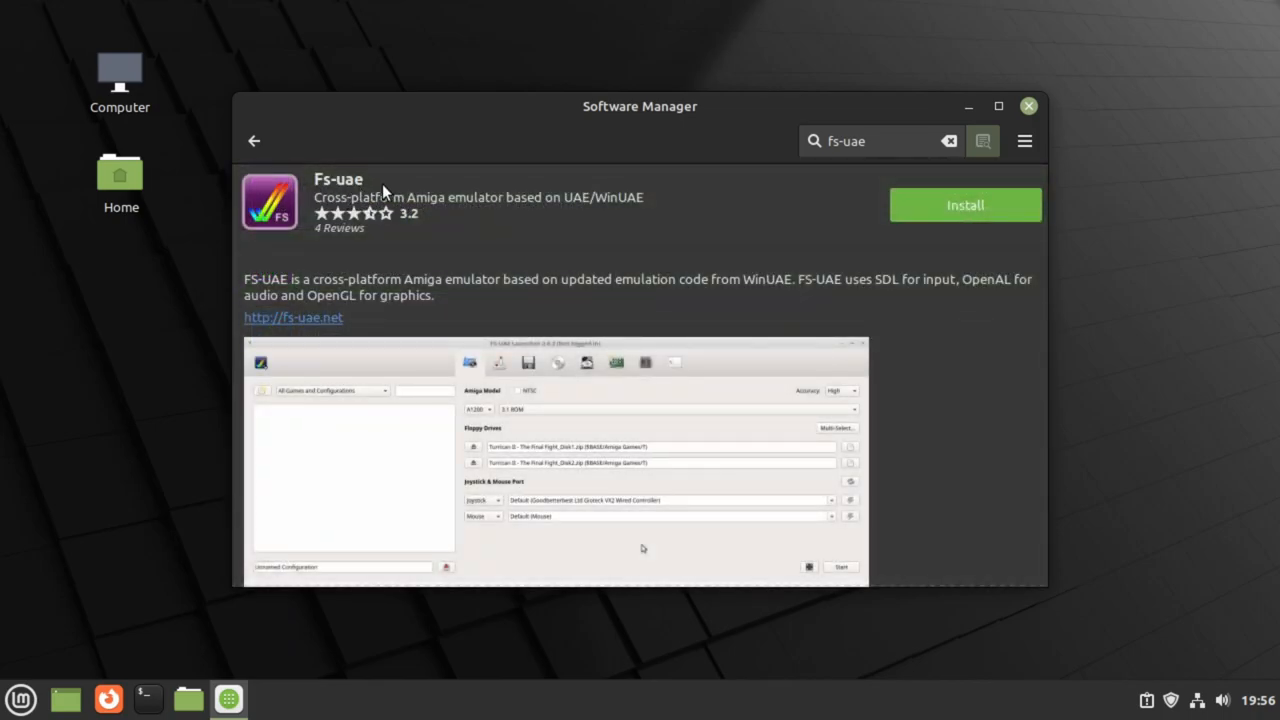
mouse_move(595, 213)
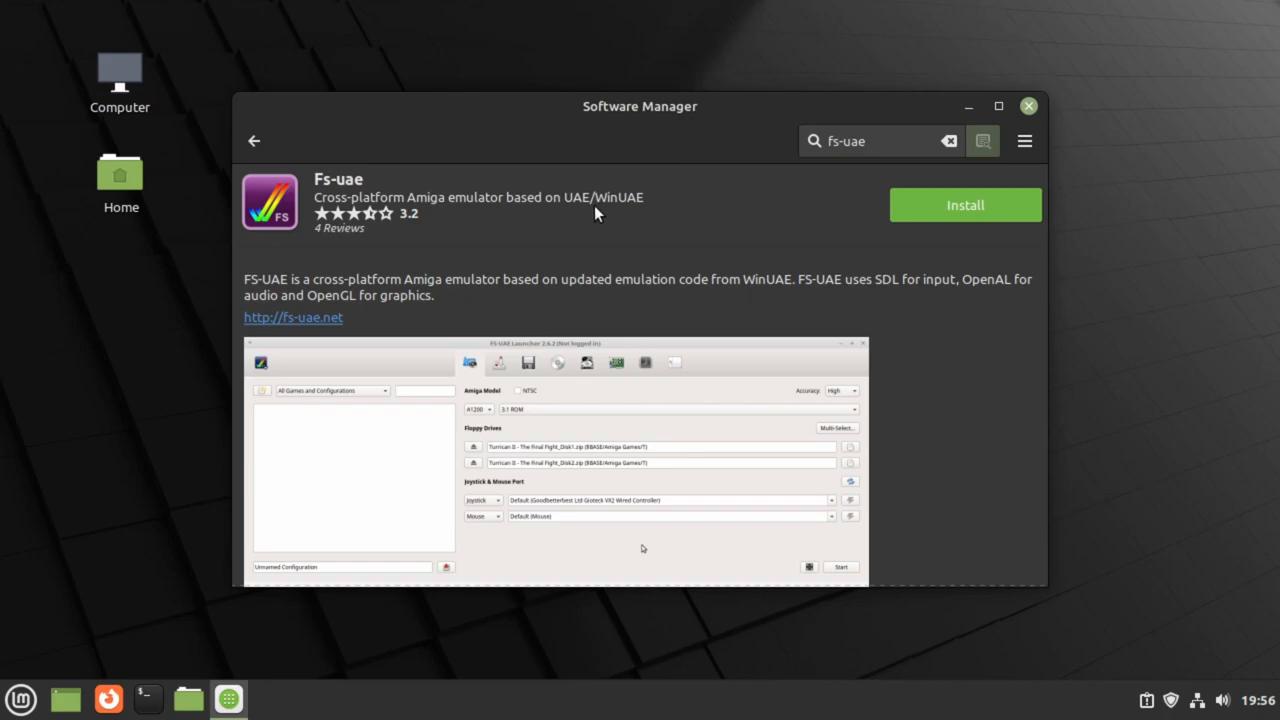
mouse_move(600, 208)
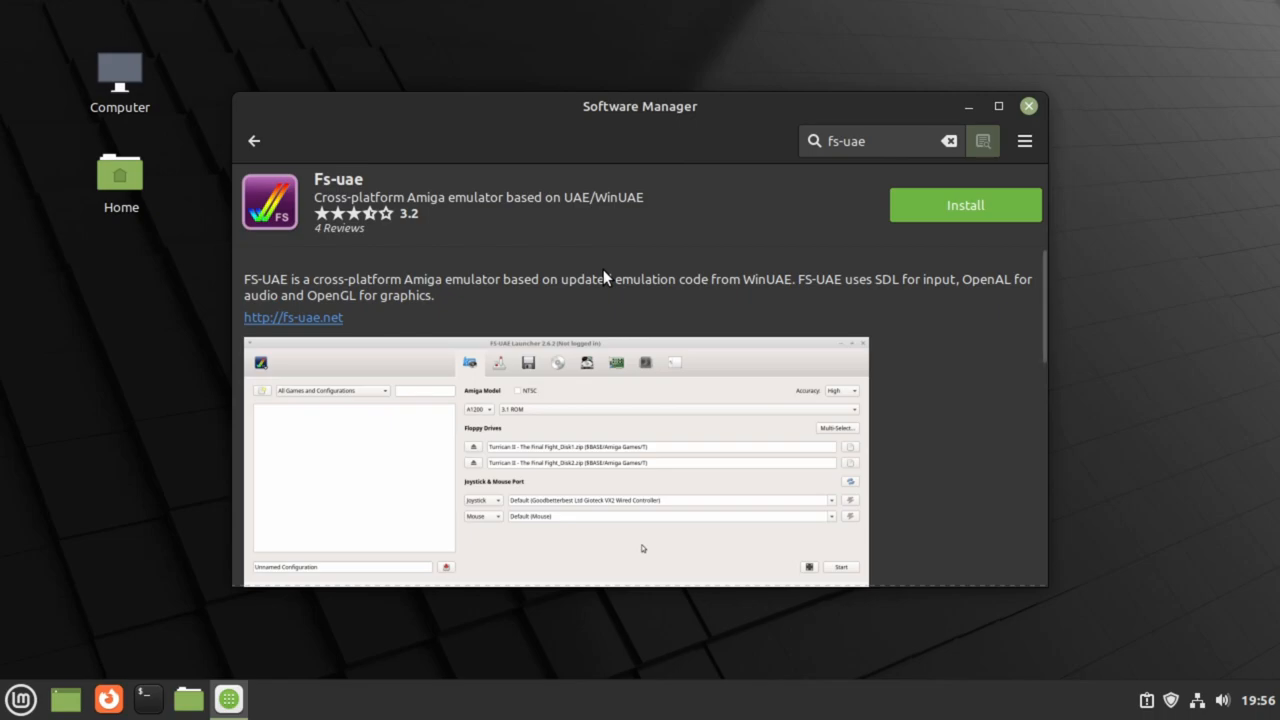
mouse_move(720, 420)
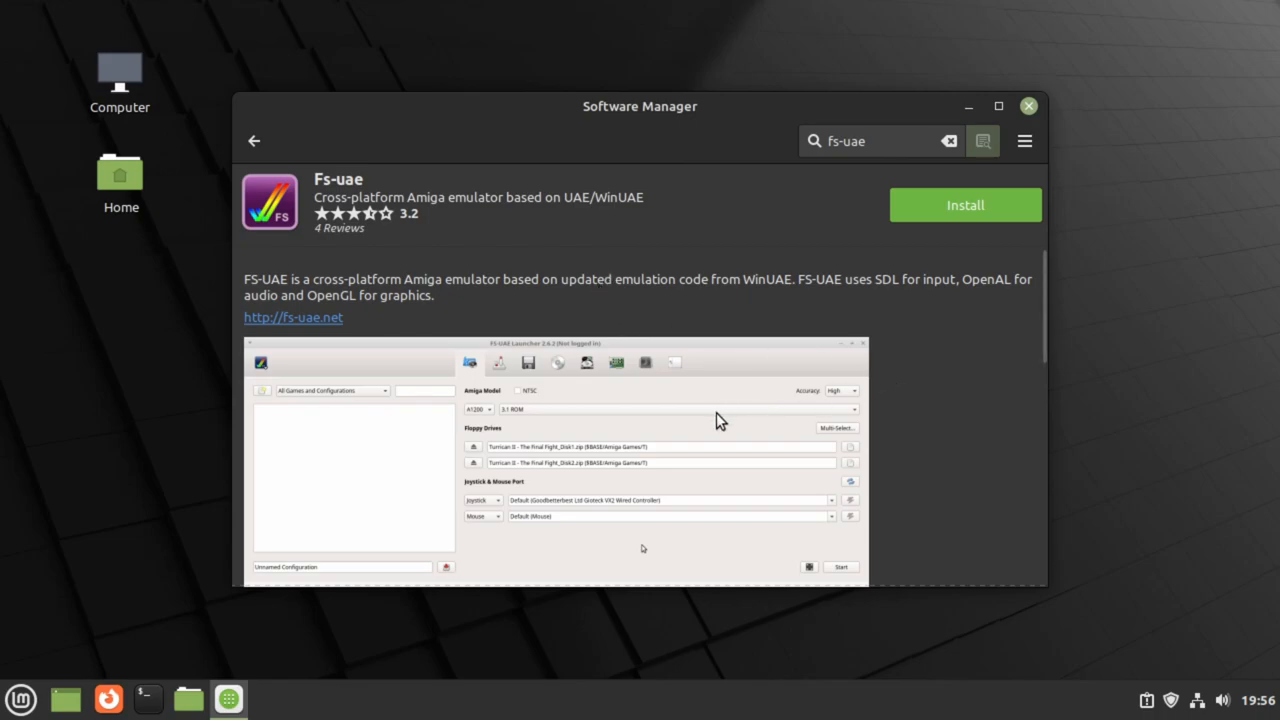
scroll(down, 3)
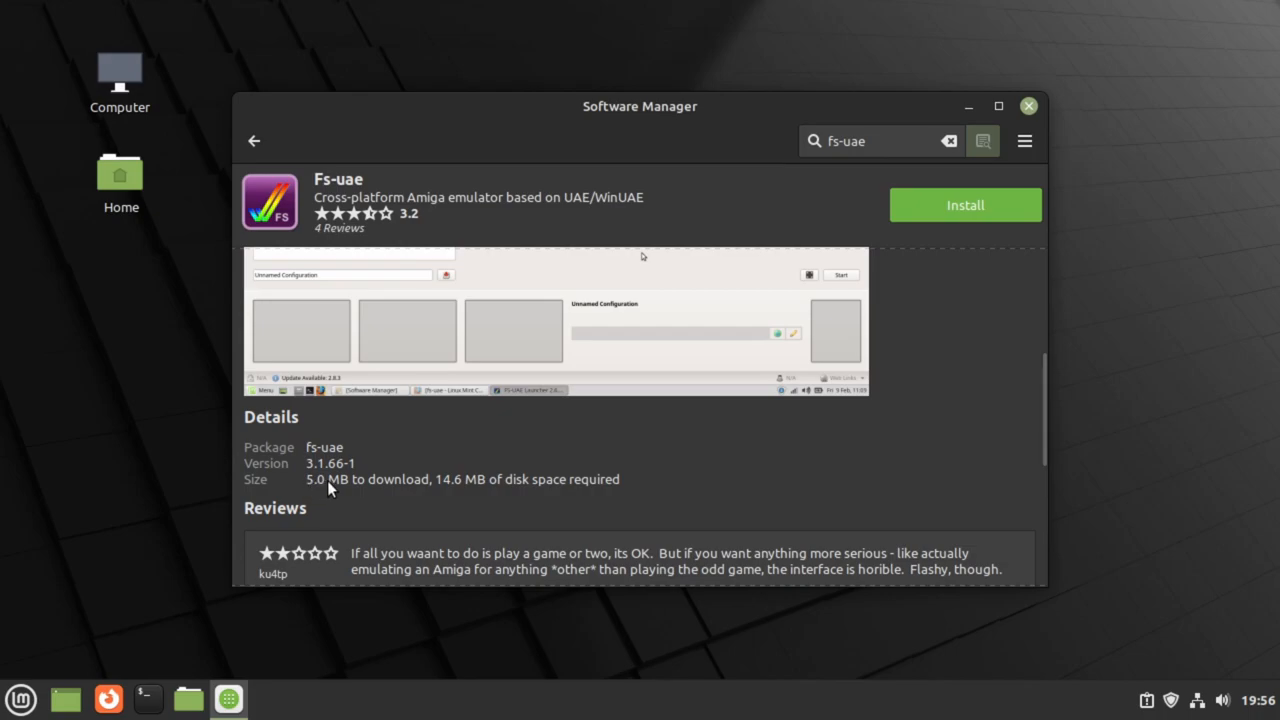
mouse_move(449, 491)
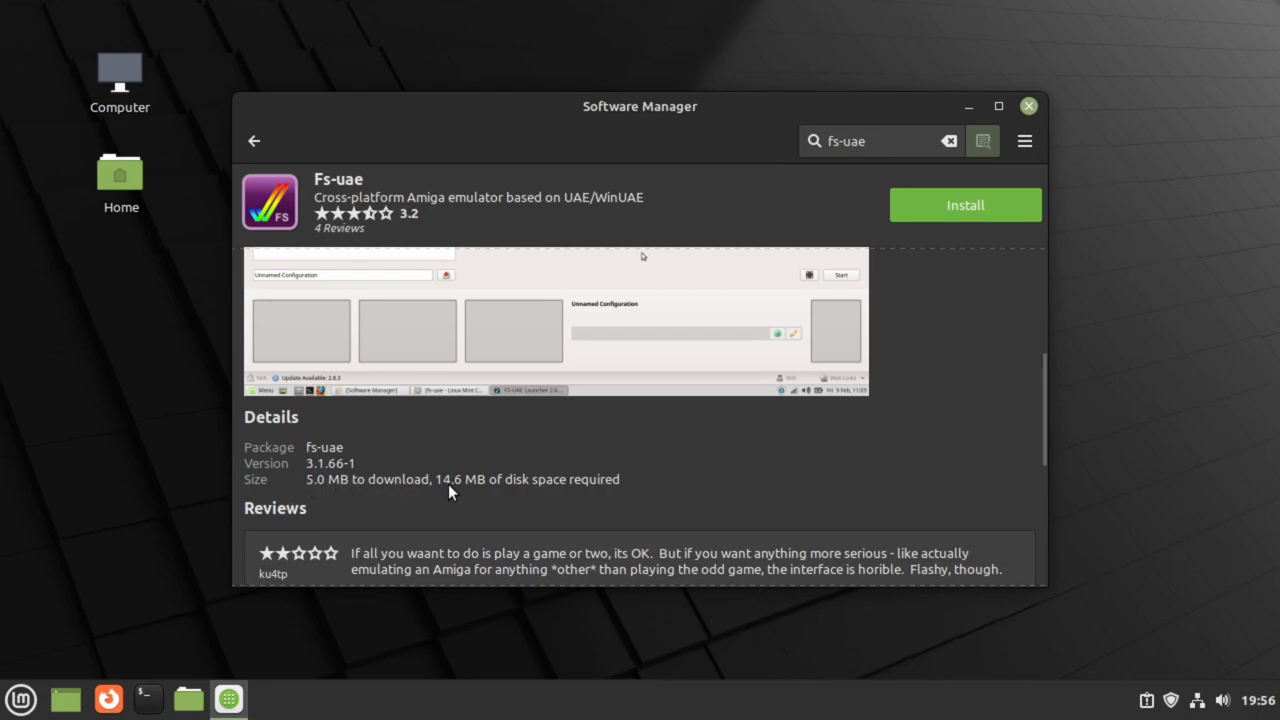
mouse_move(468, 494)
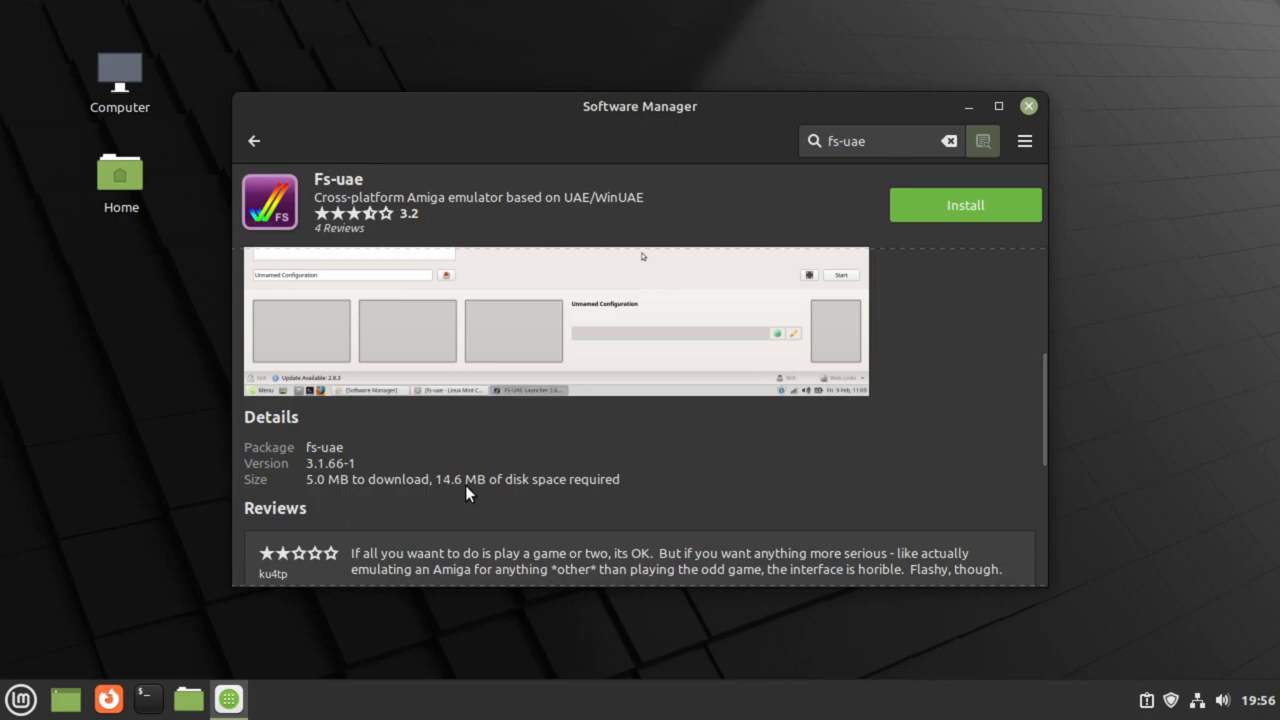
click(254, 140)
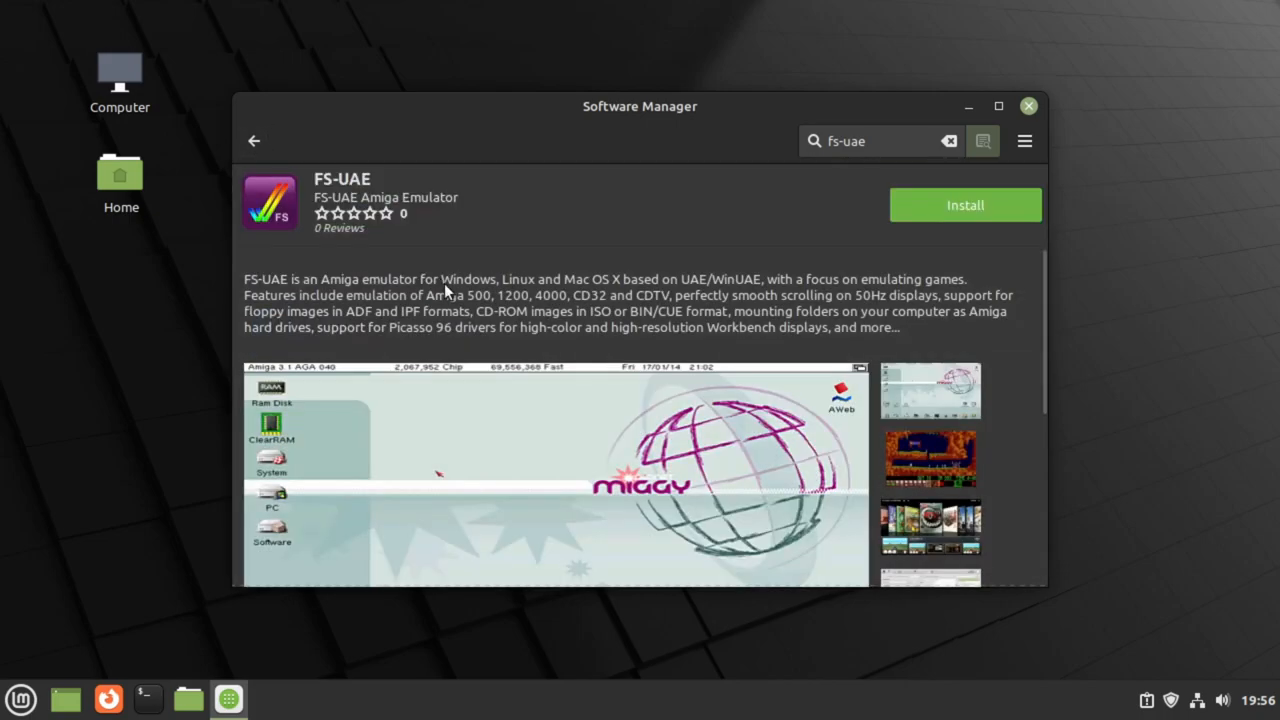
scroll(down, 3)
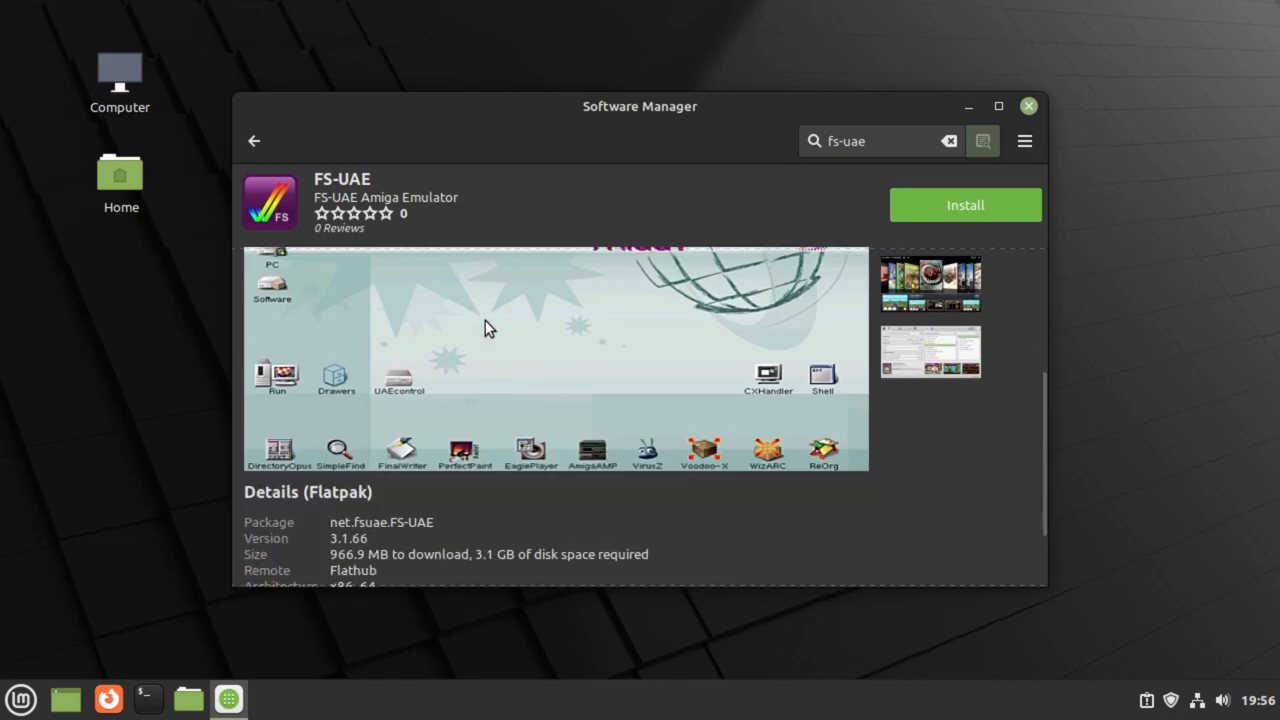
scroll(down, 3)
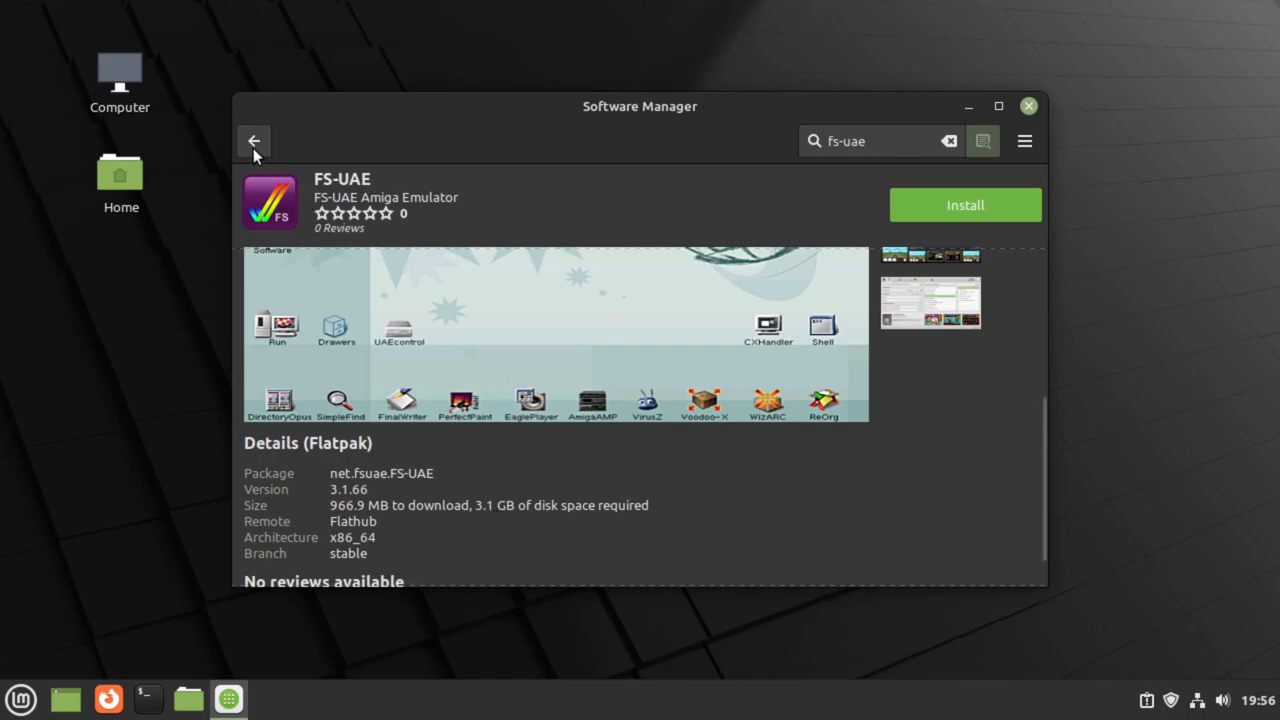
- Install the native Fs-uae package from its details page, authenticating with the password
click(254, 140)
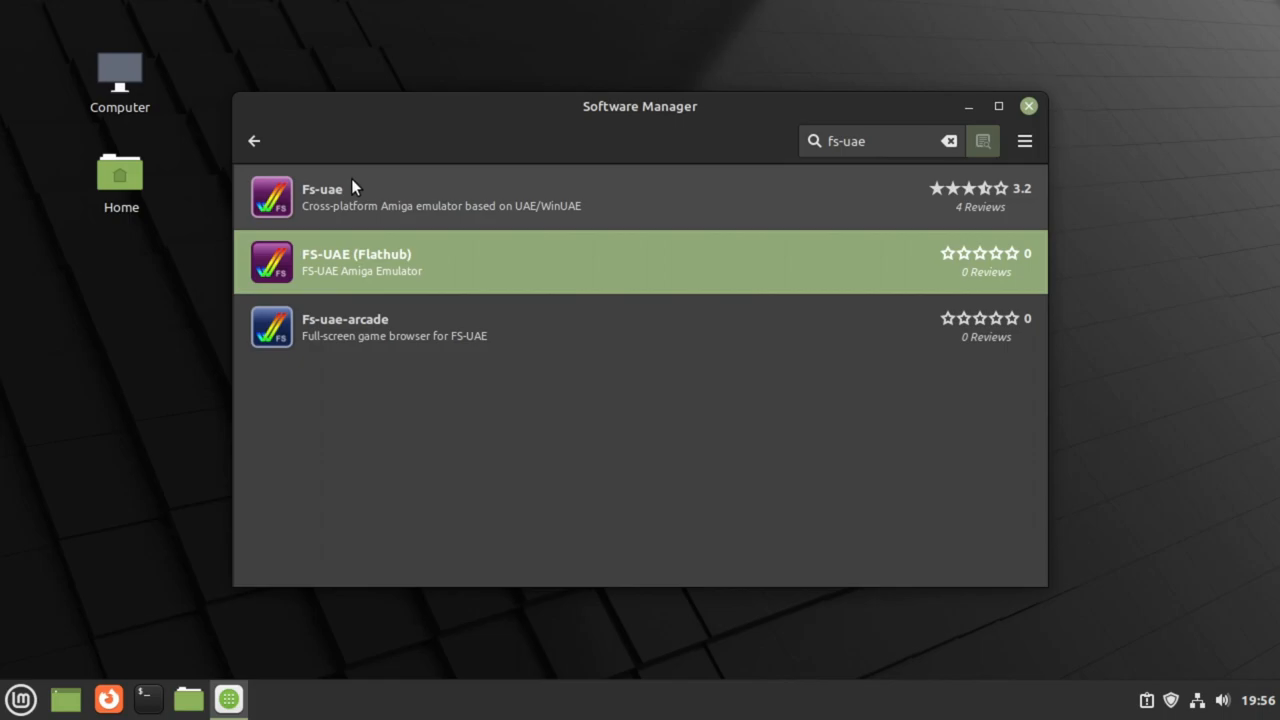
click(322, 196)
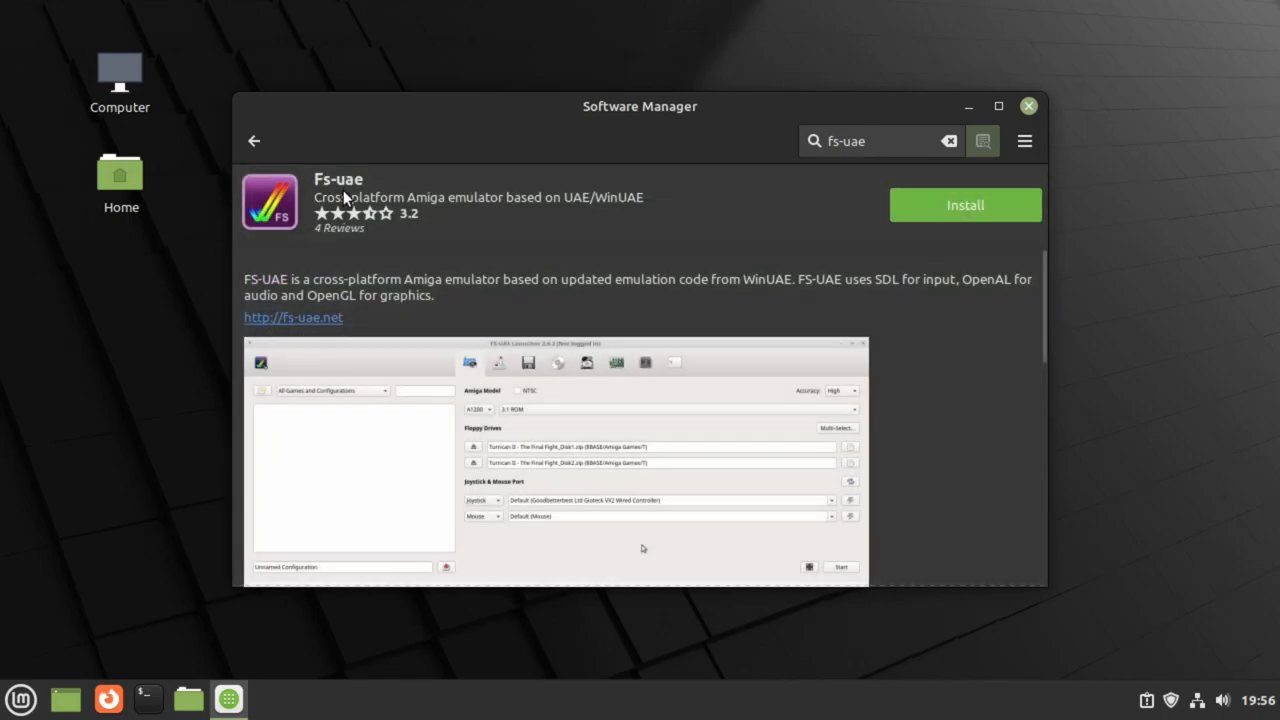
mouse_move(738, 280)
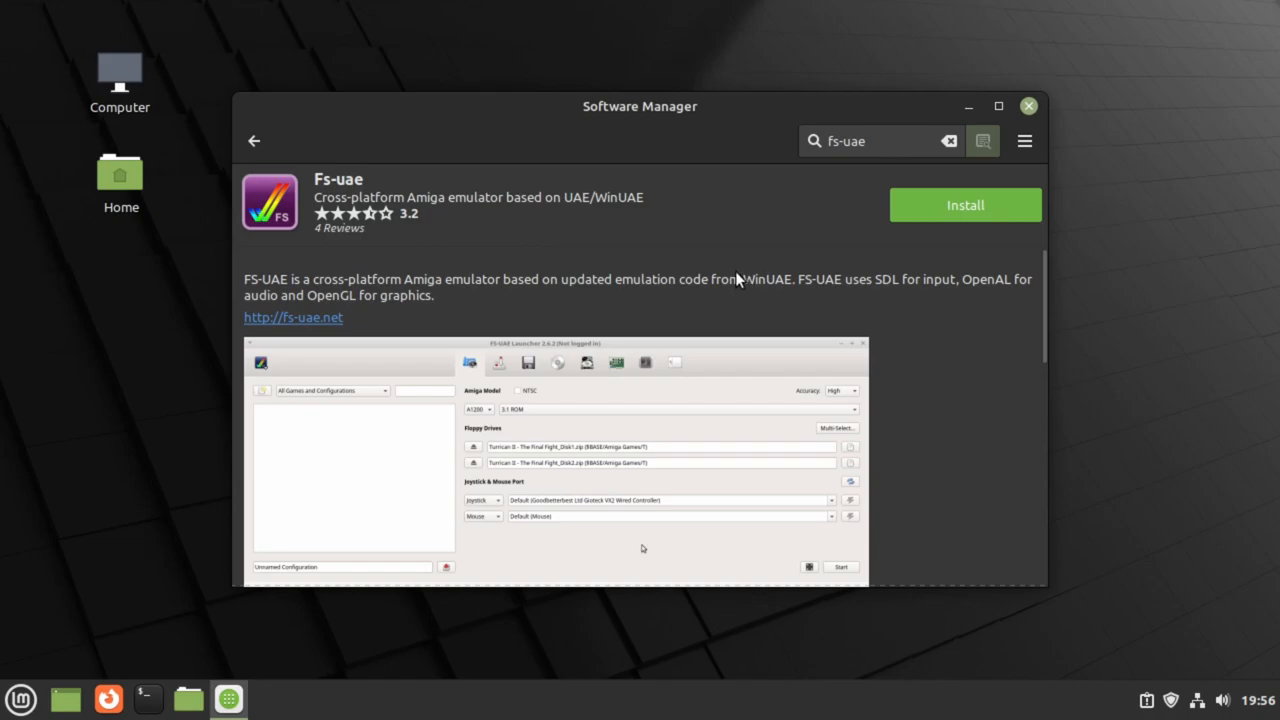
click(964, 205)
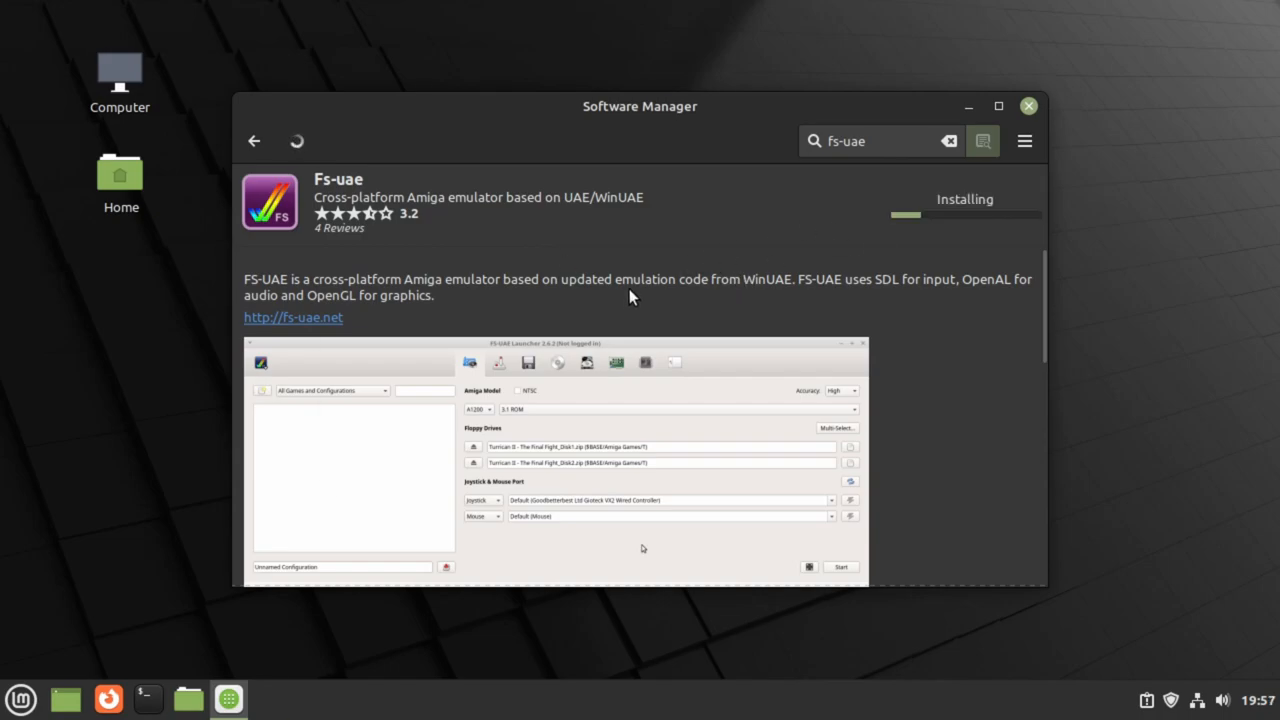
text(••••••••)
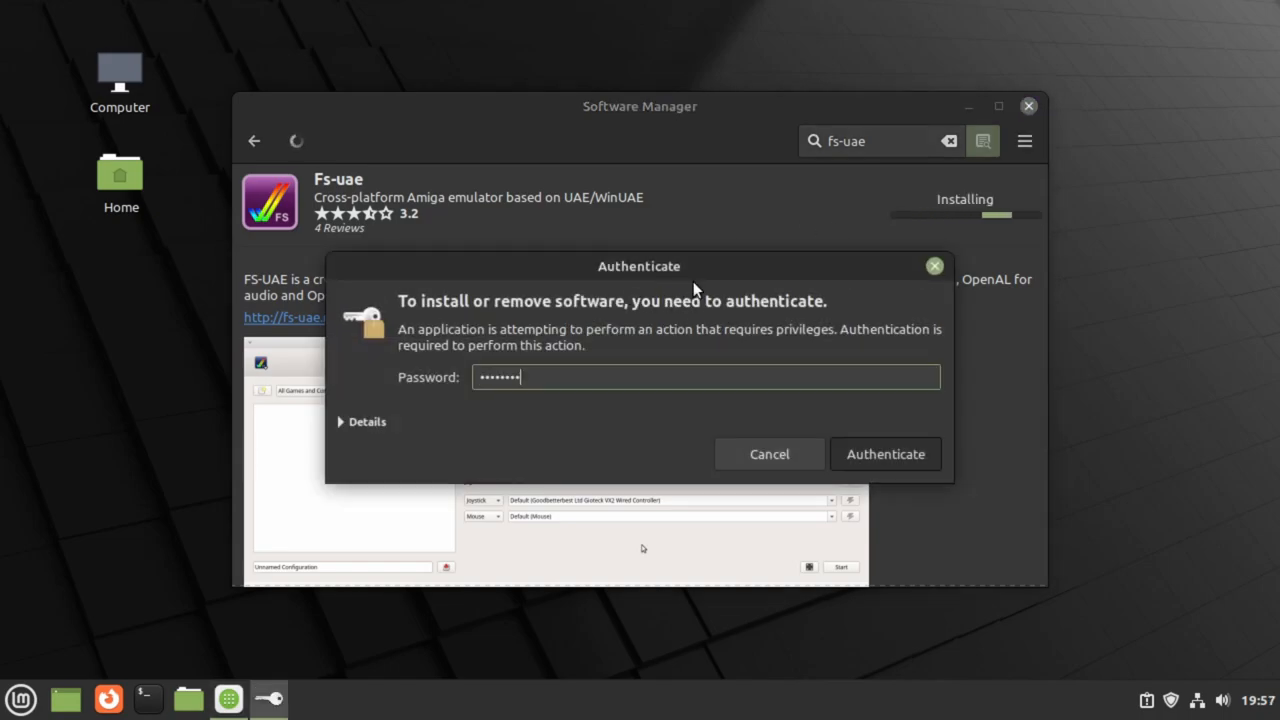
click(884, 453)
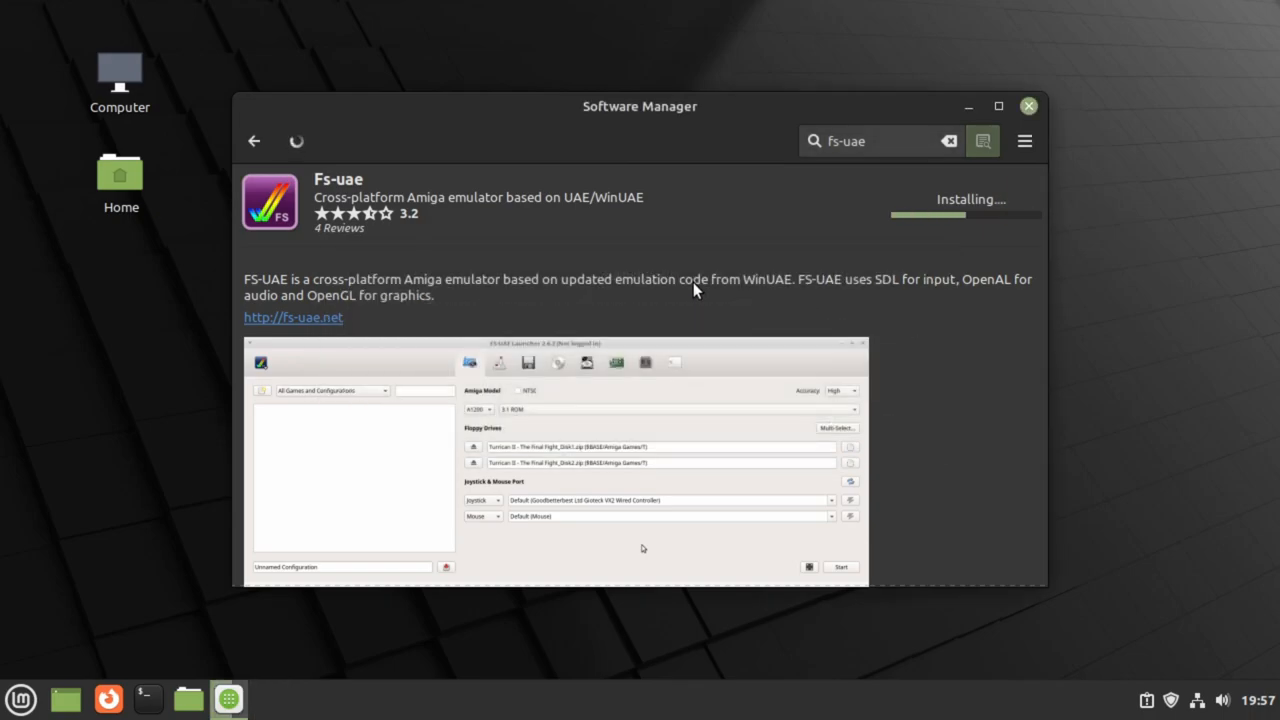
mouse_move(635, 268)
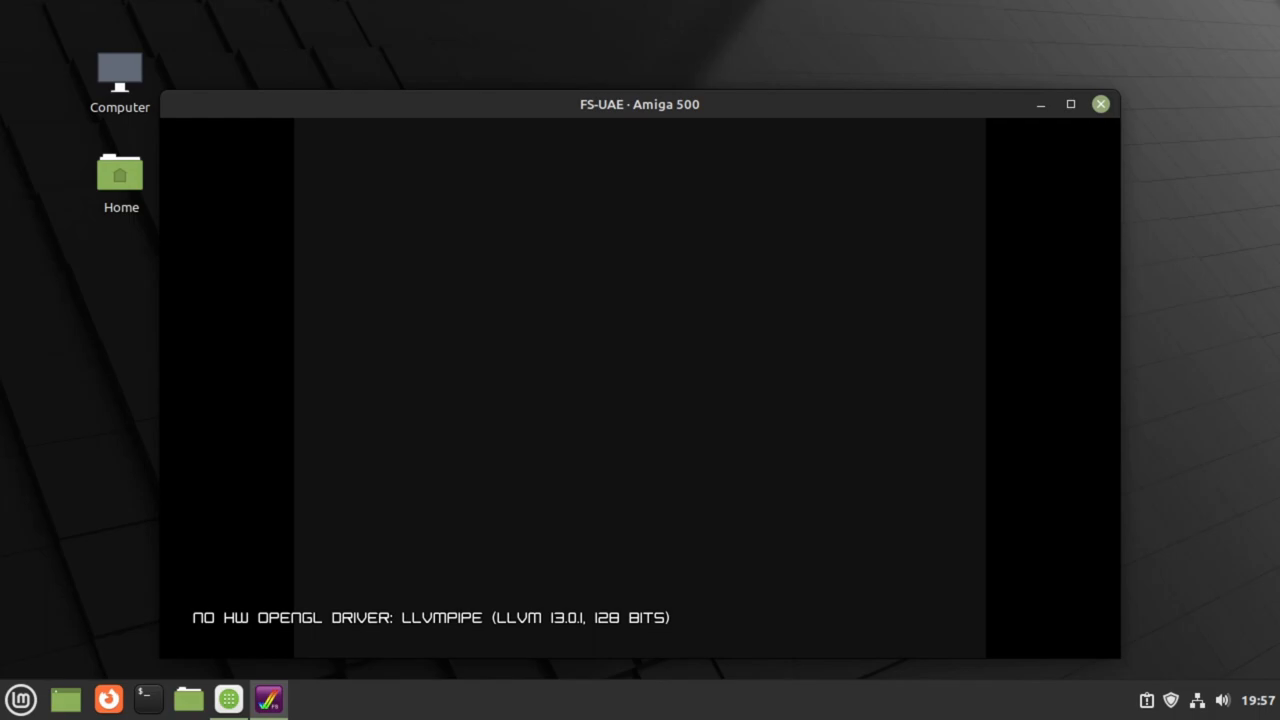
mouse_move(350, 638)
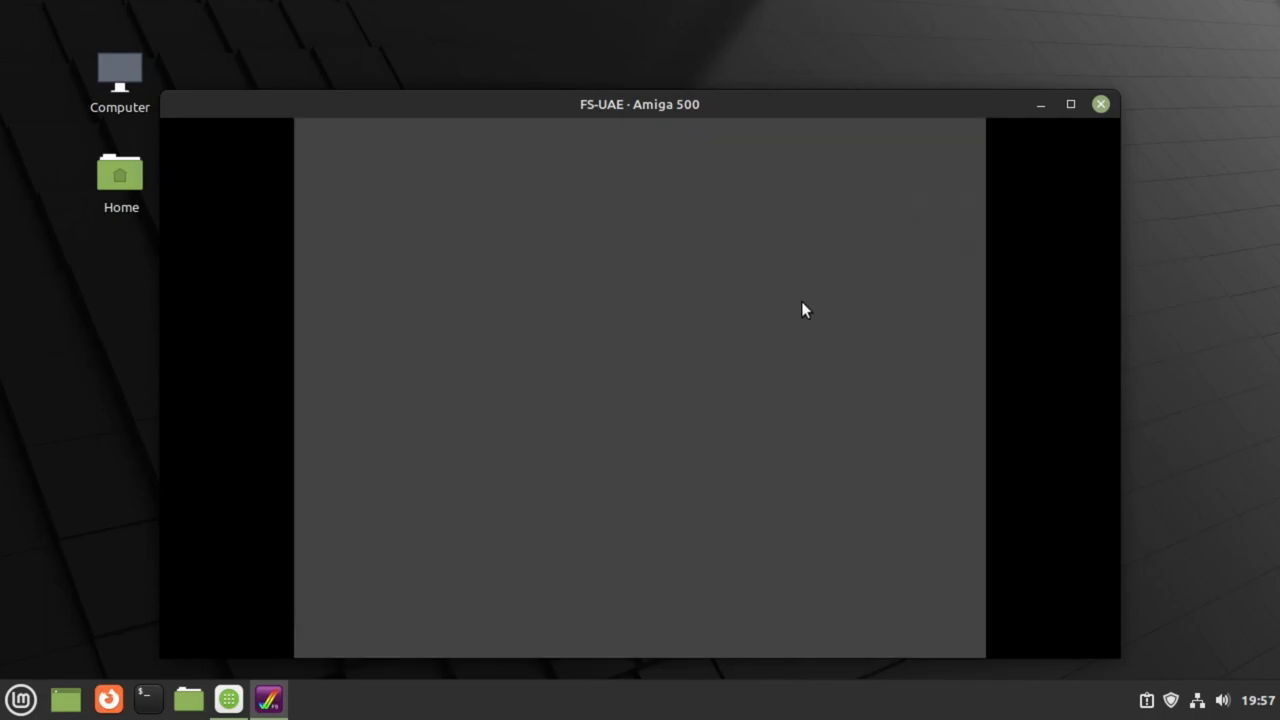
mouse_move(1100, 104)
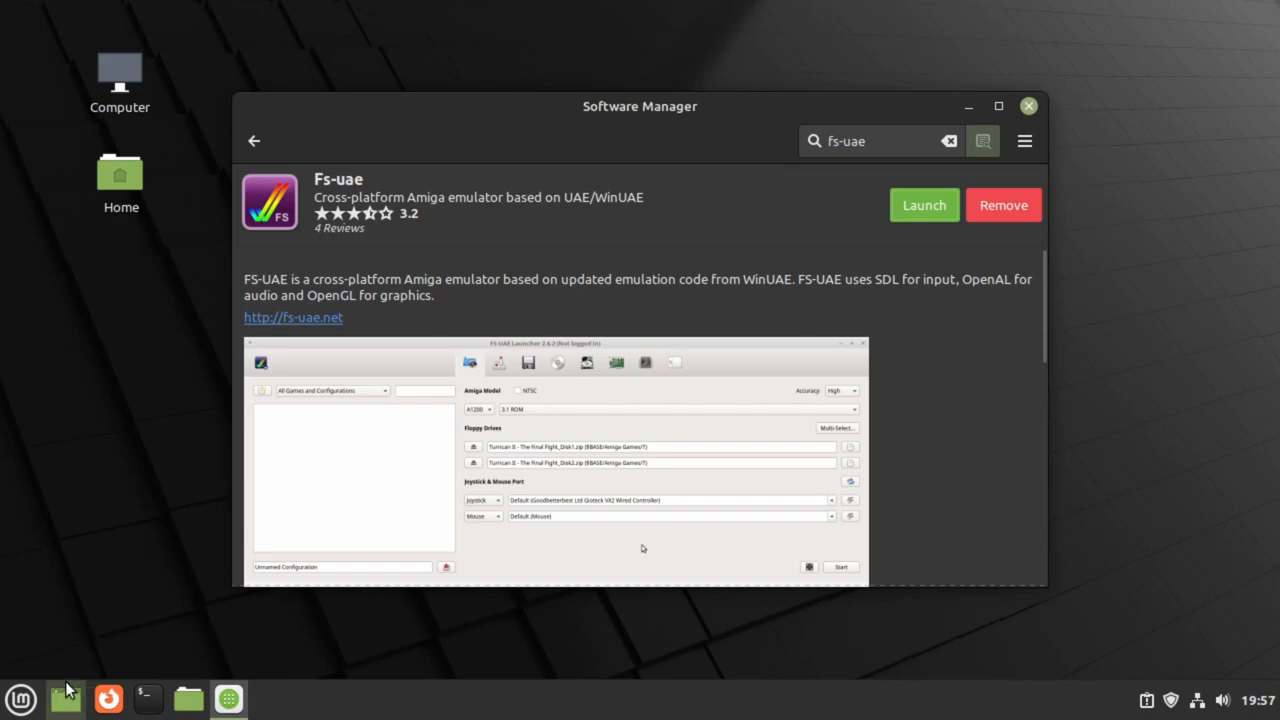
- Return to the fs-uae search results, now marking Fs-uae as installed
click(254, 141)
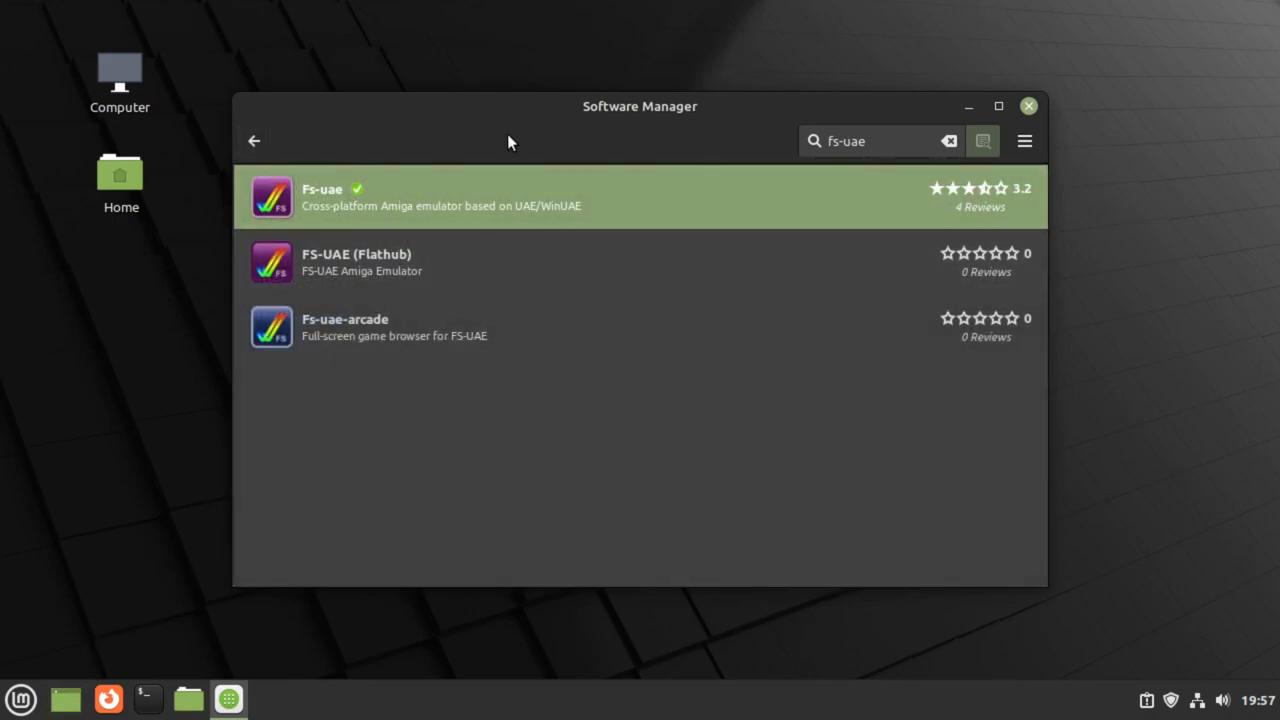
mouse_move(420, 252)
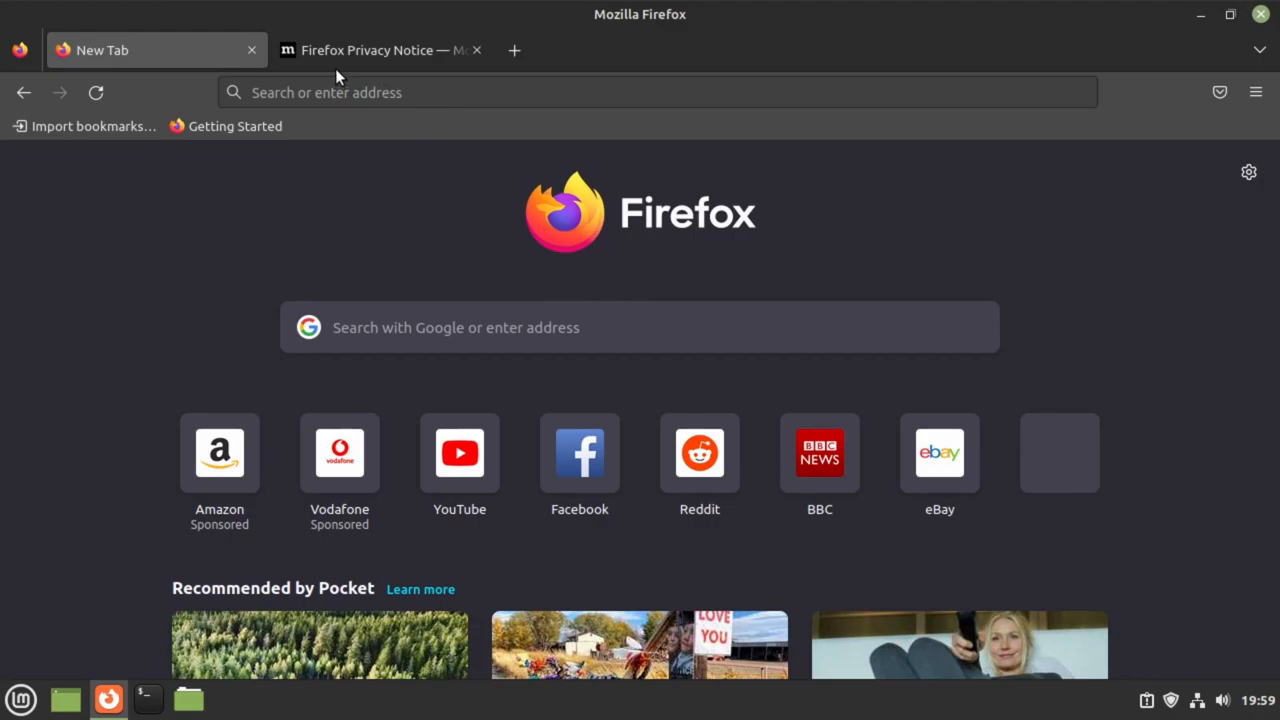
- Go to fs-uae.net's Download page and show the Ubuntu repository instructions
click(655, 92)
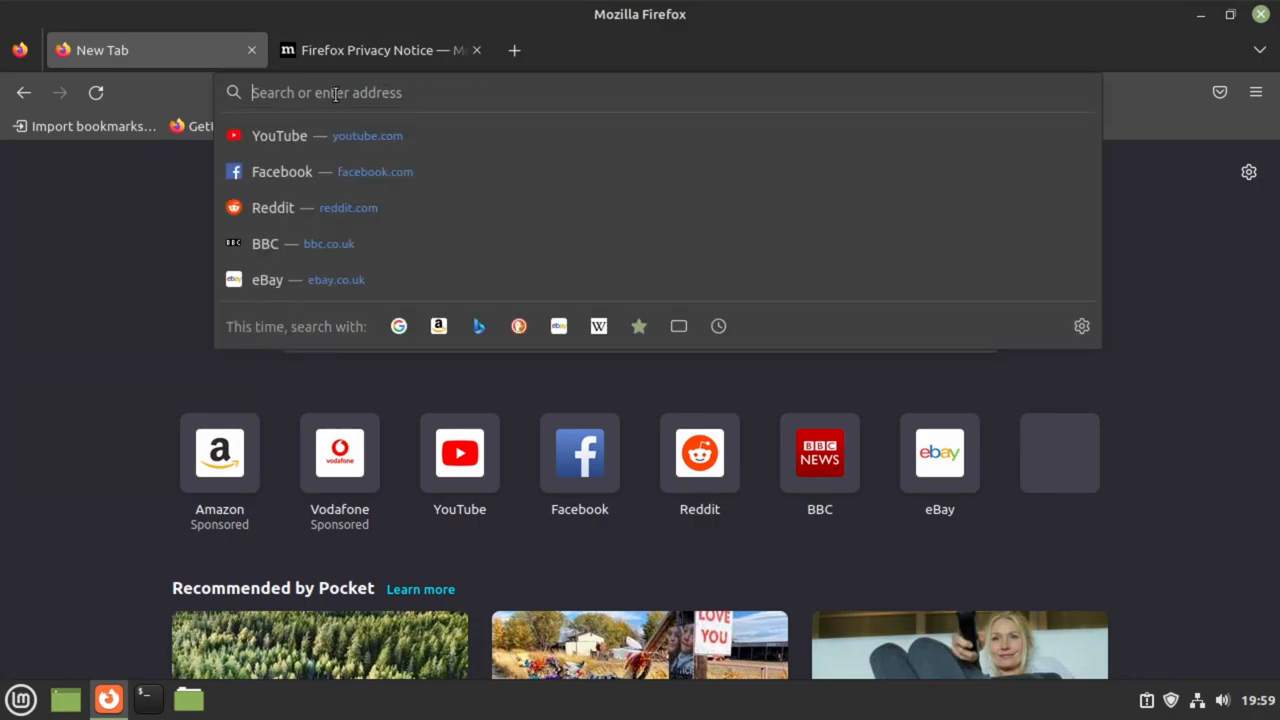
text(fs-uae.net)
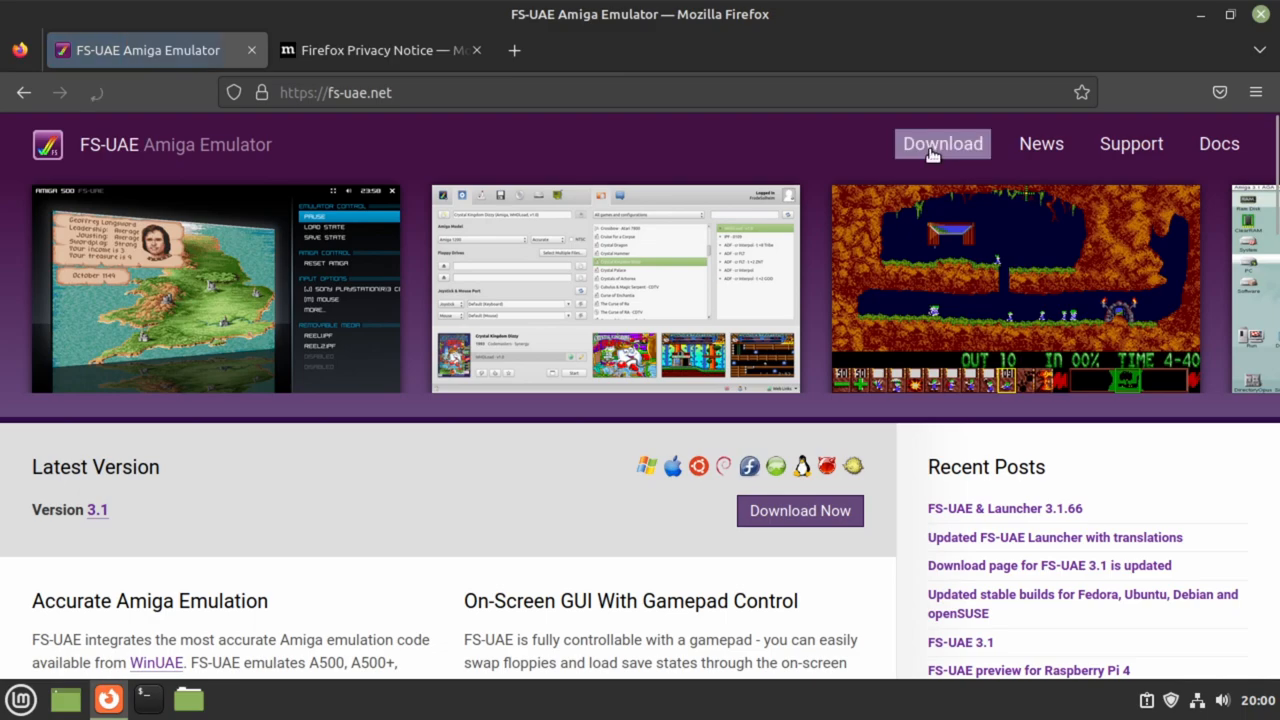
click(941, 143)
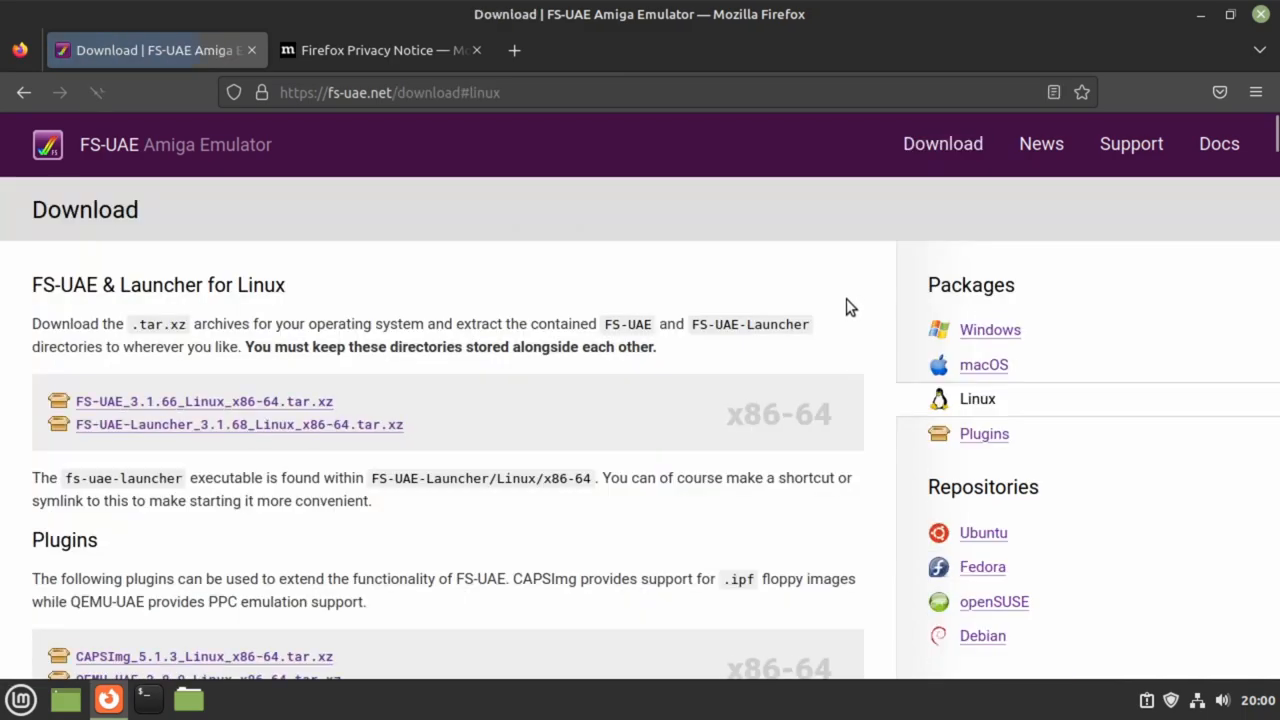
scroll(down, 3)
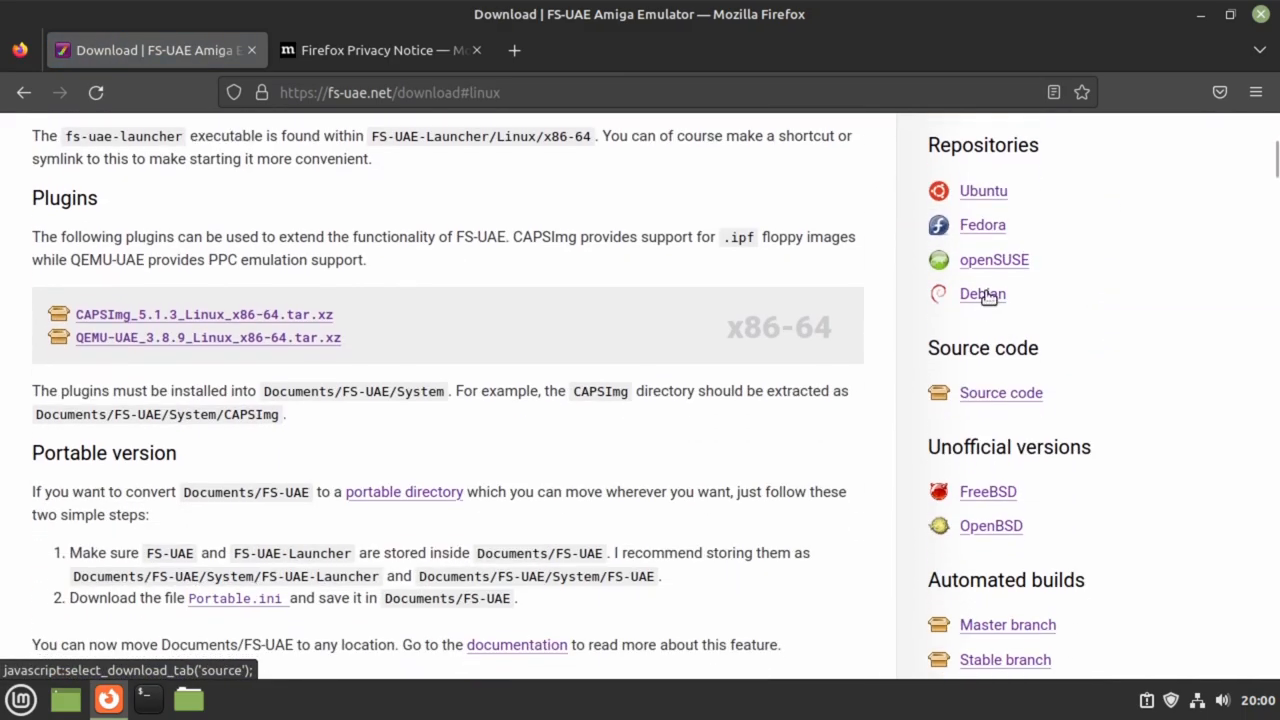
click(983, 191)
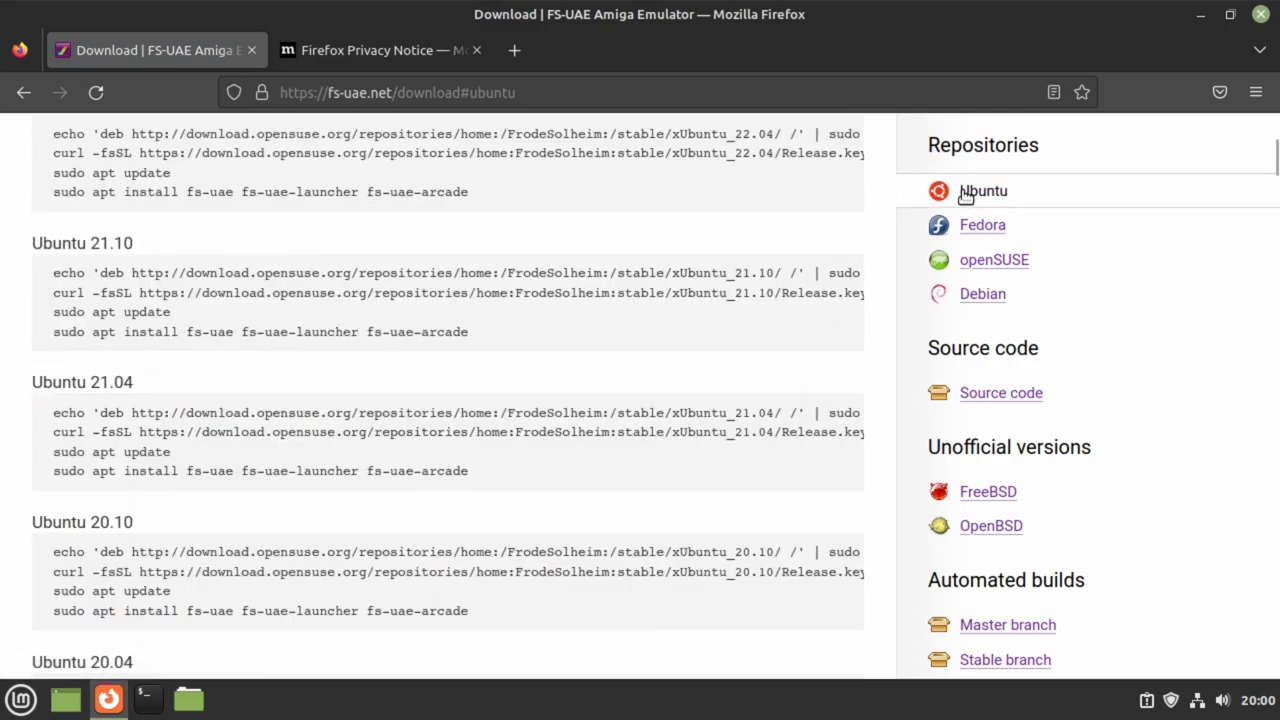
mouse_move(982, 293)
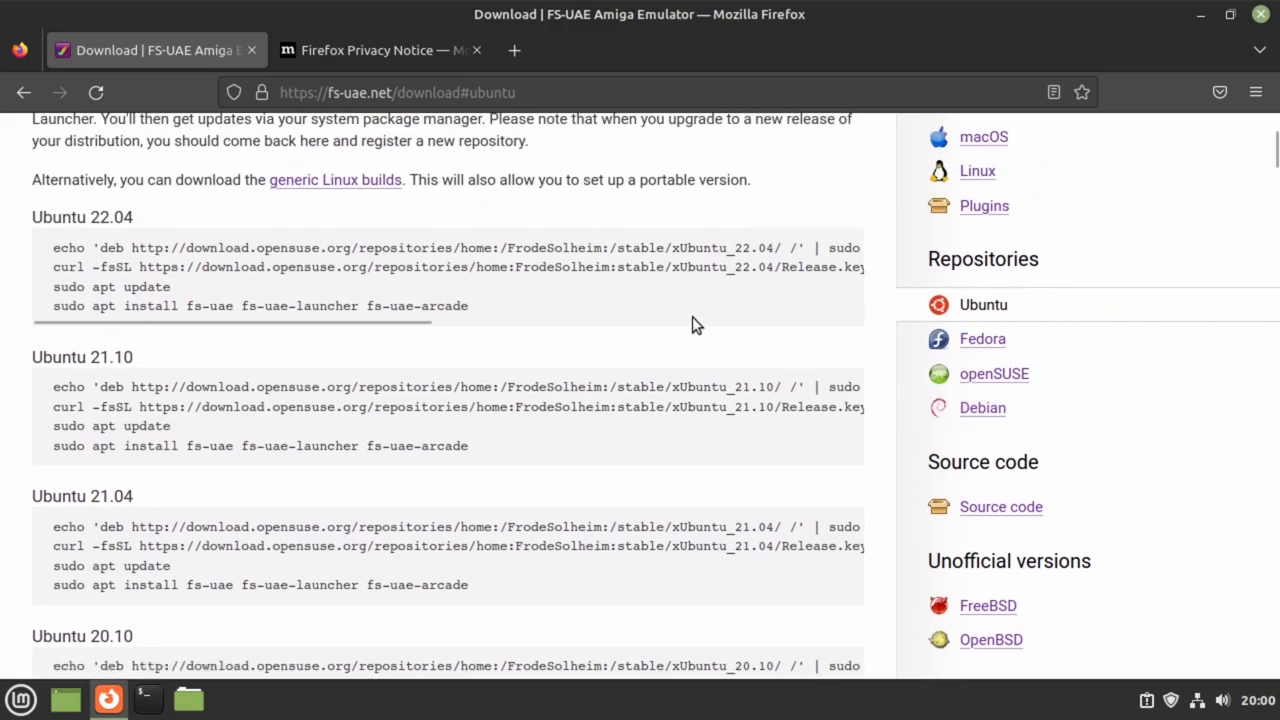
scroll(up, 3)
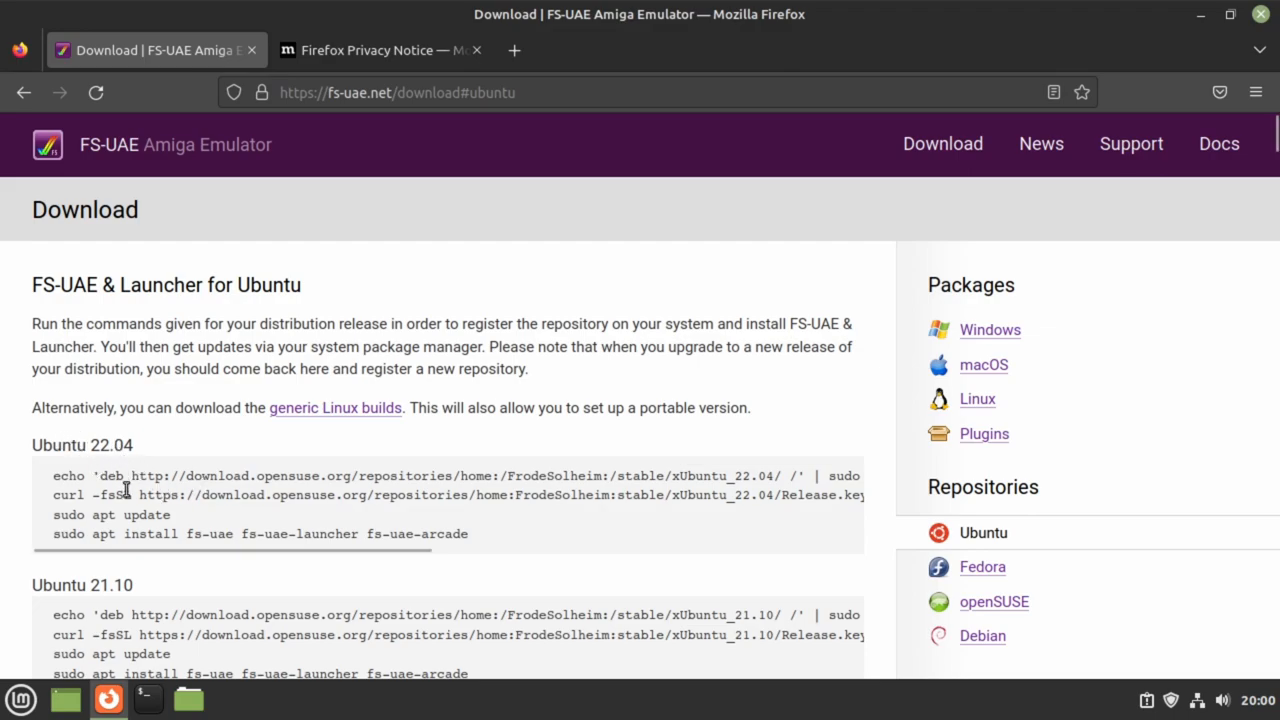
mouse_move(258, 495)
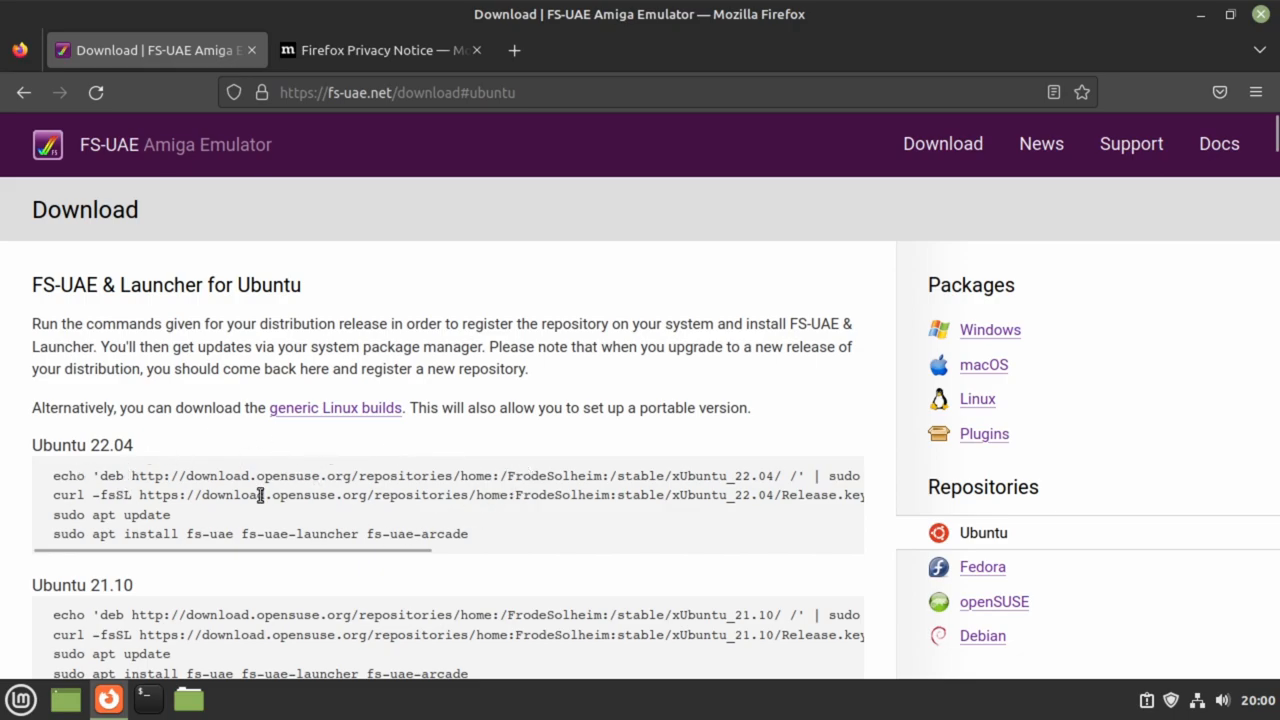
- Paste and run the Ubuntu 22.04 FS-UAE repository registration command in Terminal
drag(55, 475, 241, 475)
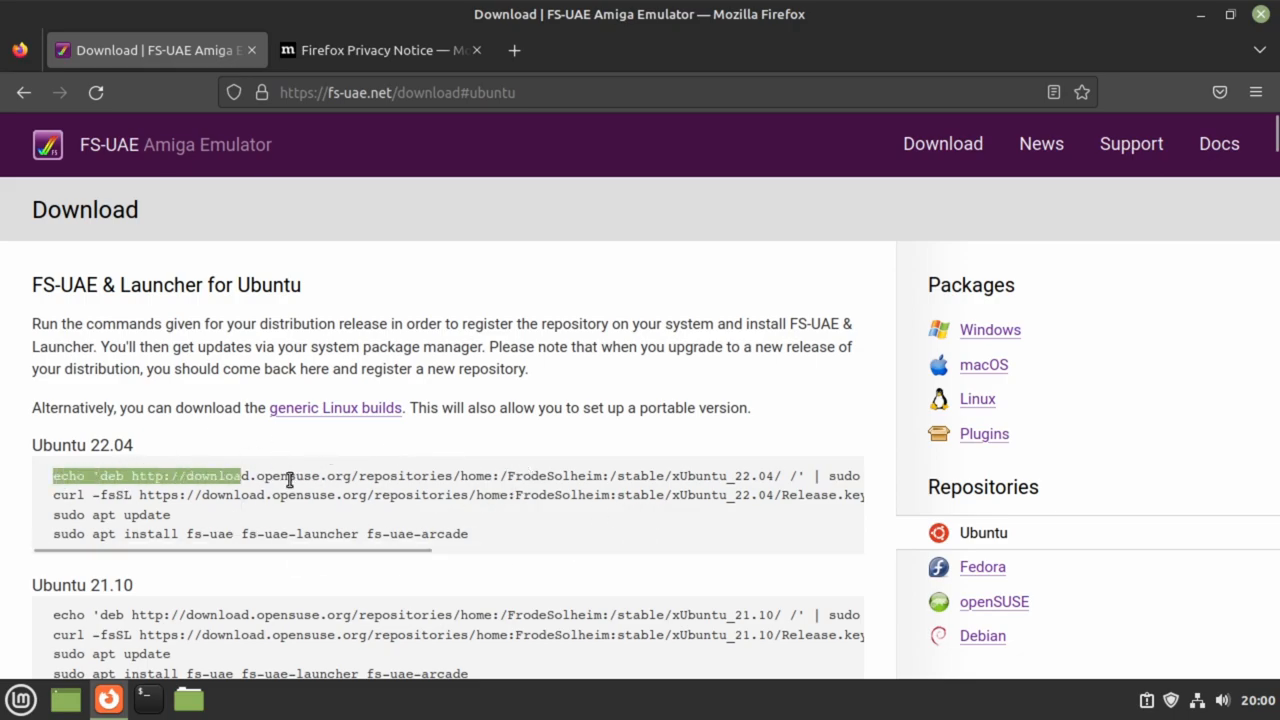
scroll(right, 3)
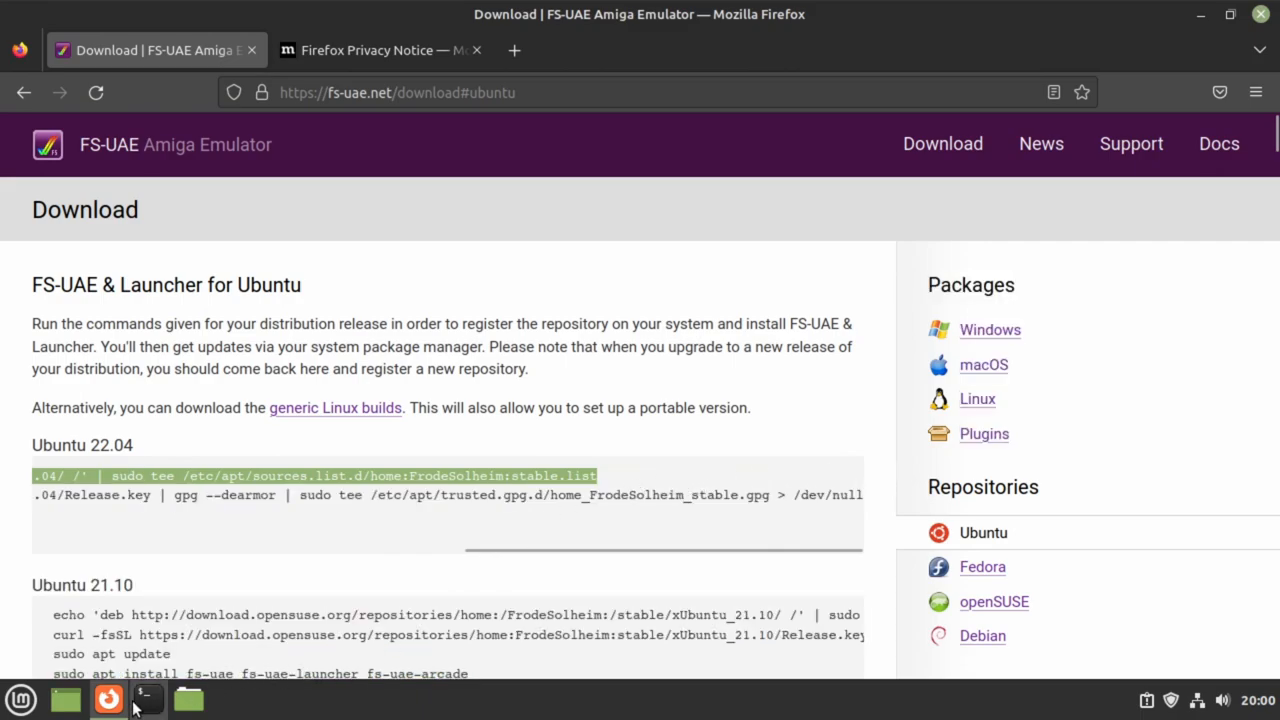
right_click(430, 320)
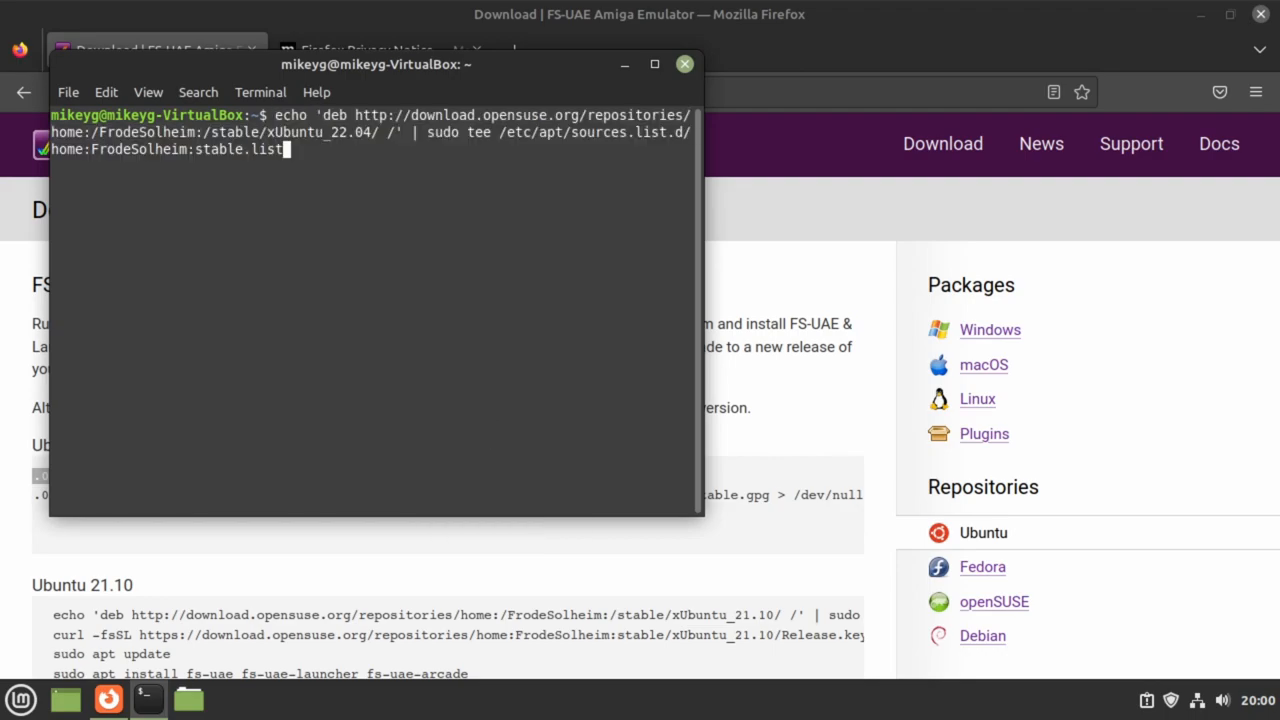
key(Return)
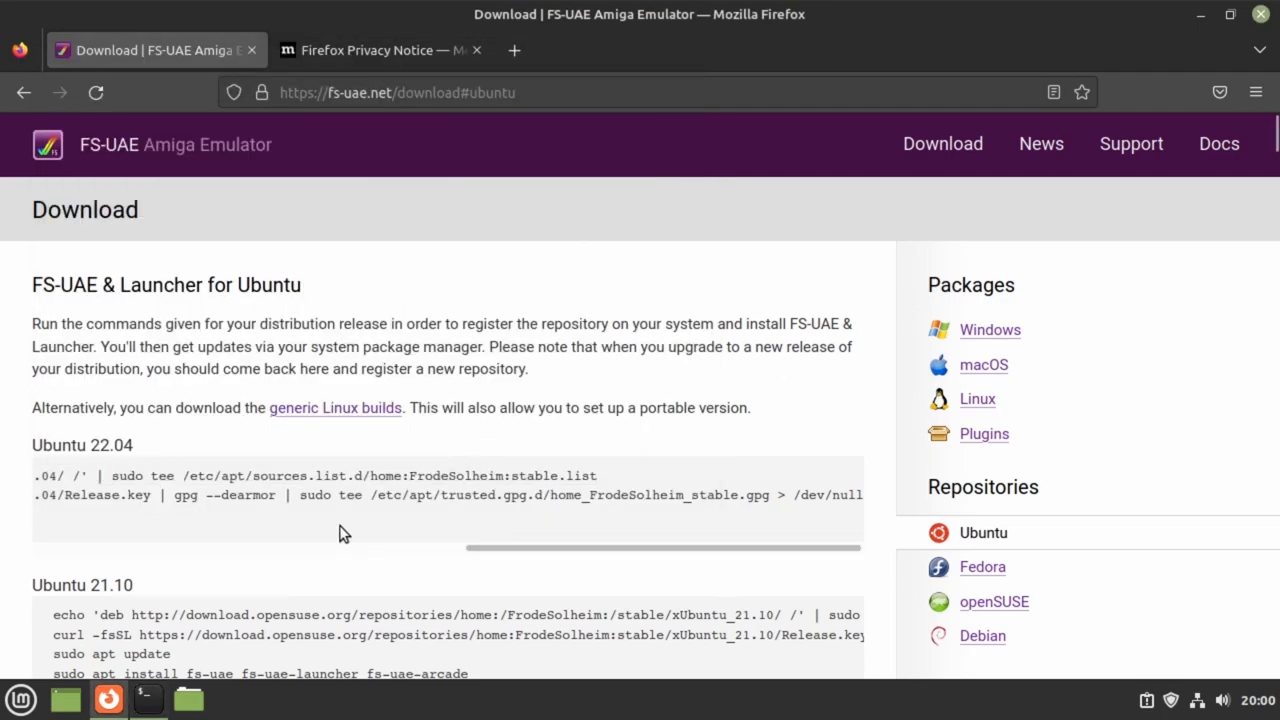
- Run the signing-key import command, then select the FS-UAE package install command
drag(460, 547, 110, 547)
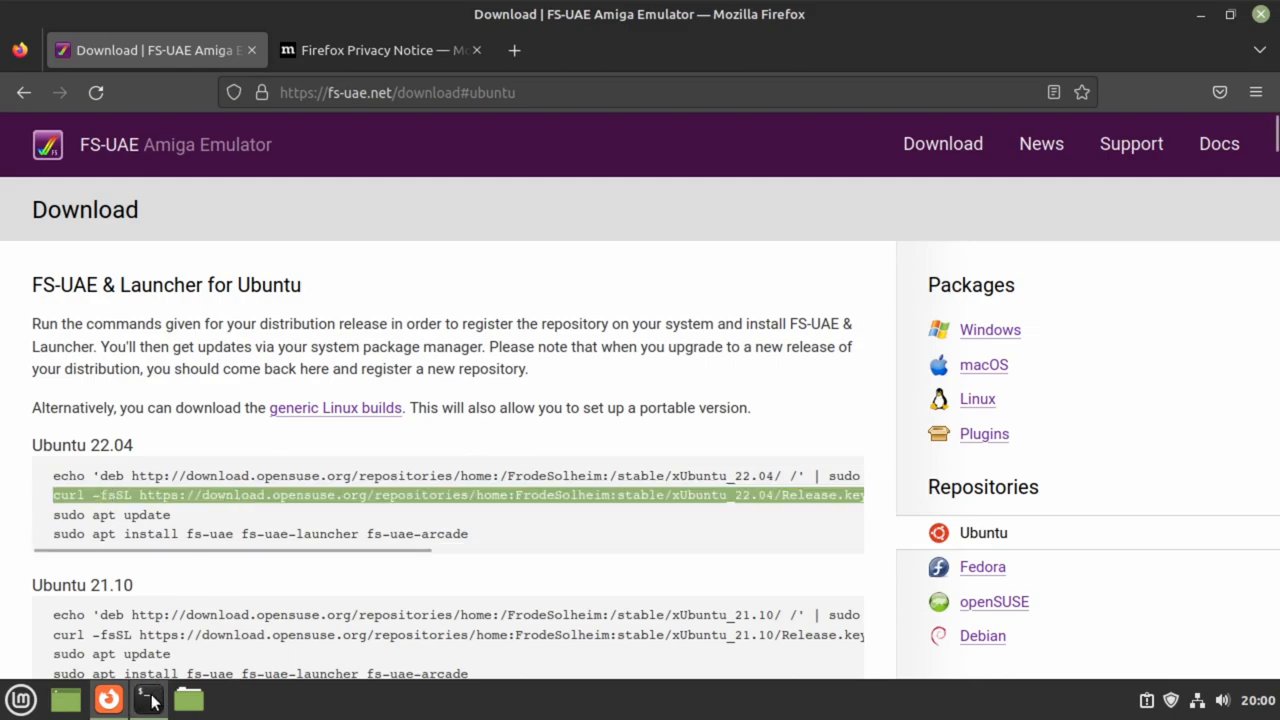
click(147, 698)
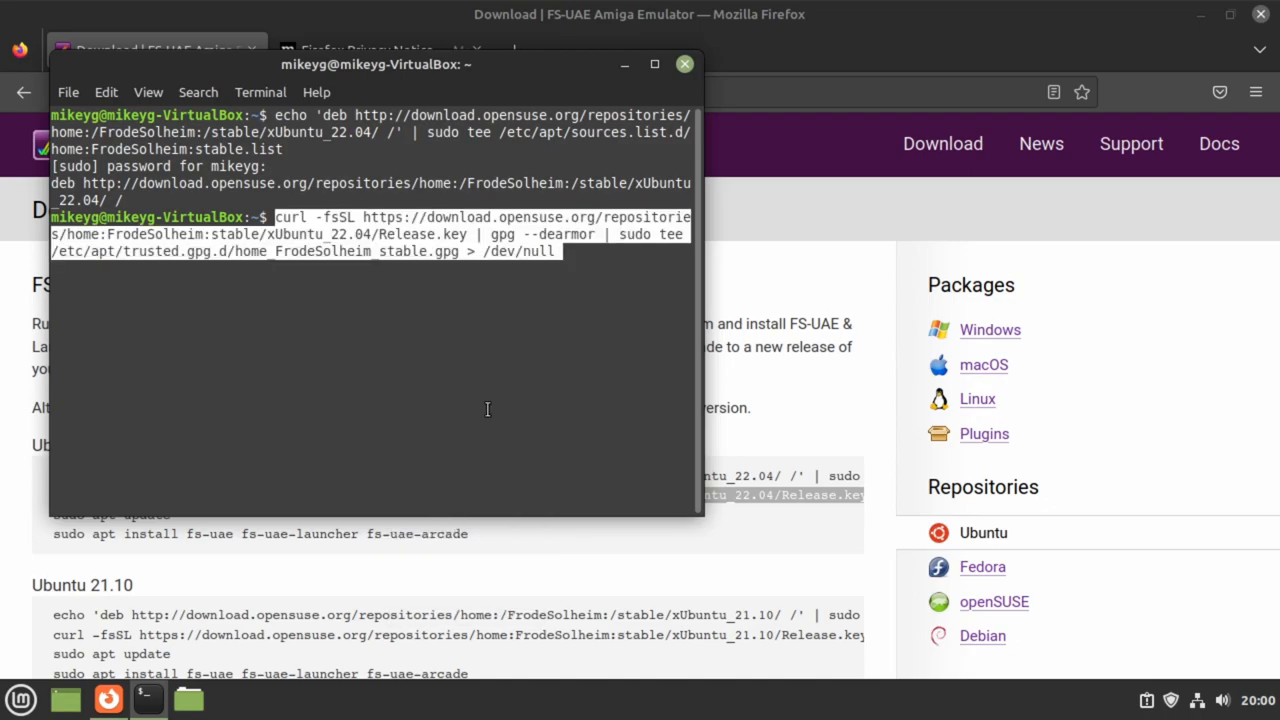
key(Return)
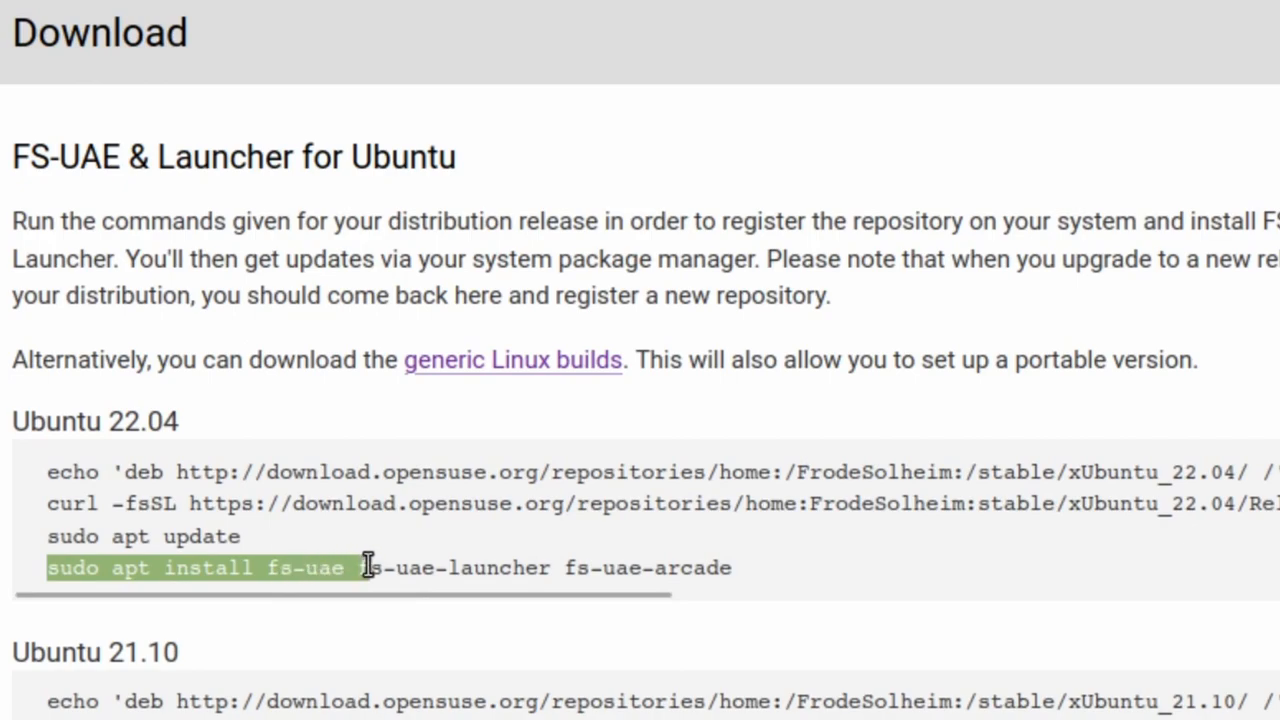
drag(355, 567, 515, 567)
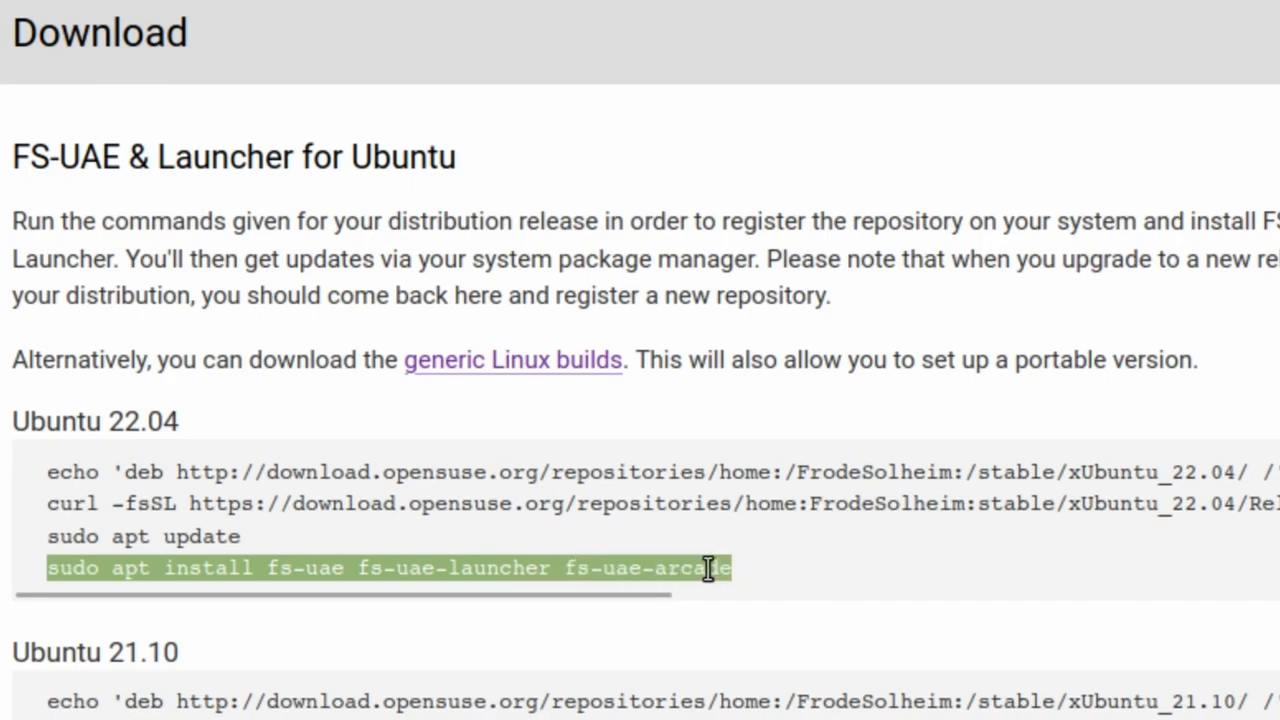
mouse_move(708, 568)
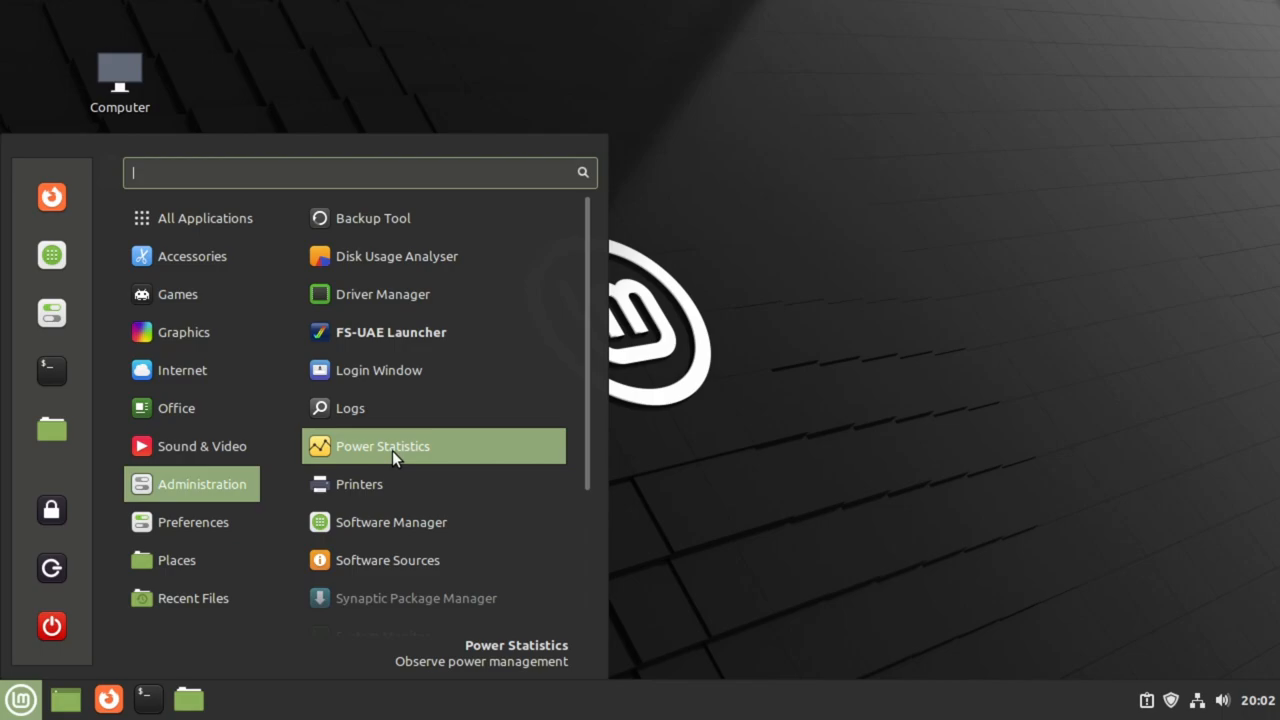
mouse_move(433, 332)
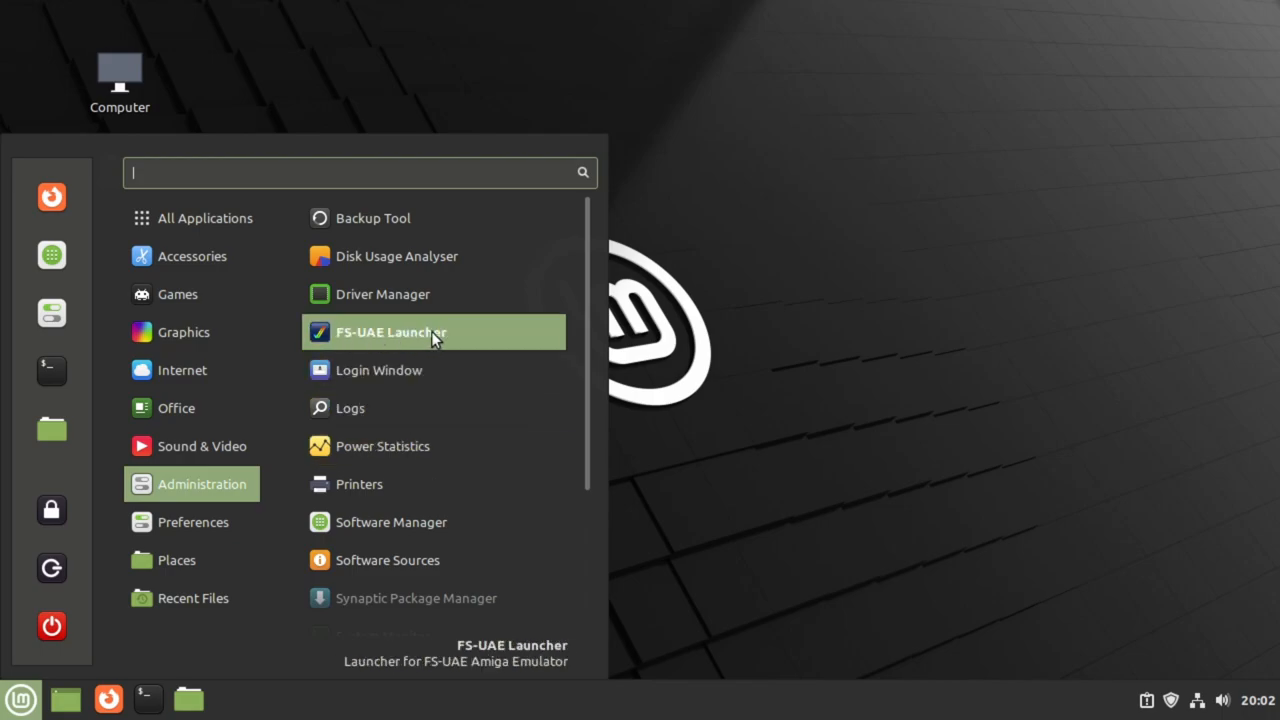
- Launch FS-UAE Launcher from the Administration menu, showing its Amiga 500 configuration
click(391, 332)
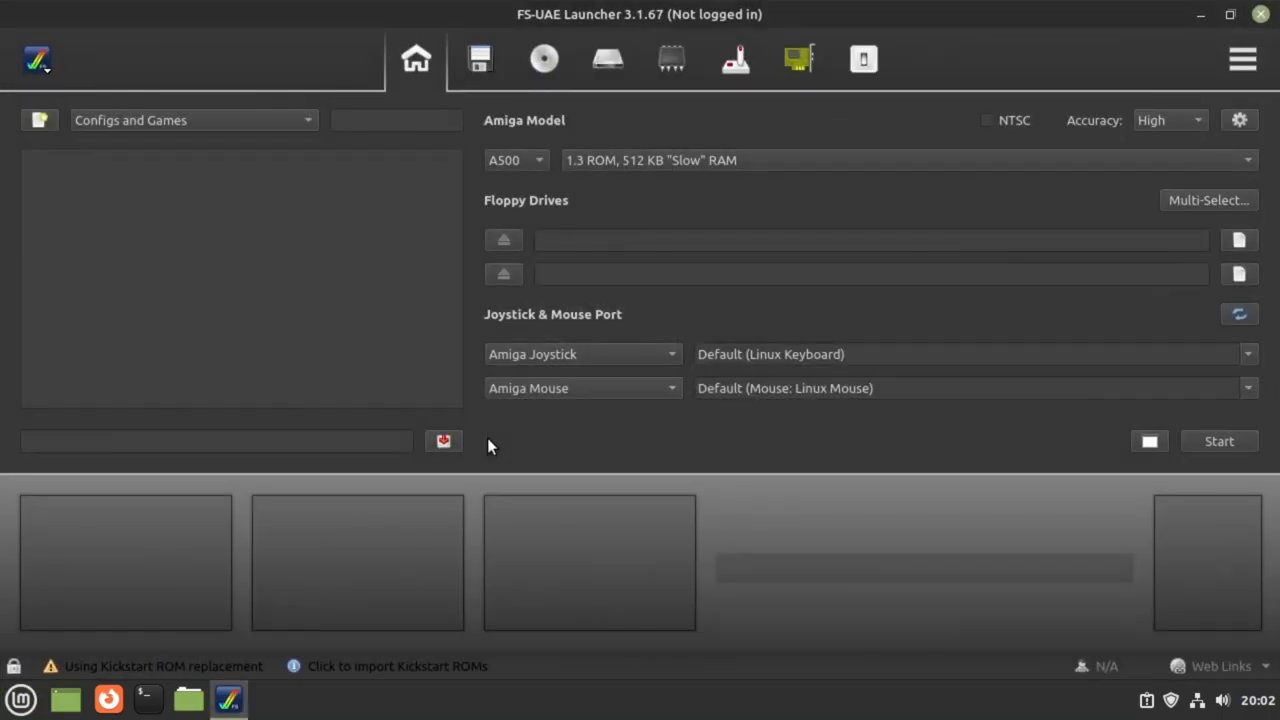
mouse_move(324, 313)
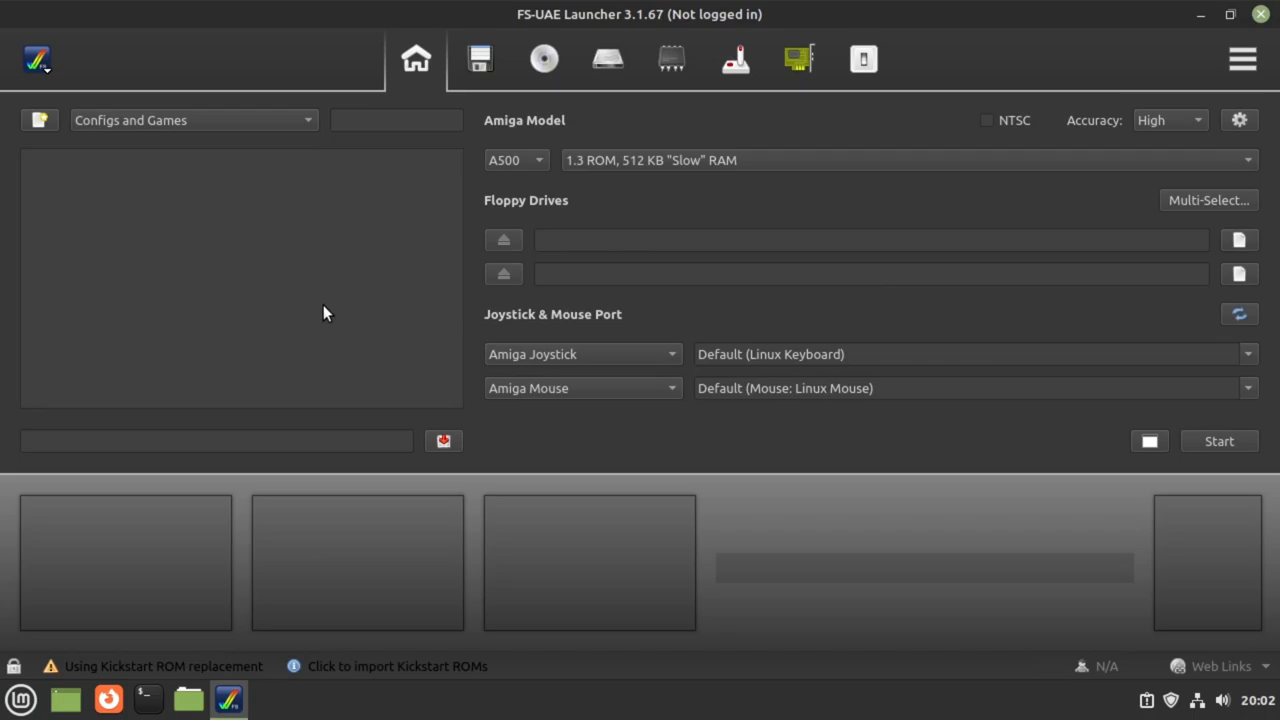
mouse_move(251, 203)
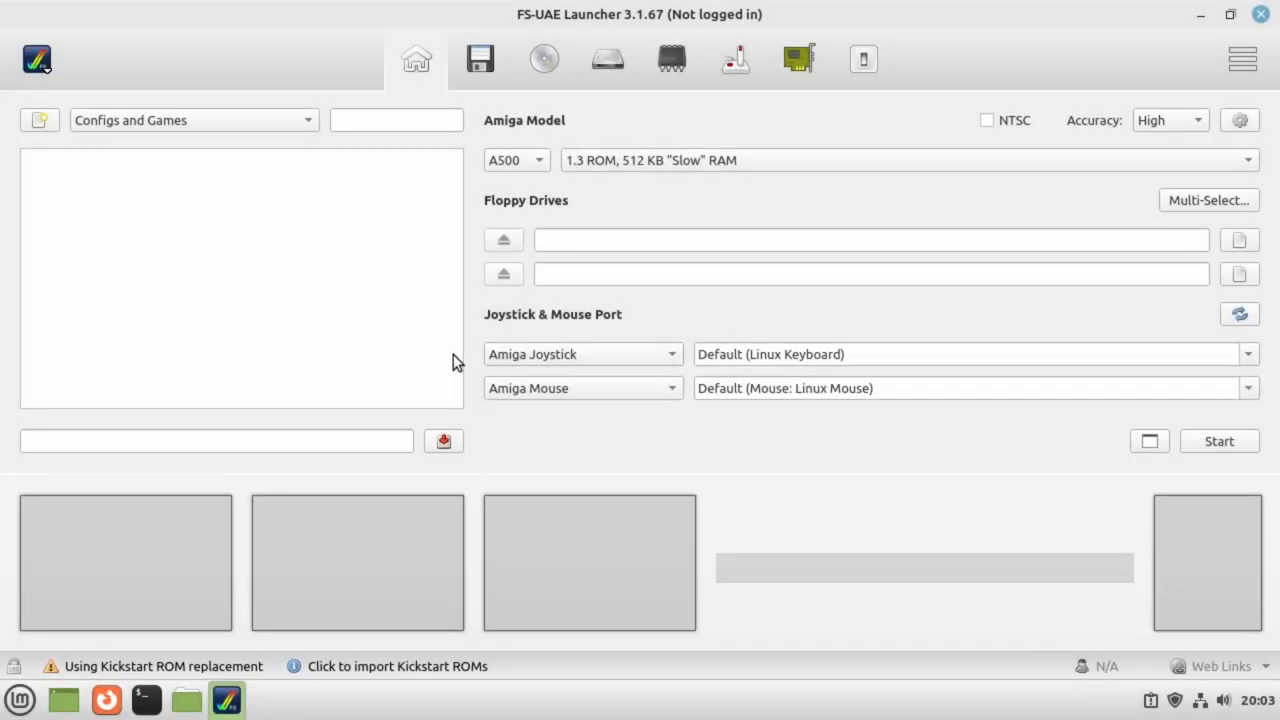
mouse_move(308, 183)
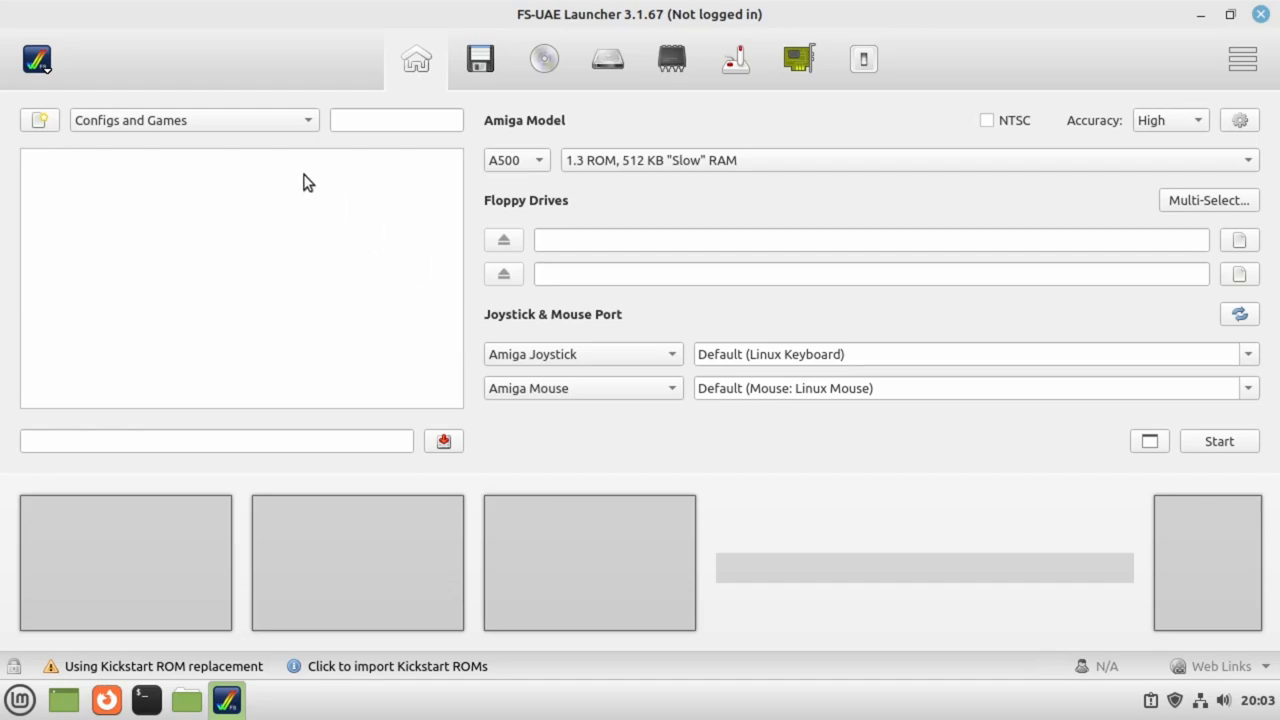
mouse_move(330, 678)
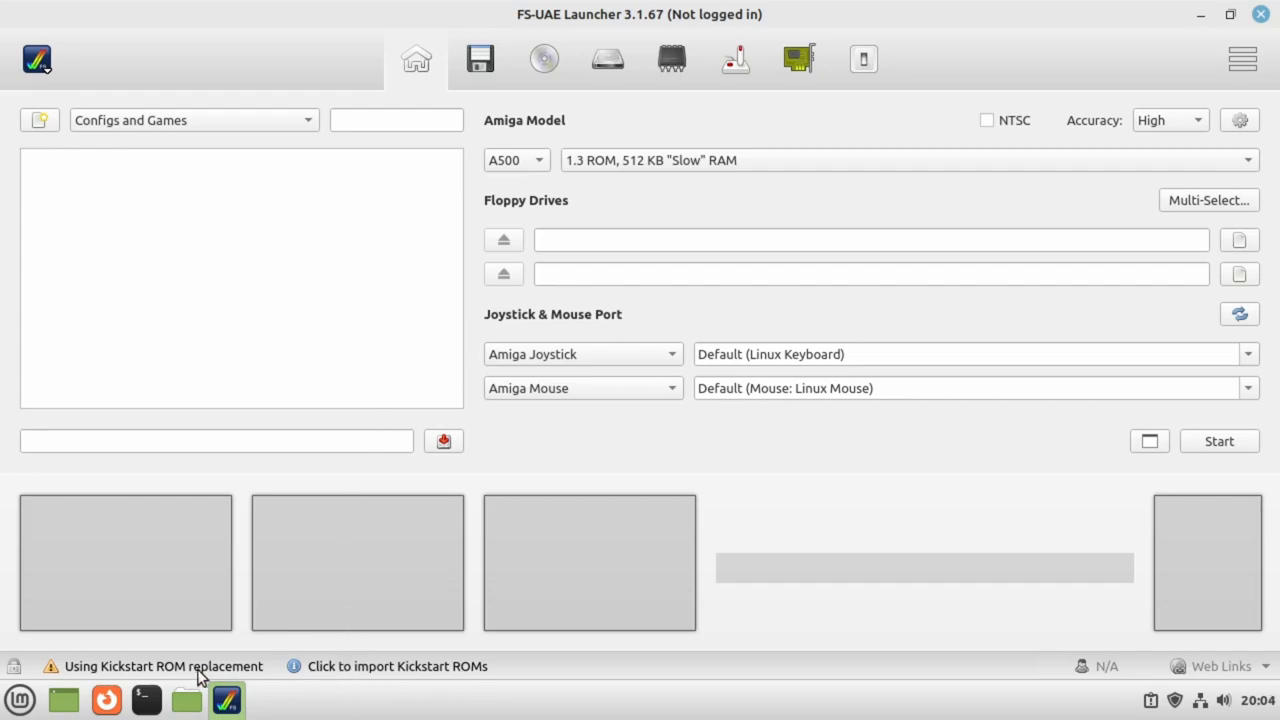
mouse_move(185, 680)
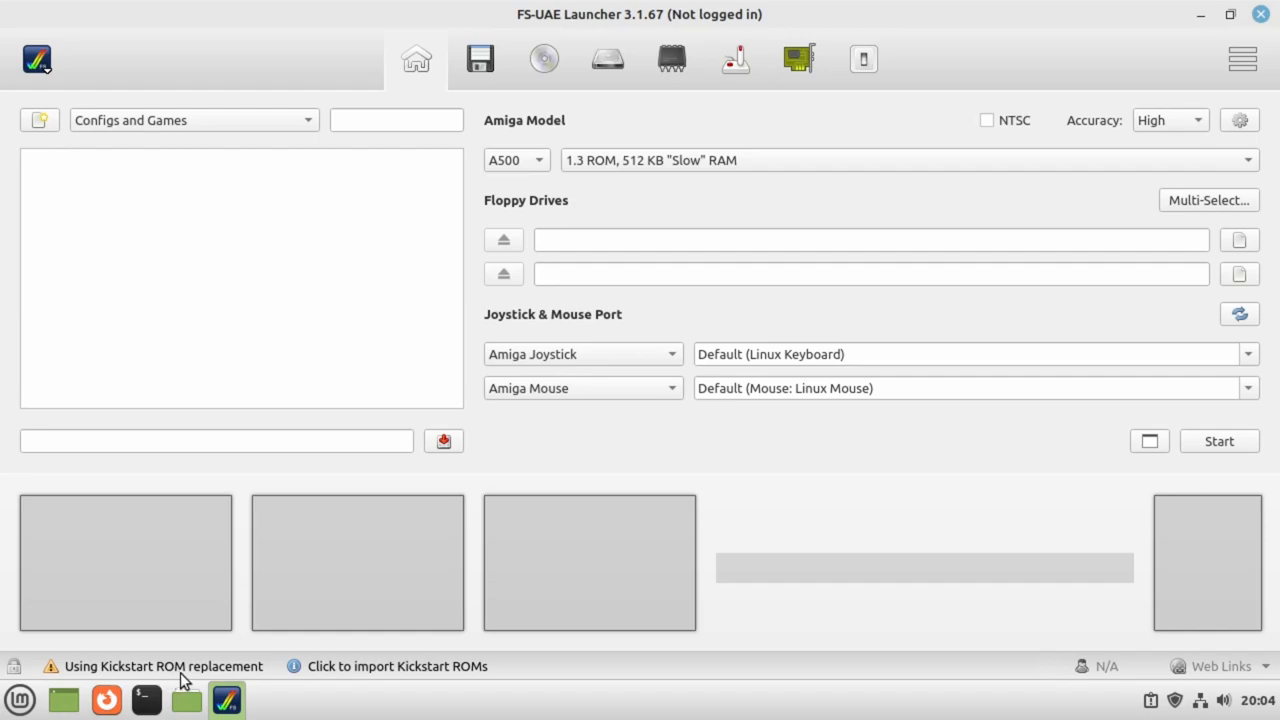
mouse_move(350, 672)
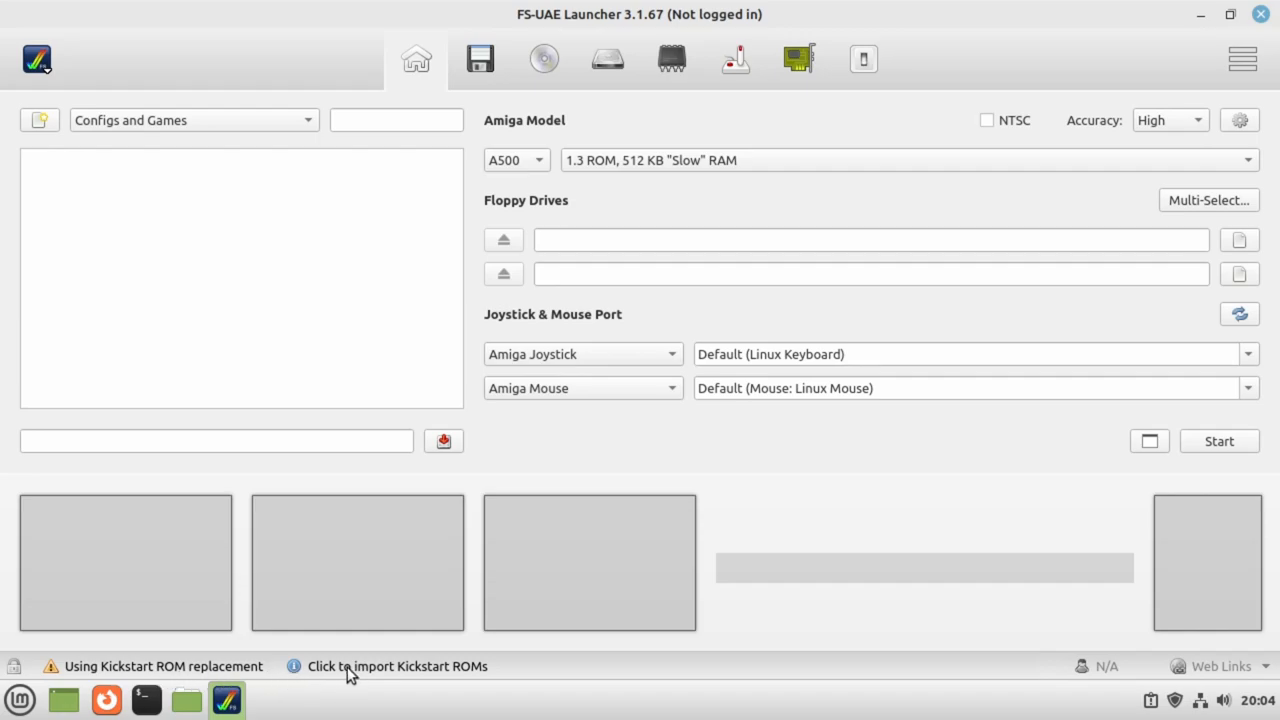
mouse_move(410, 678)
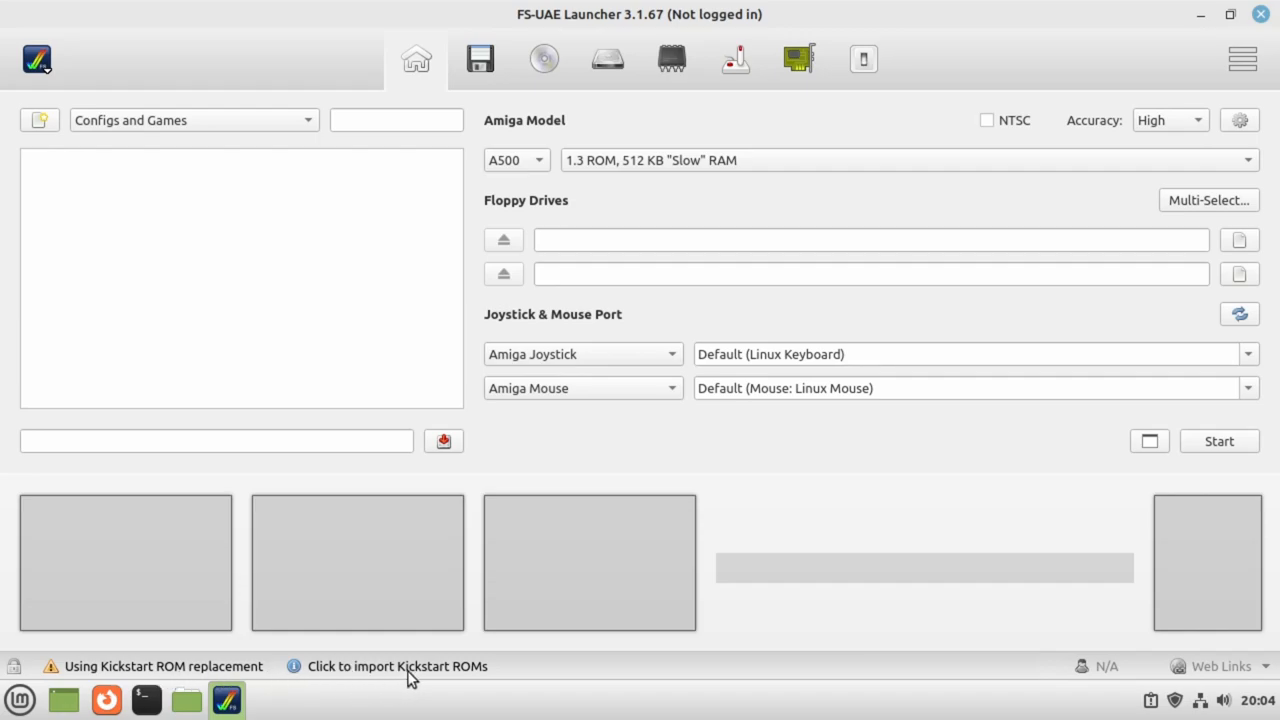
mouse_move(511, 668)
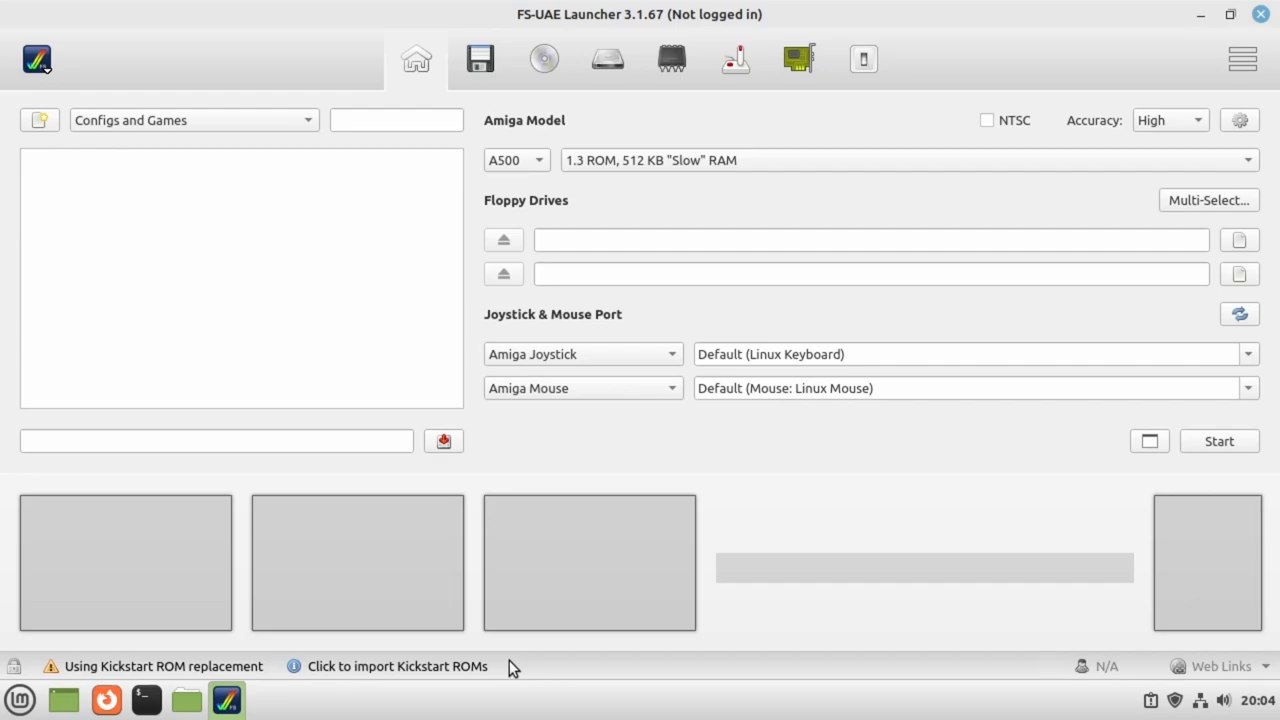
mouse_move(510, 658)
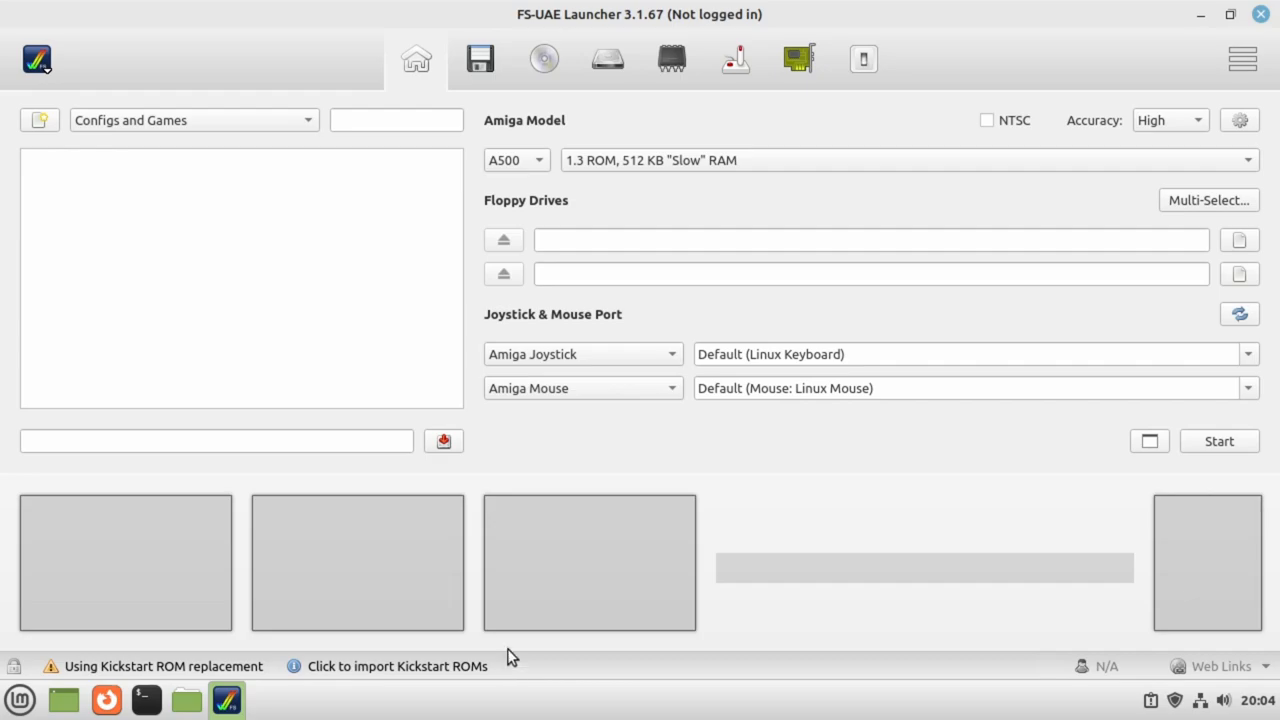
mouse_move(378, 647)
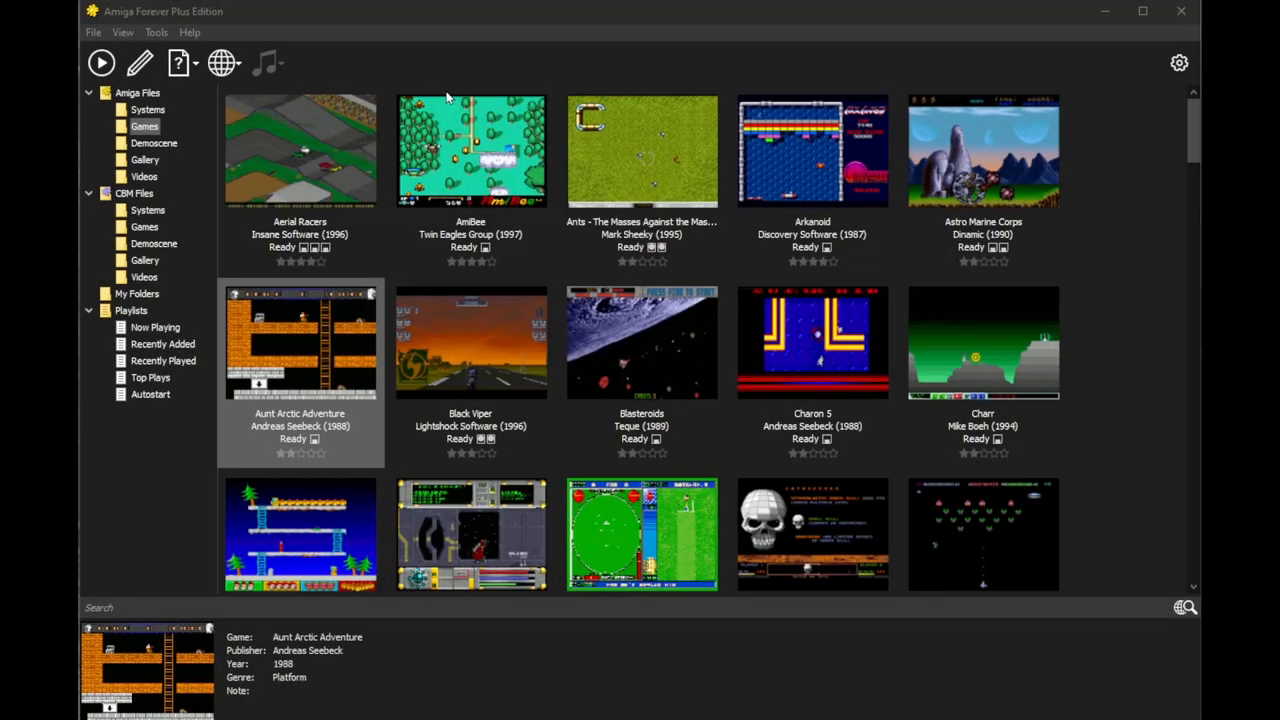
mouse_move(266, 63)
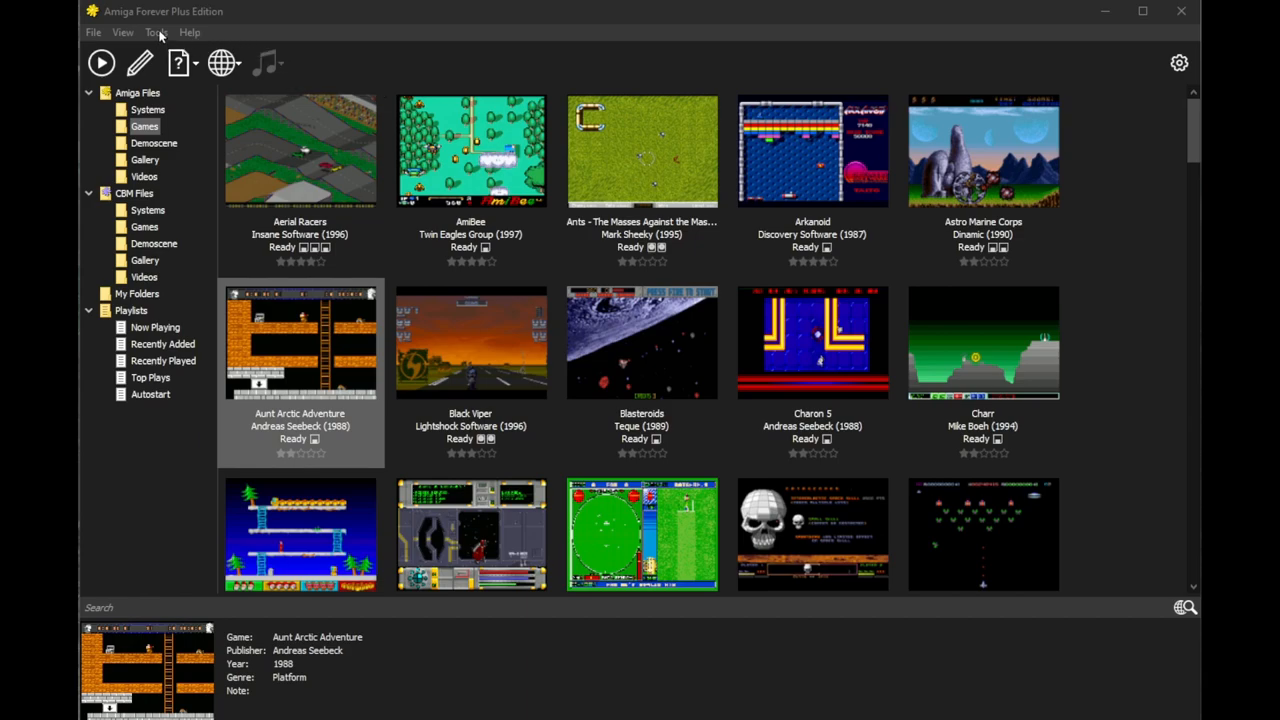
- Open Build Image from Tools, set output to Directory with destination D:\Temp
click(155, 32)
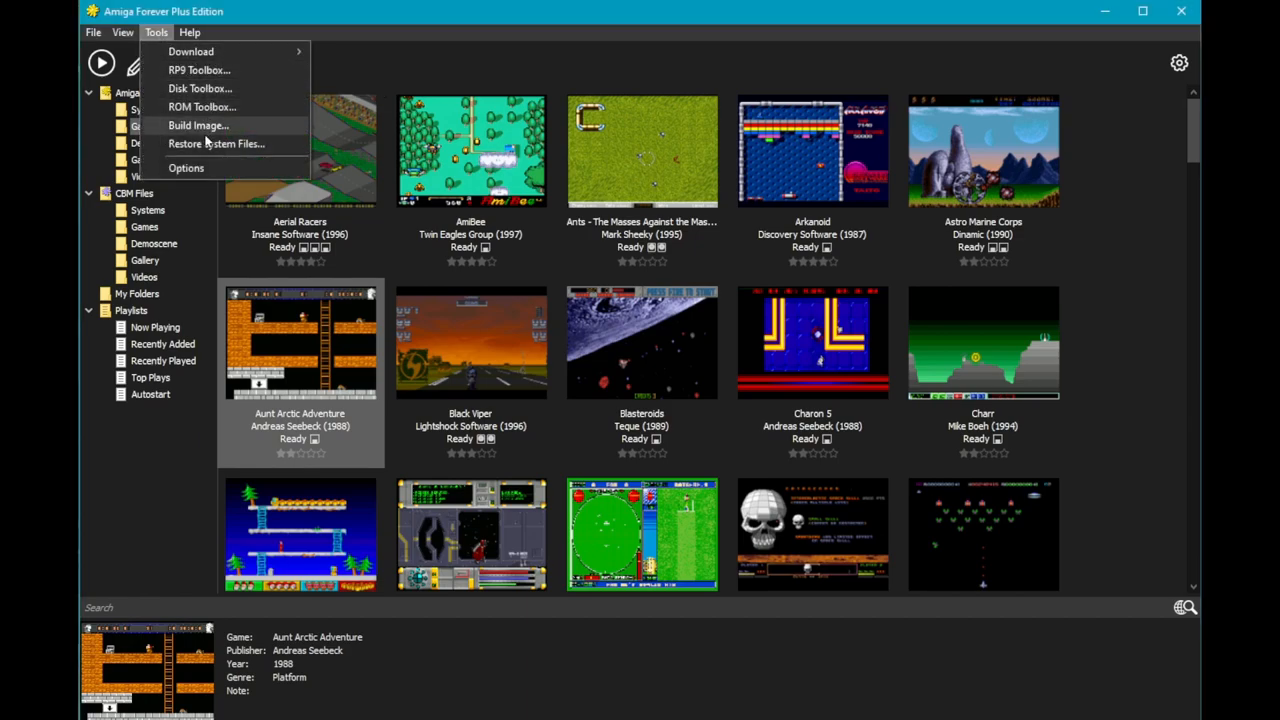
click(198, 125)
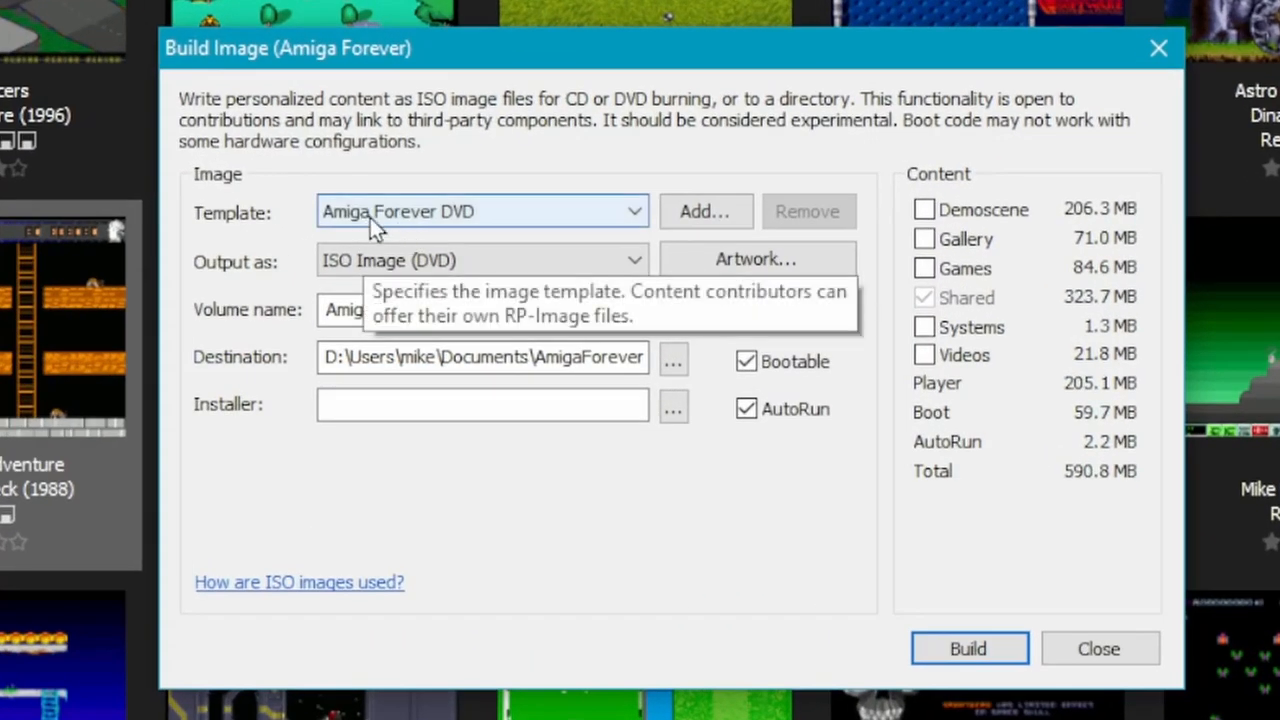
mouse_move(510, 272)
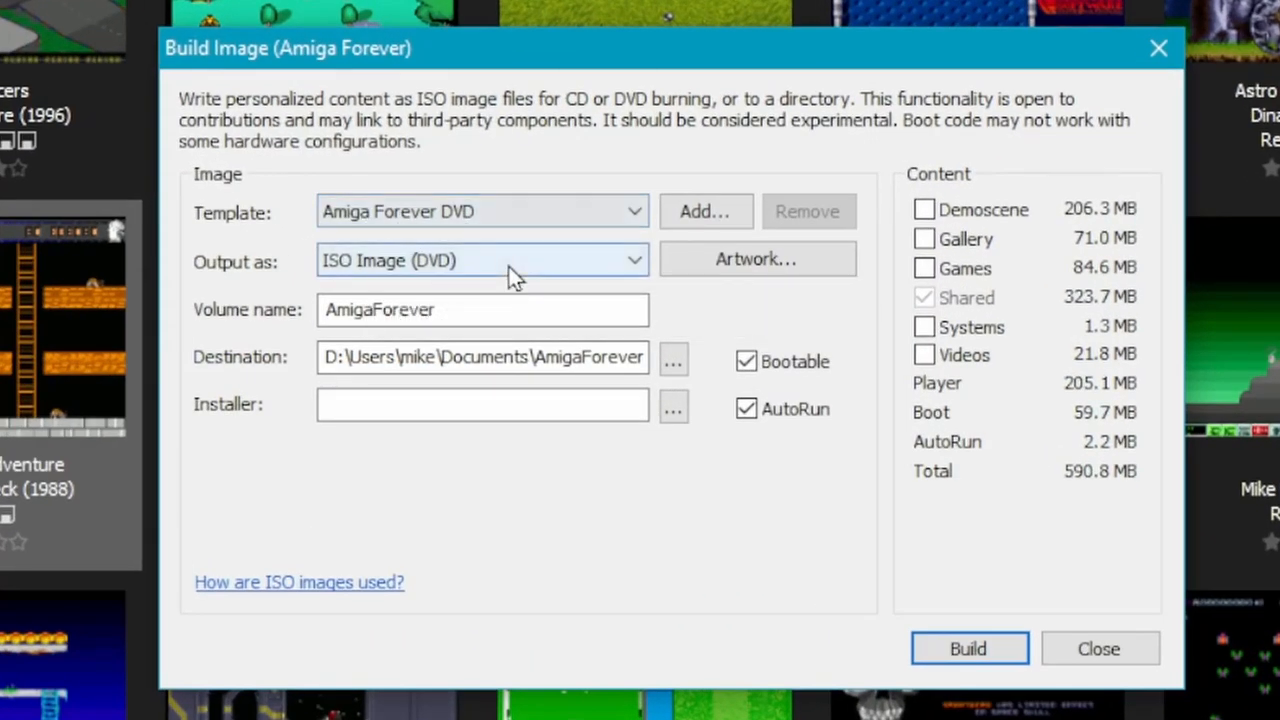
click(482, 260)
text(D:\T)
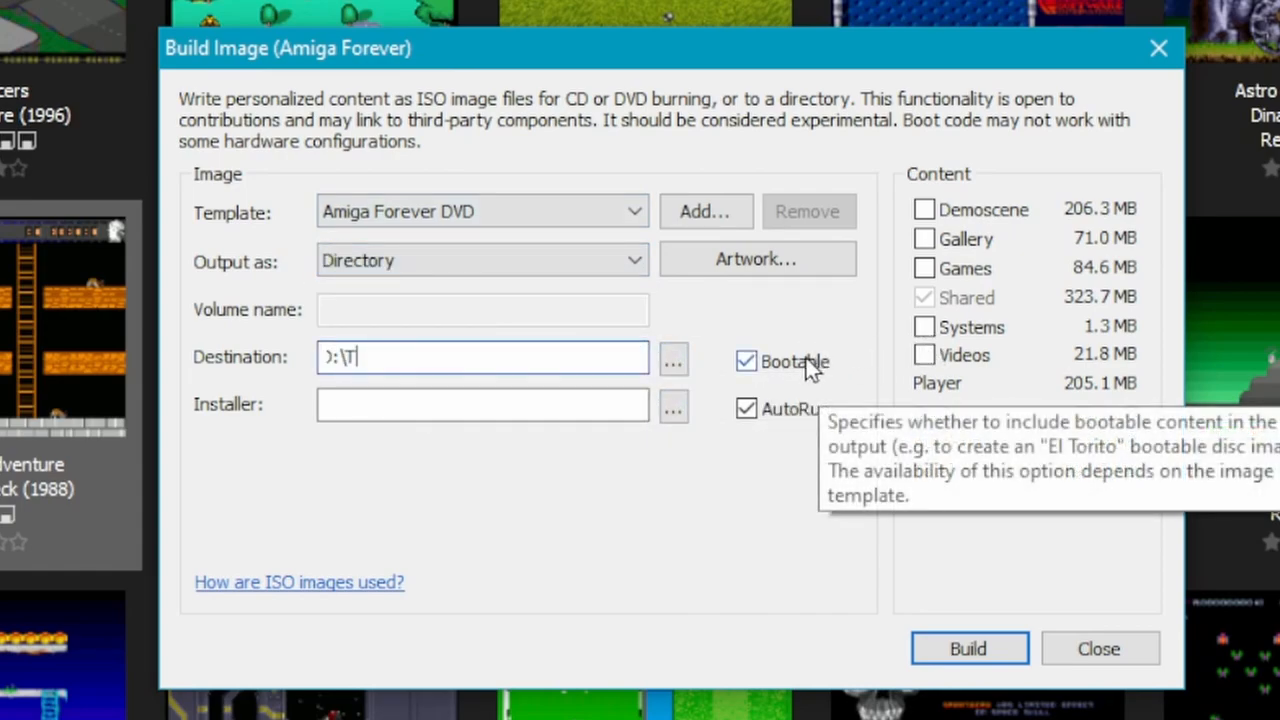
text(emp)
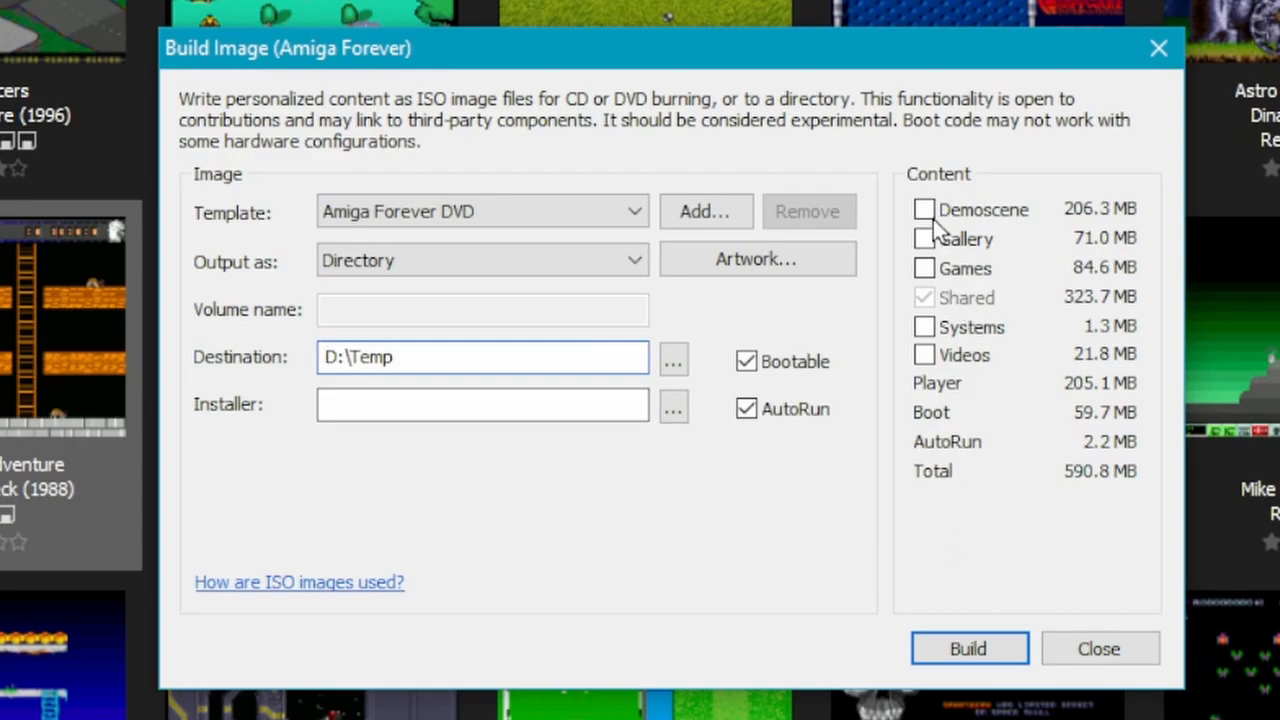
mouse_move(925, 268)
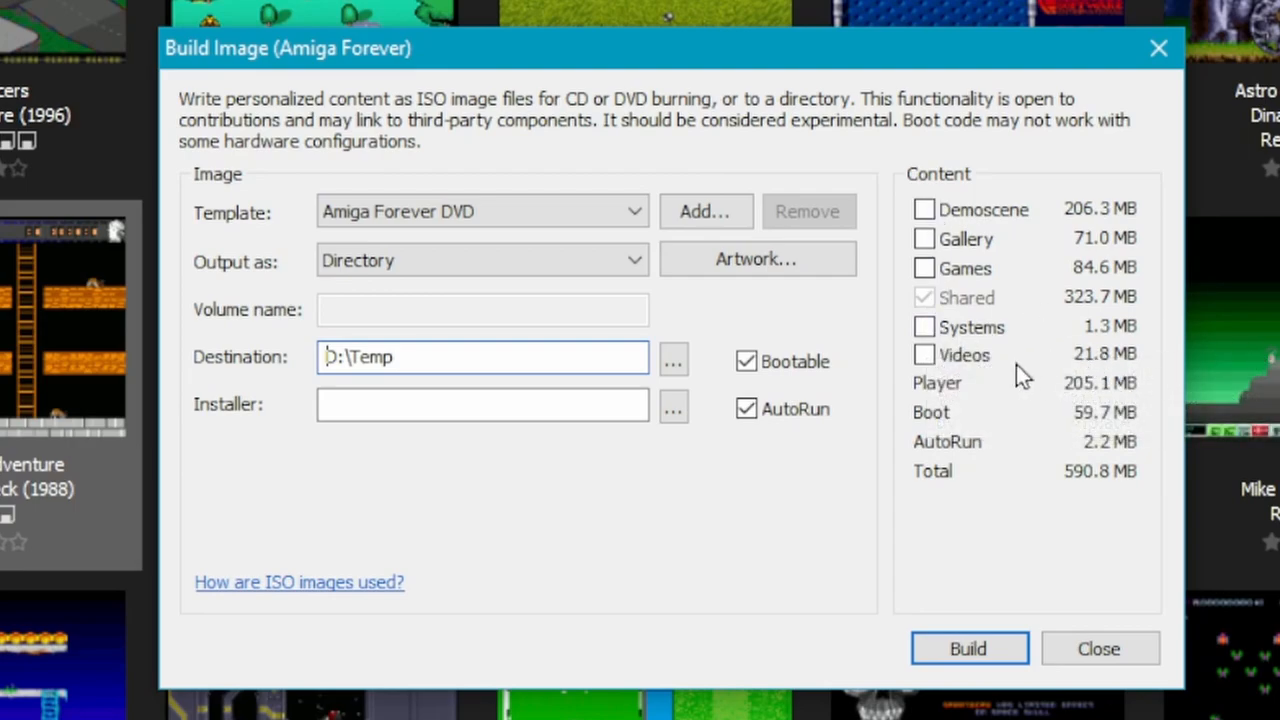
mouse_move(912, 380)
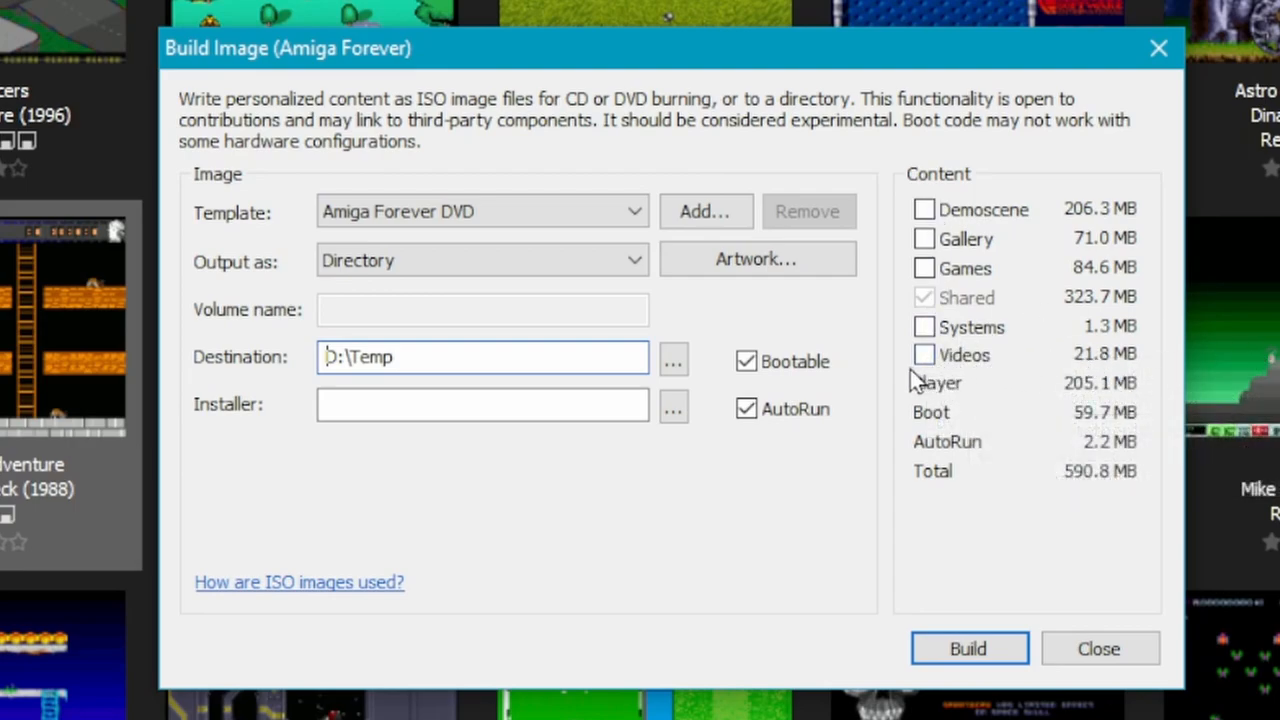
mouse_move(908, 378)
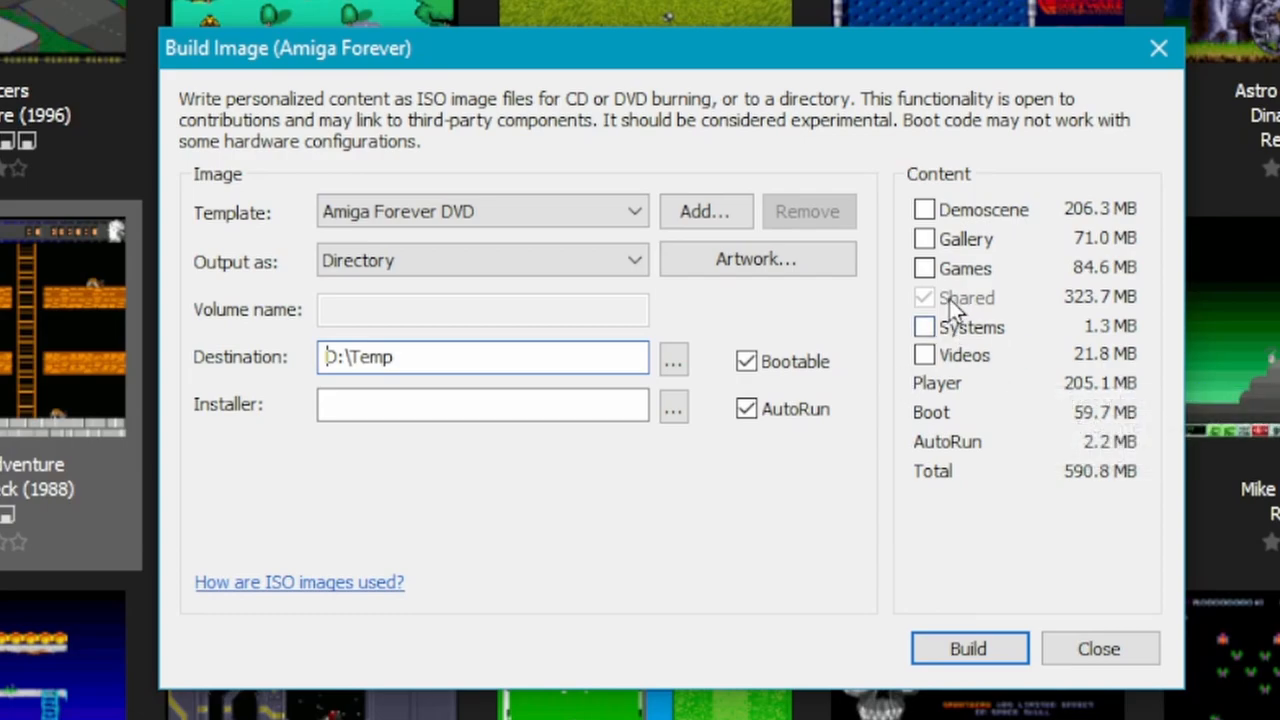
mouse_move(935, 310)
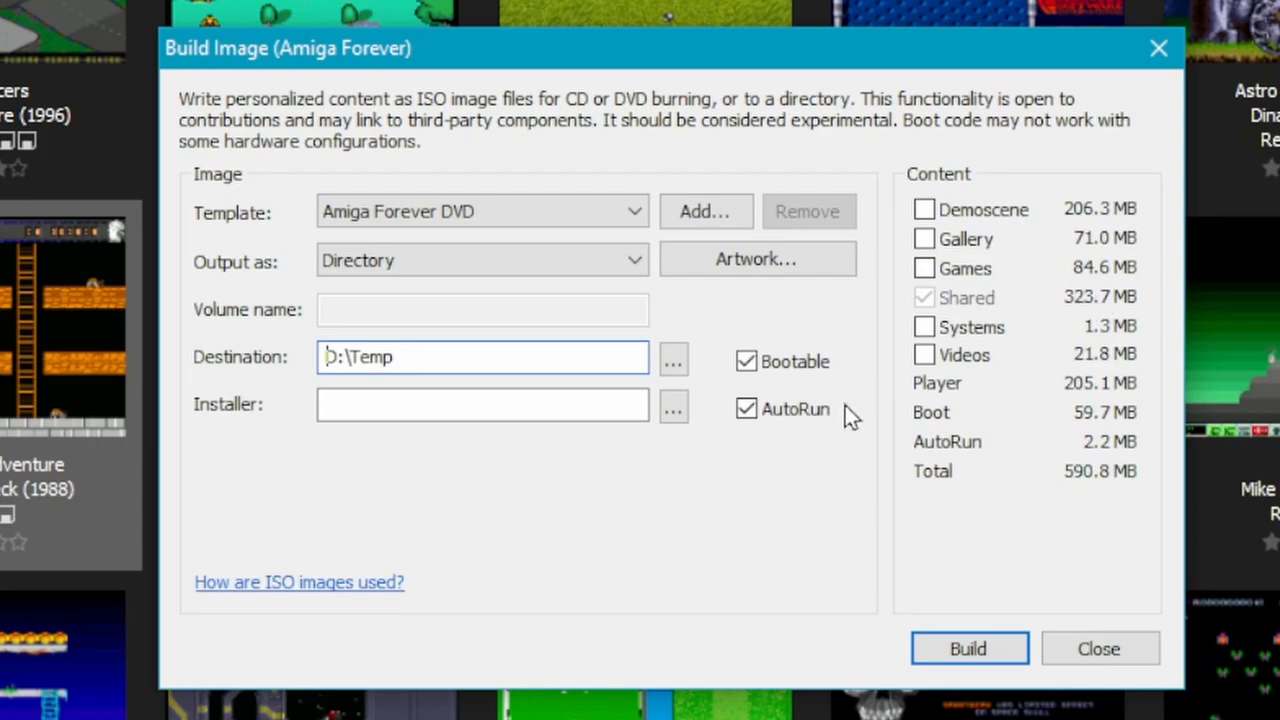
- Decline overwriting Temp, build the content into D:\Temp2 and acknowledge the success message
click(967, 648)
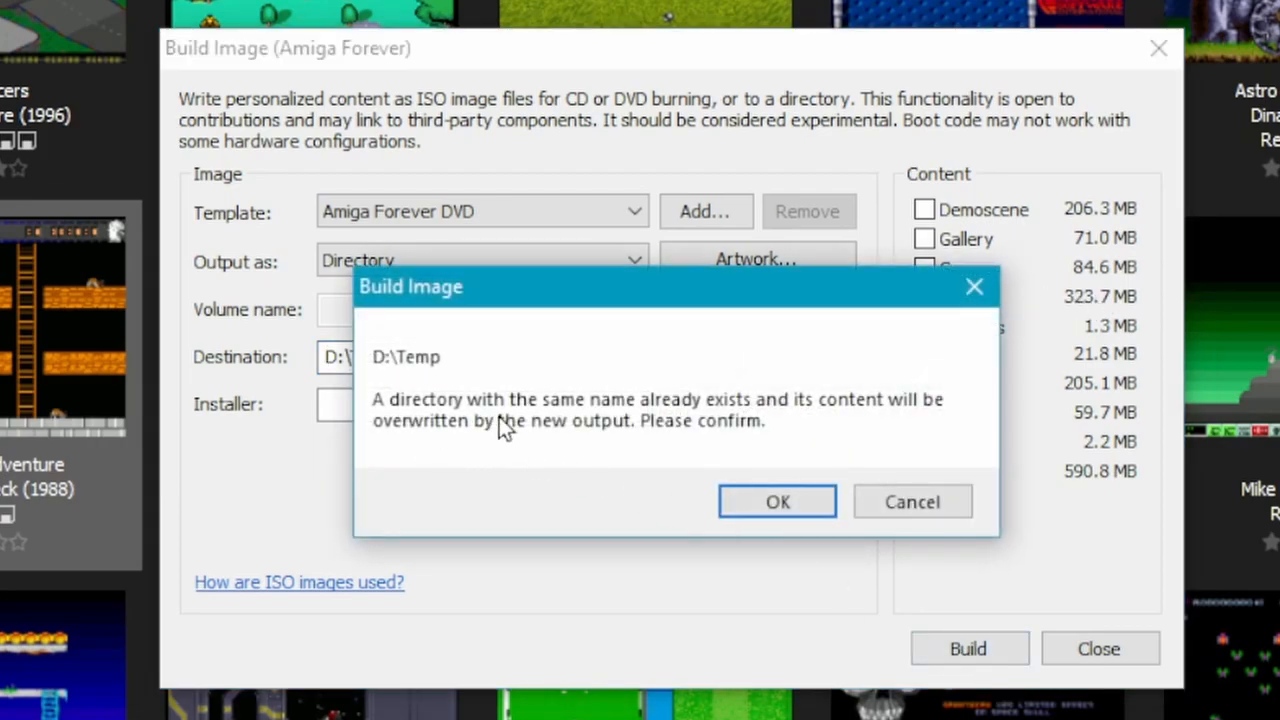
click(777, 501)
text(2)
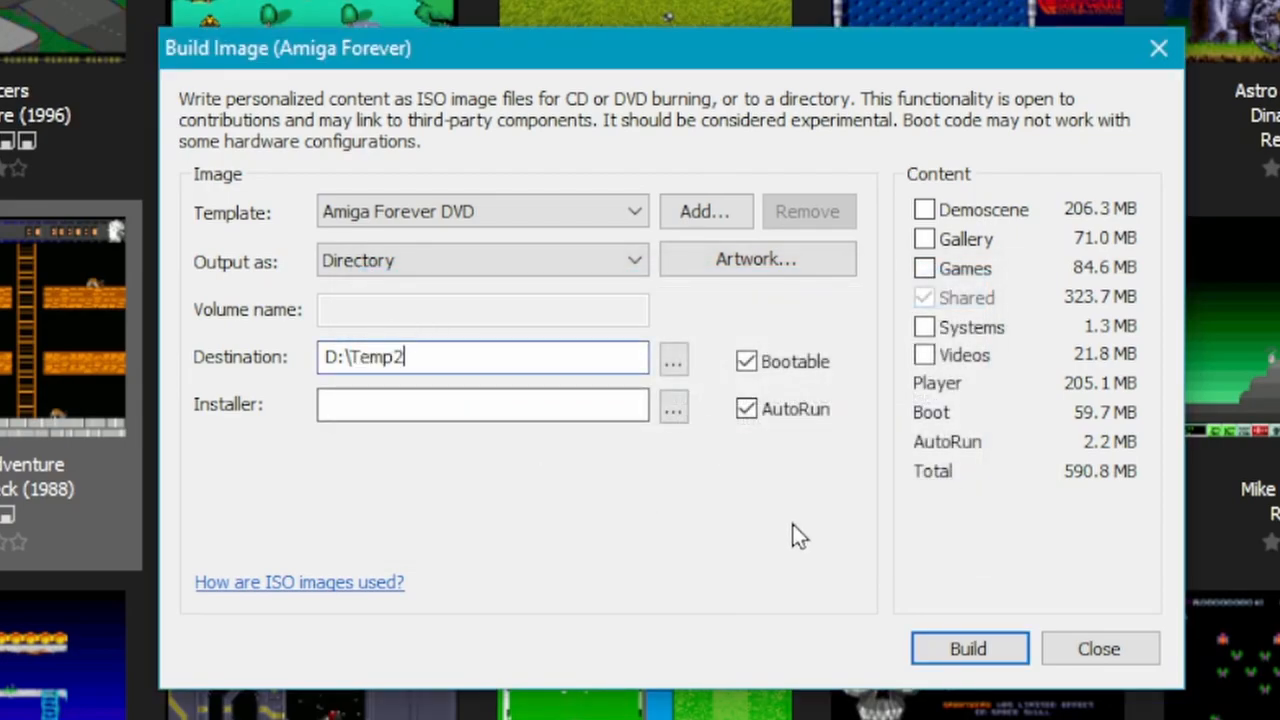
click(967, 648)
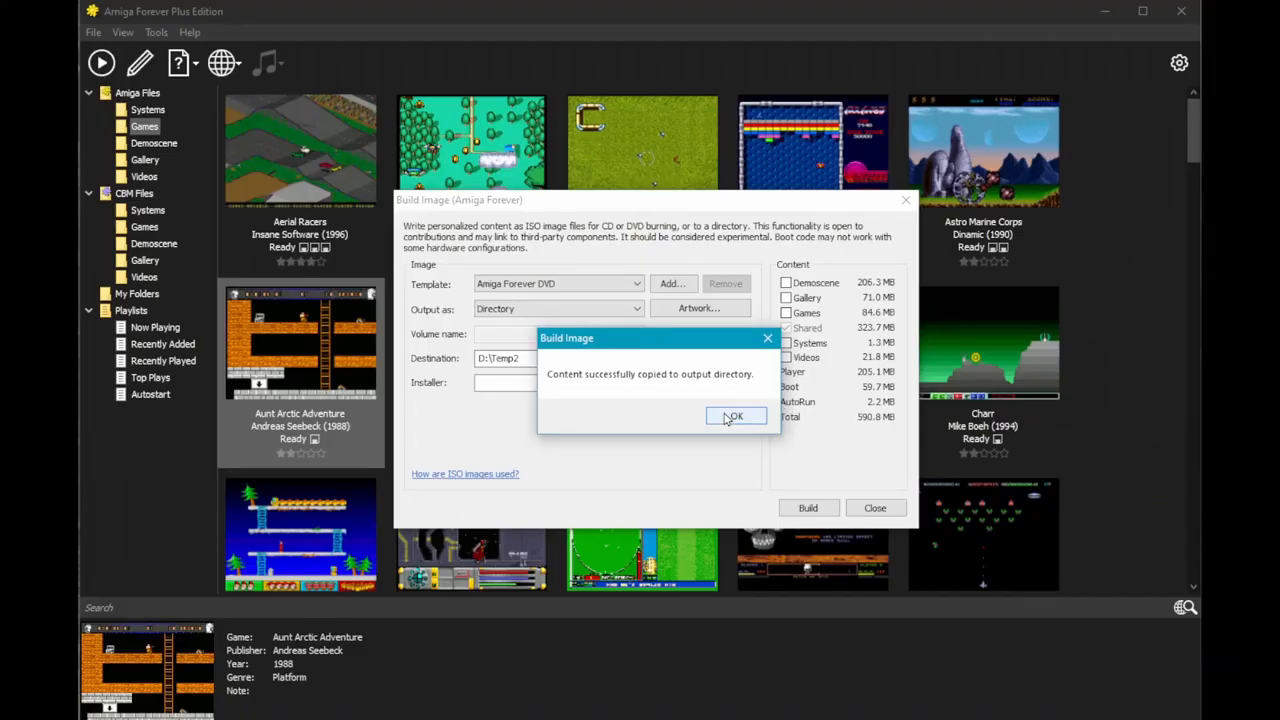
click(735, 416)
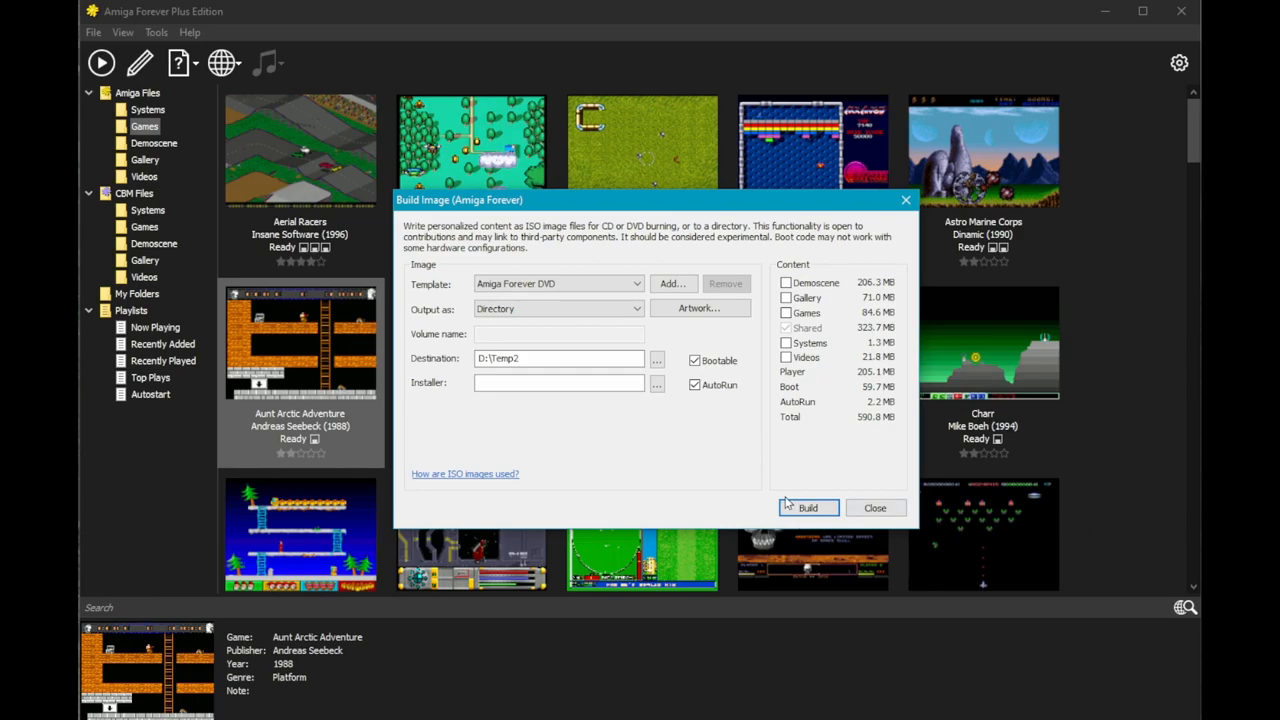
mouse_move(753, 480)
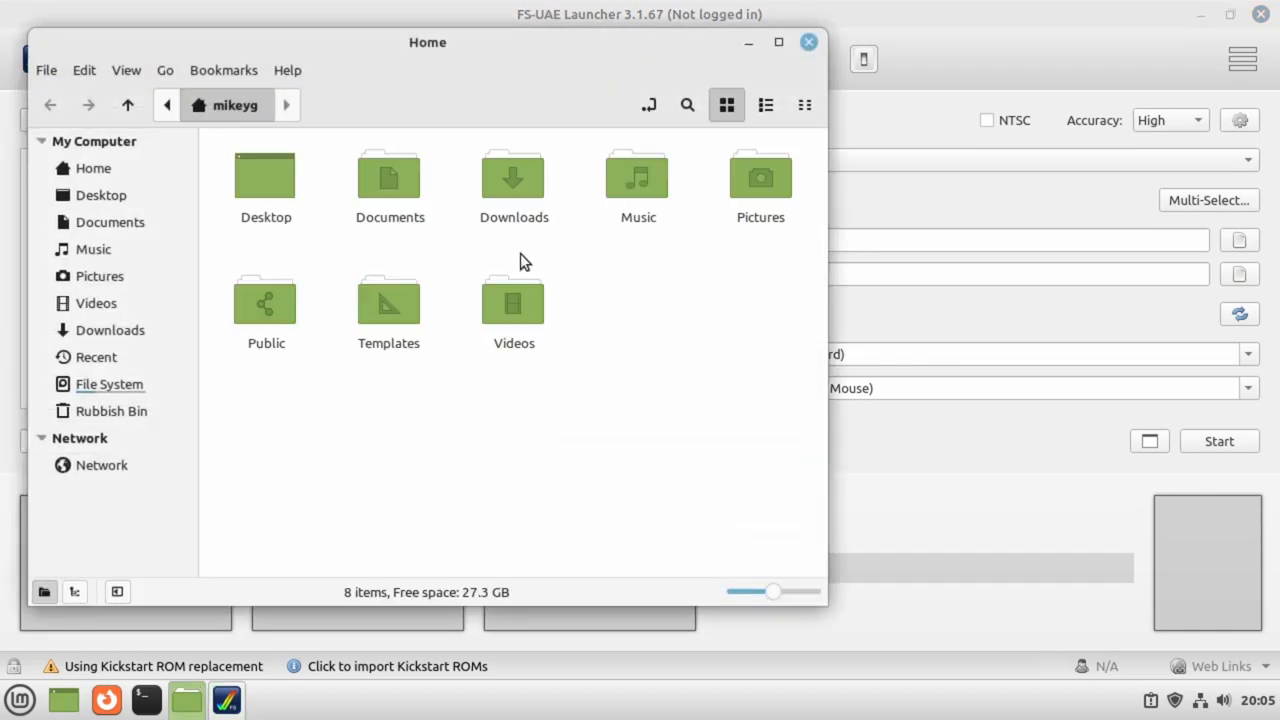
- Browse Documents > Temp2 > Amiga Files > Shared into the rom folder
double_click(390, 177)
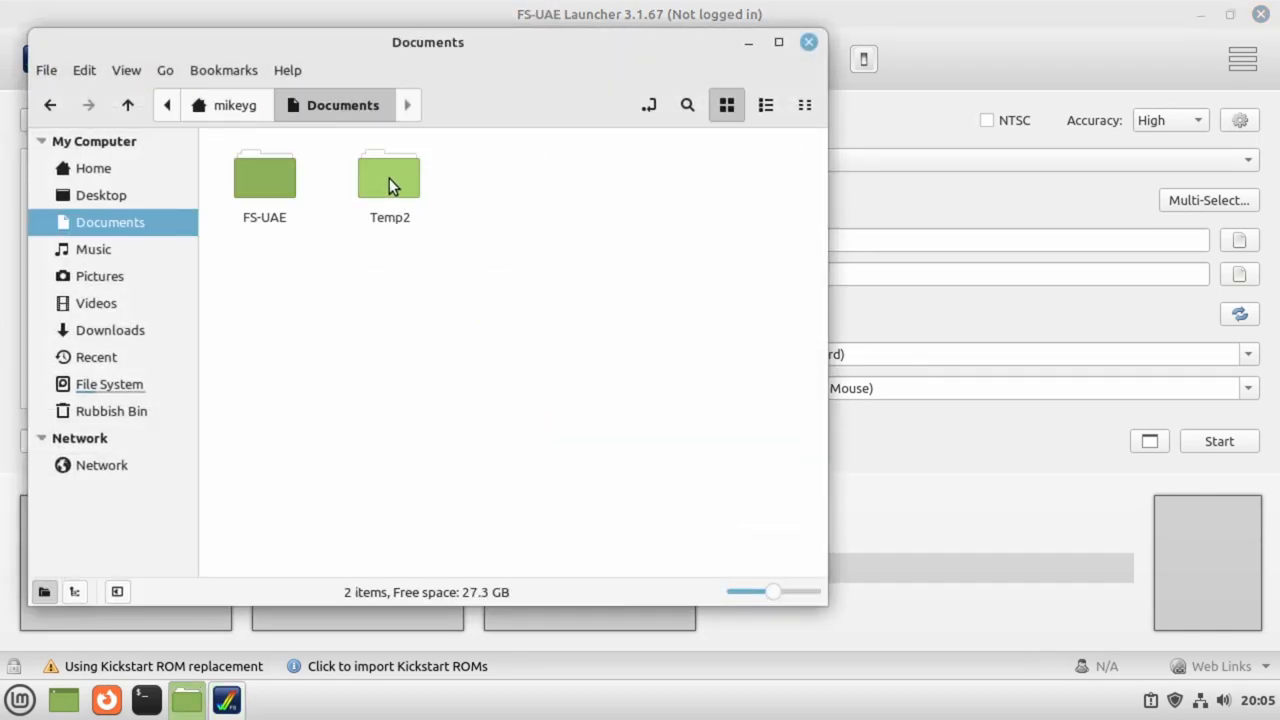
double_click(389, 180)
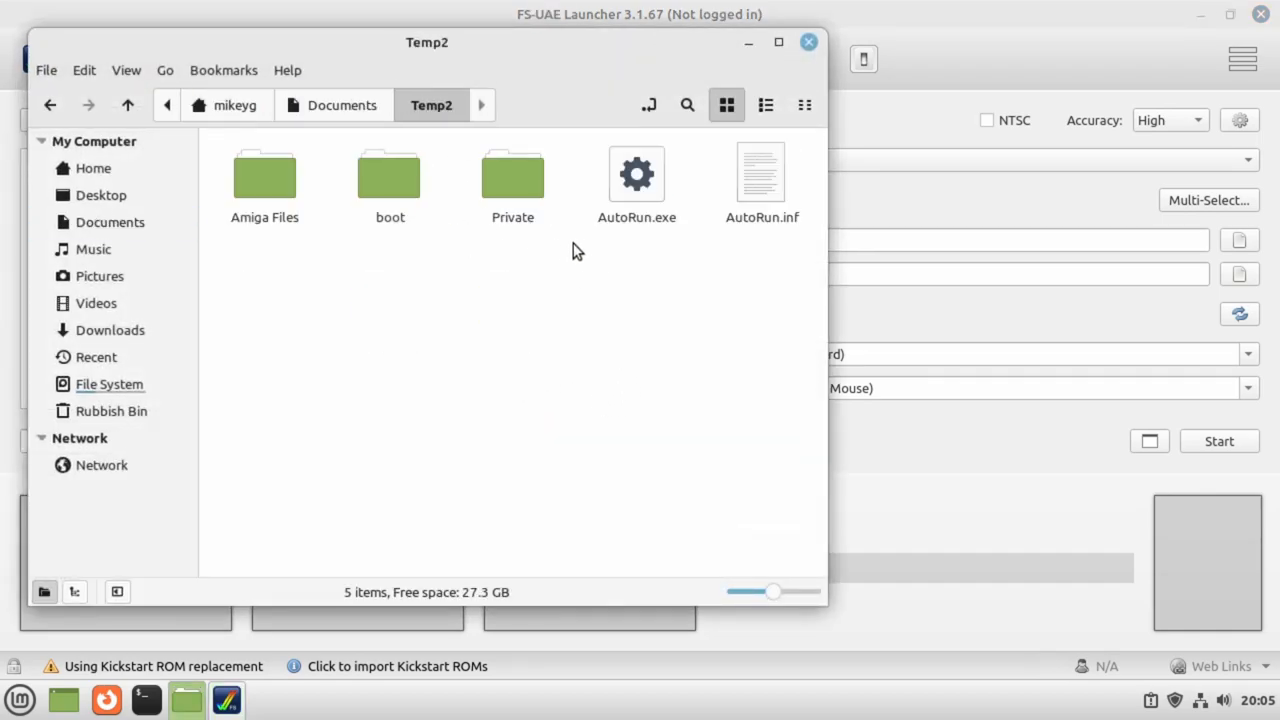
mouse_move(550, 125)
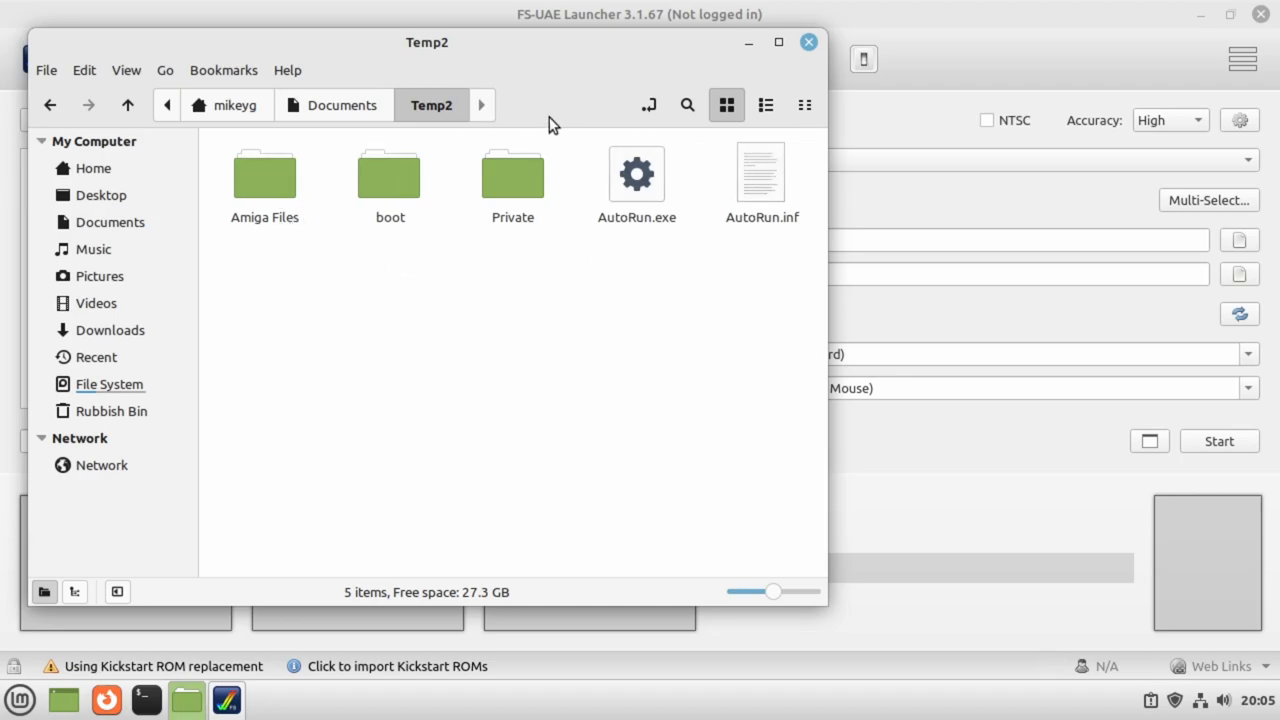
mouse_move(528, 277)
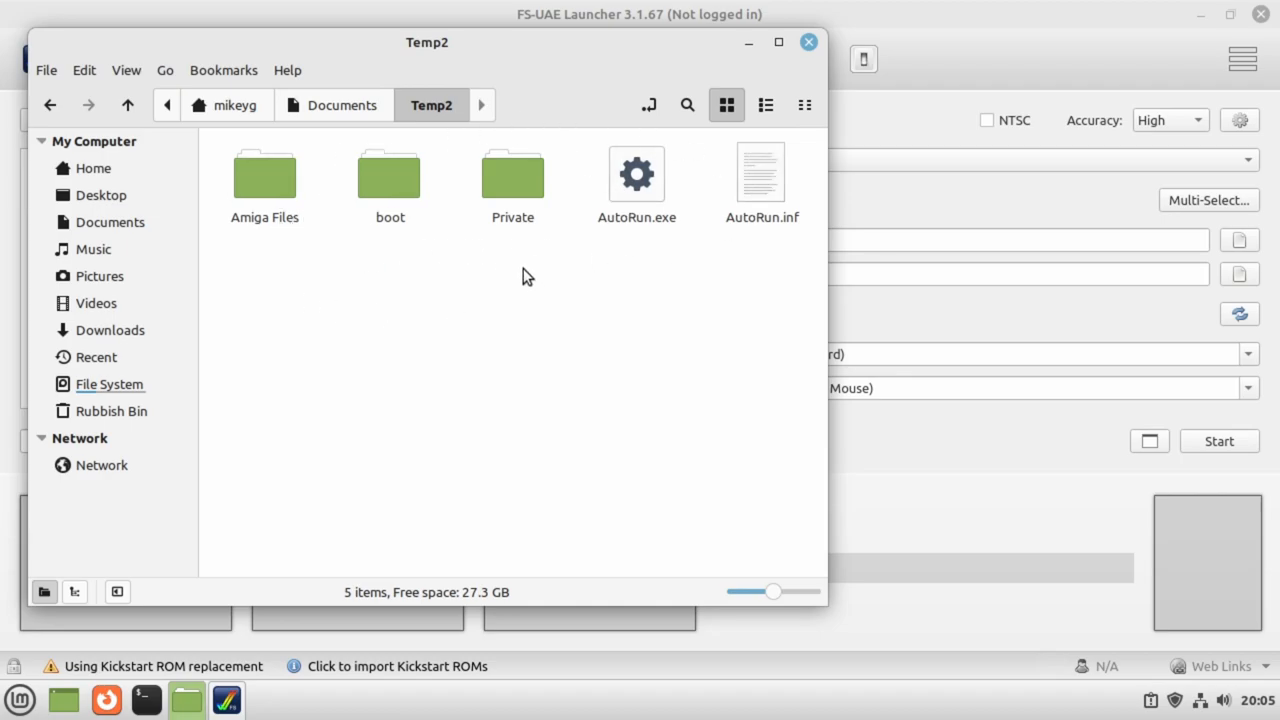
click(264, 175)
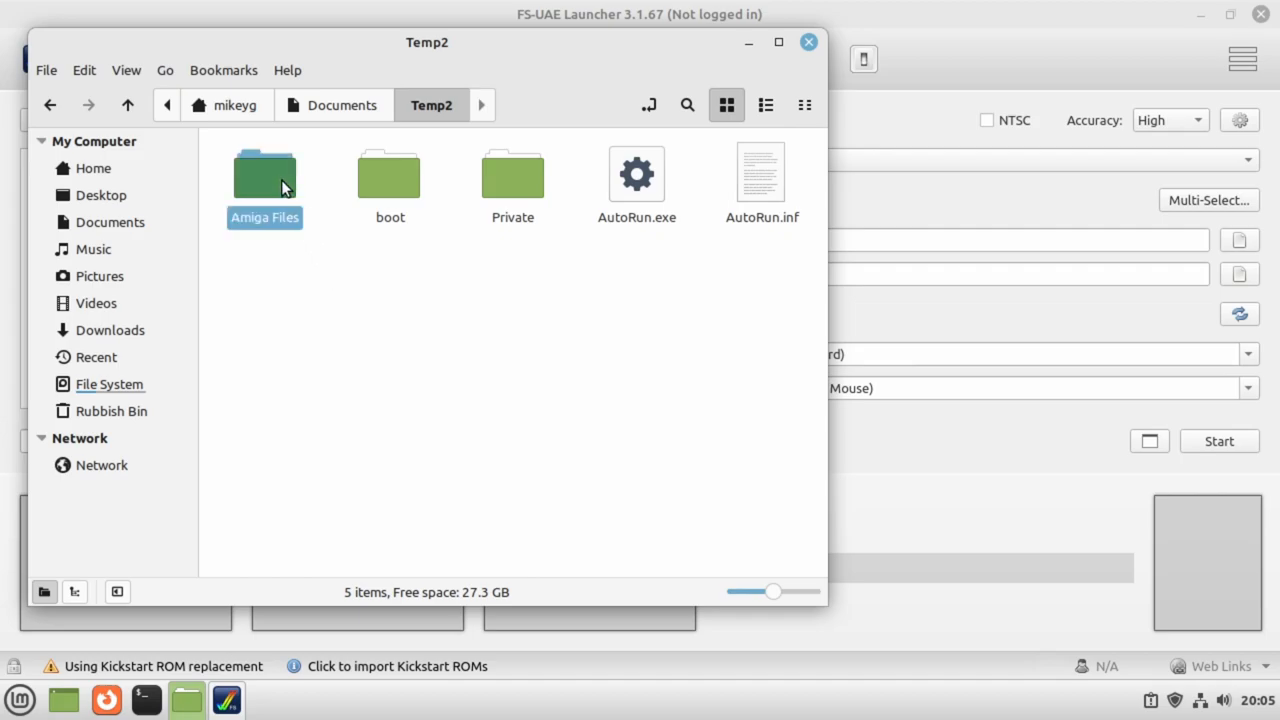
double_click(264, 175)
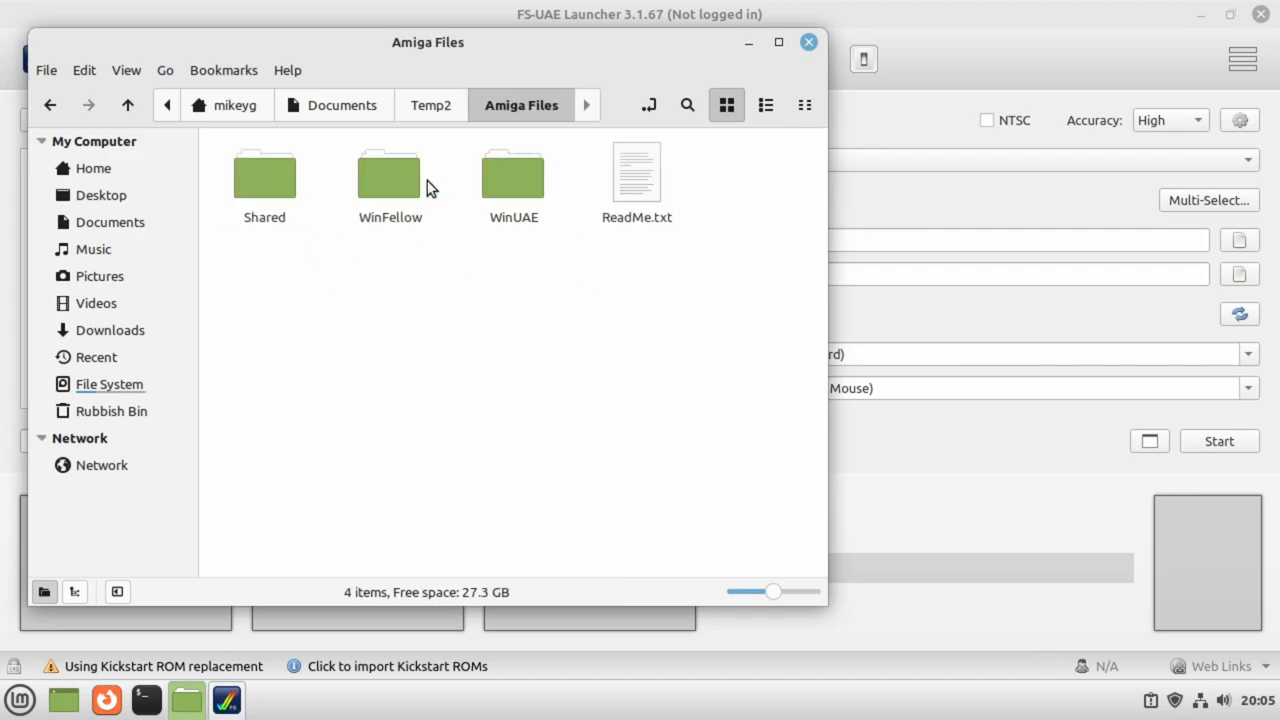
double_click(264, 175)
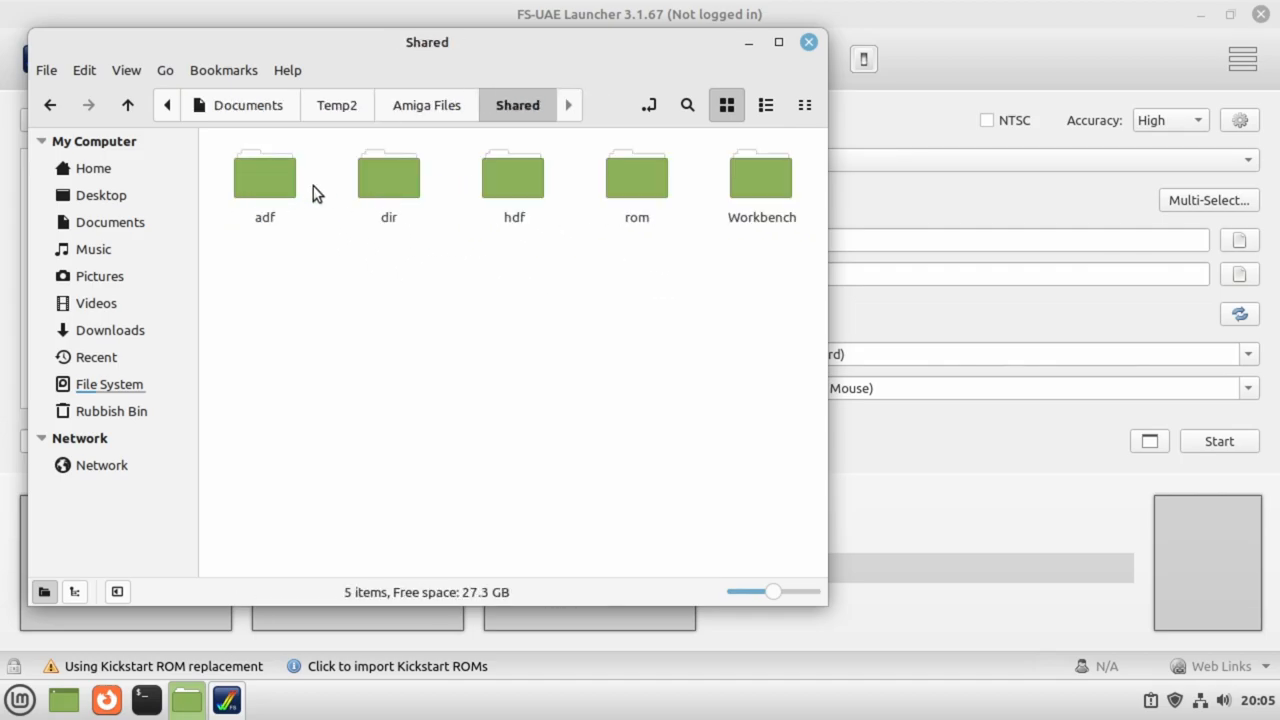
double_click(636, 175)
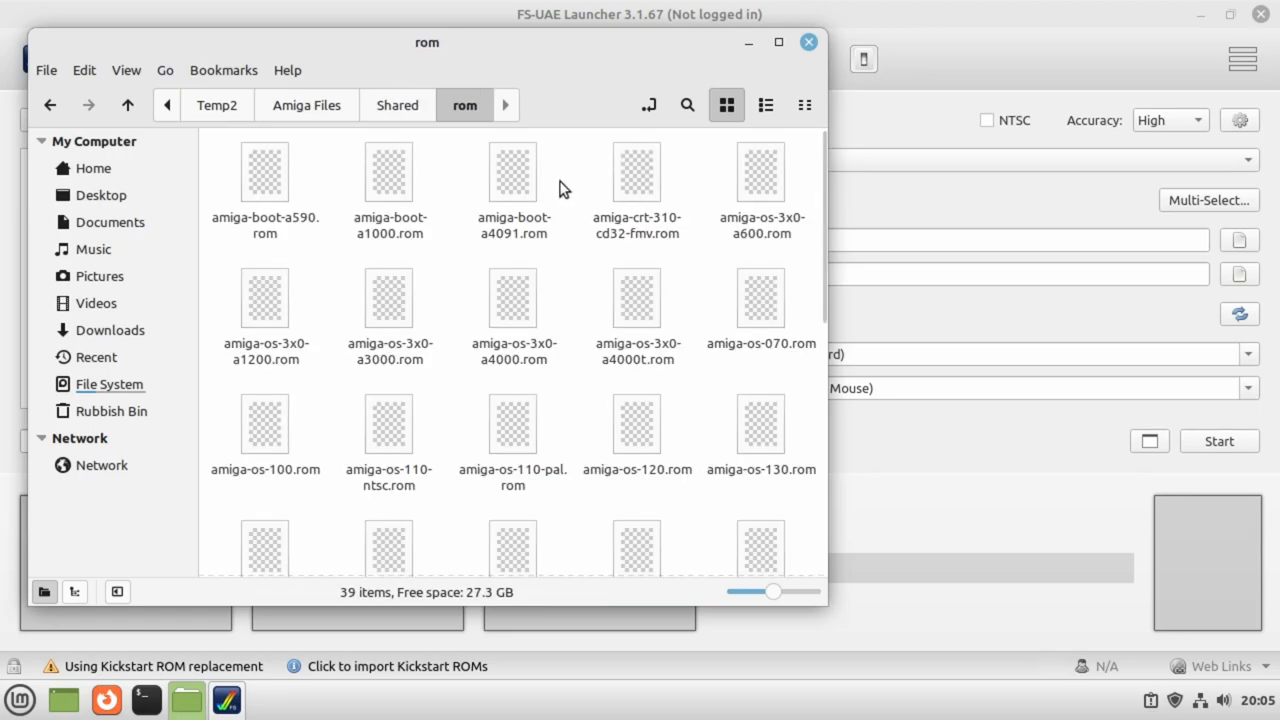
- Go back to view the adf folder, then close Nemo
click(397, 105)
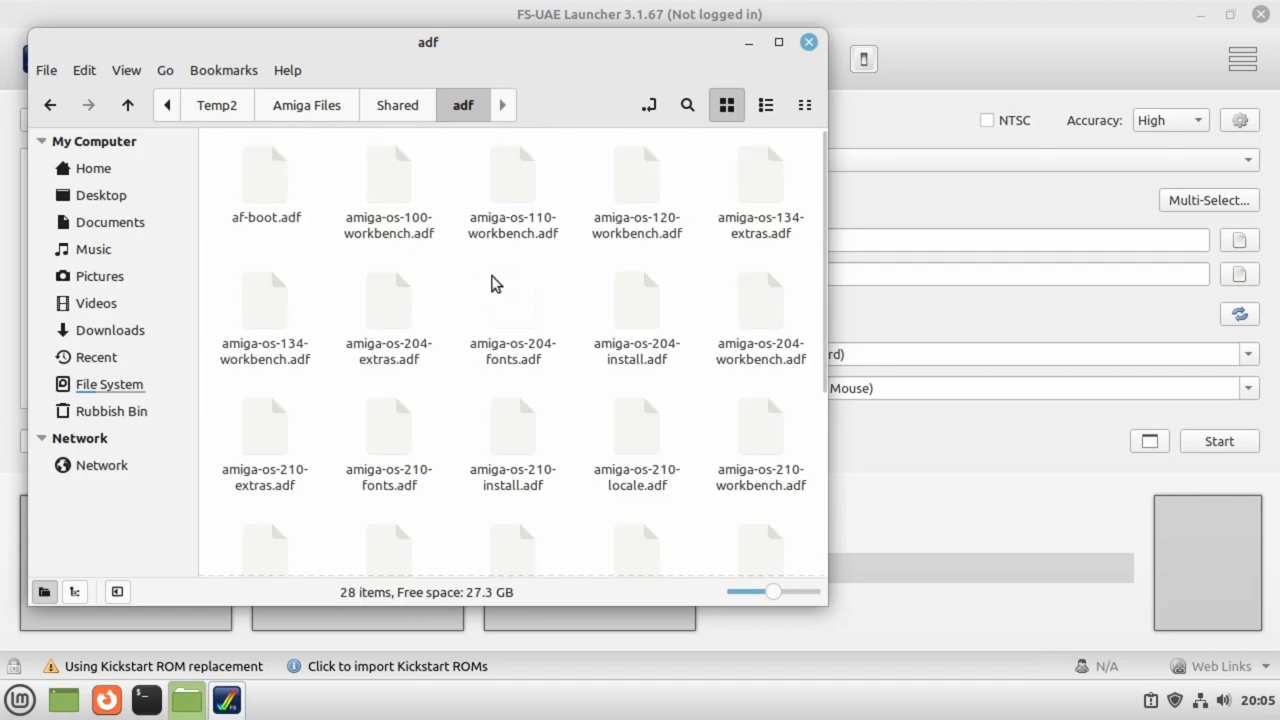
scroll(down, 3)
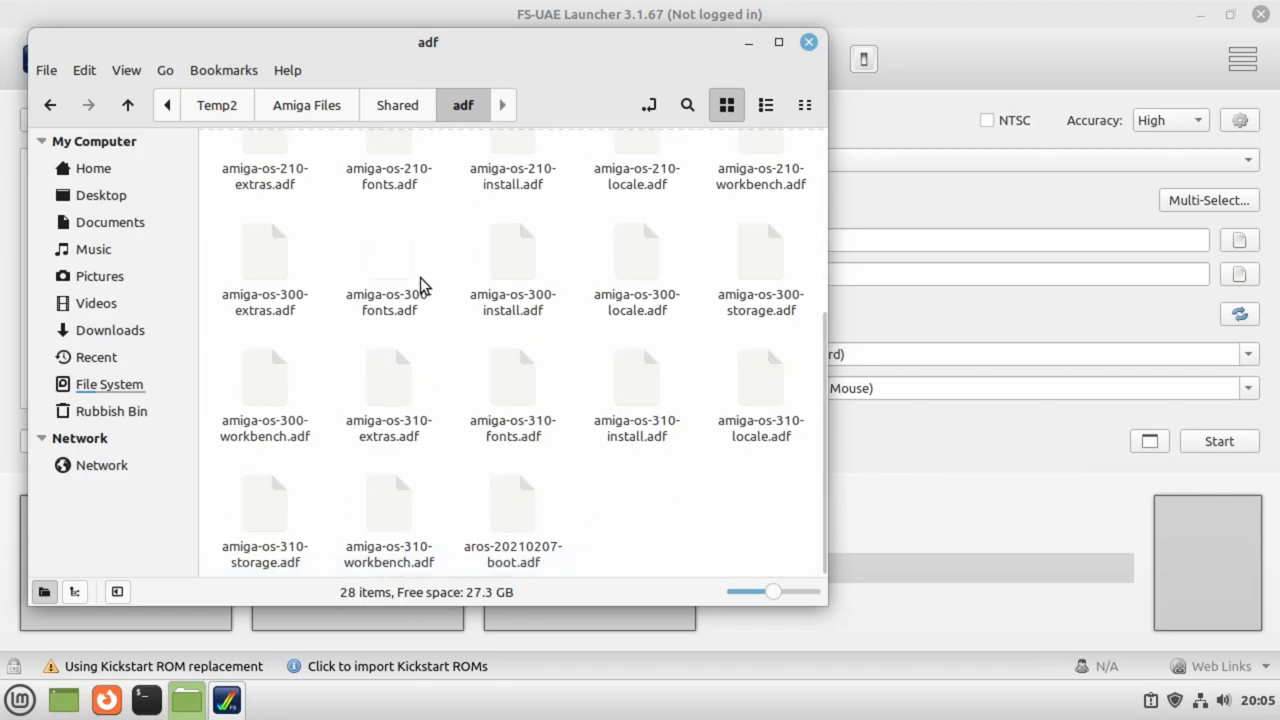
click(808, 41)
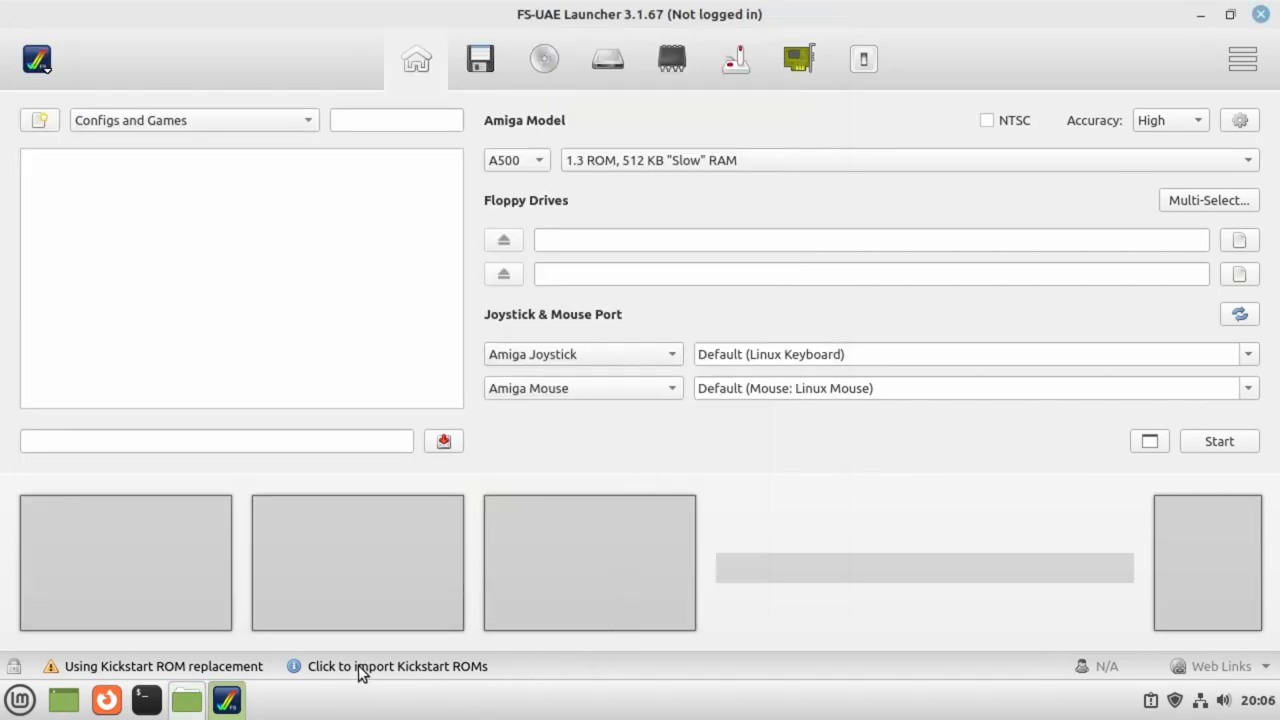
- In Import Kickstarts, choose Documents/Temp2 as the Amiga Forever source folder
click(397, 666)
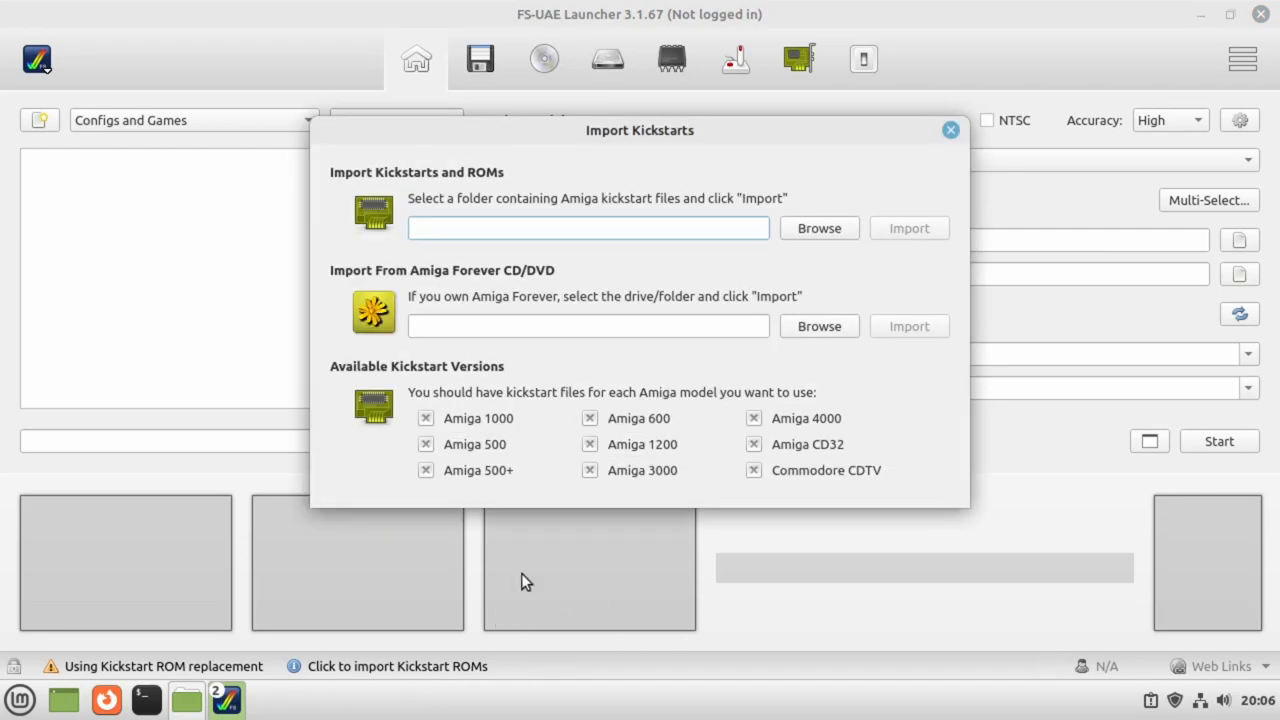
mouse_move(375, 272)
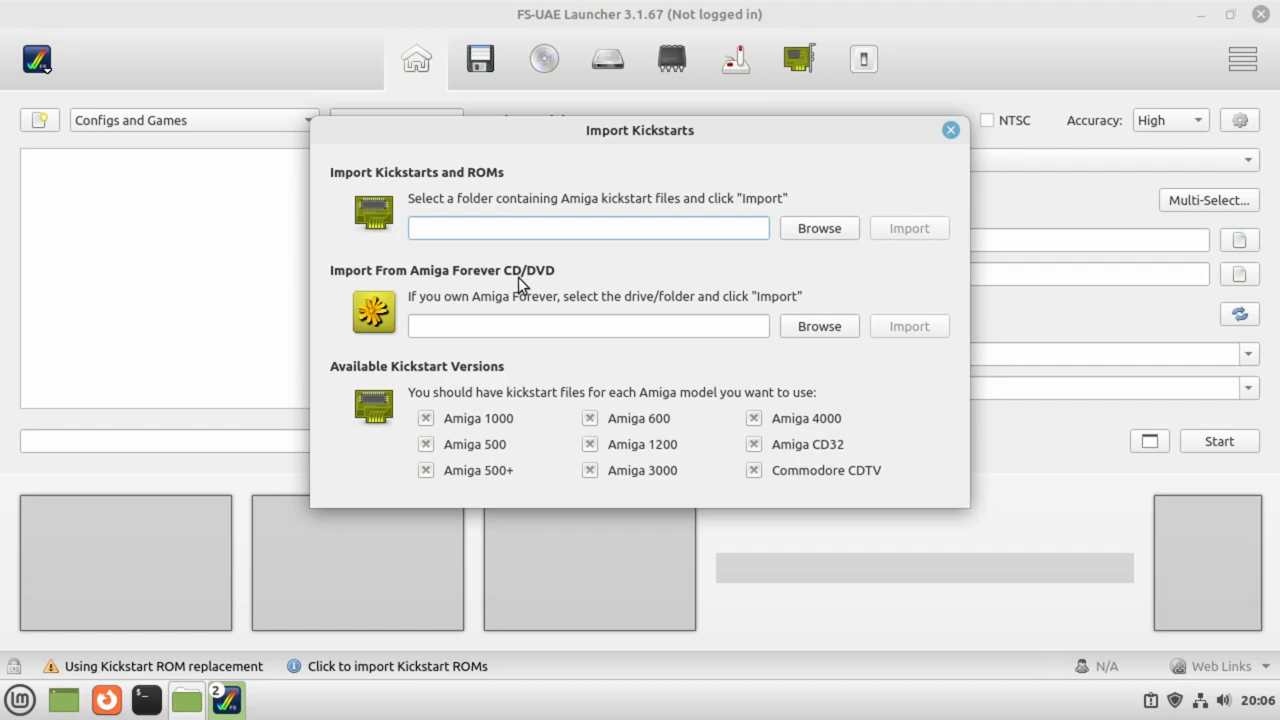
mouse_move(613, 332)
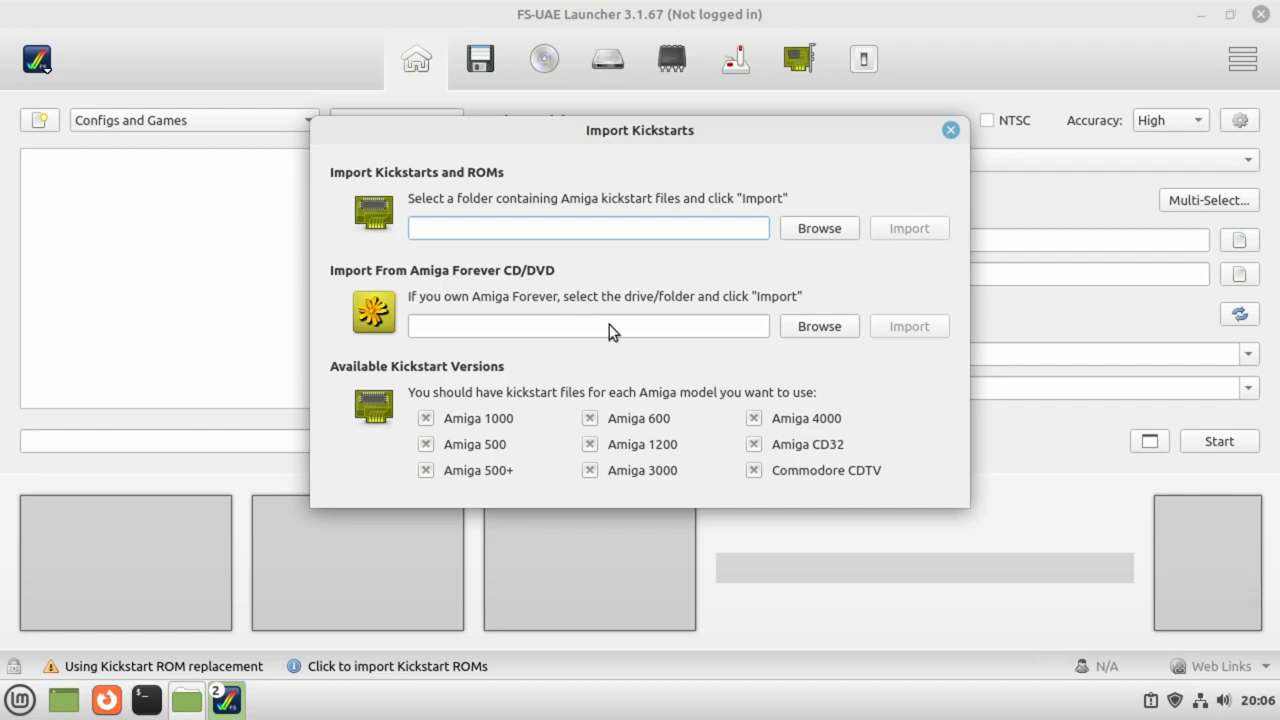
mouse_move(621, 308)
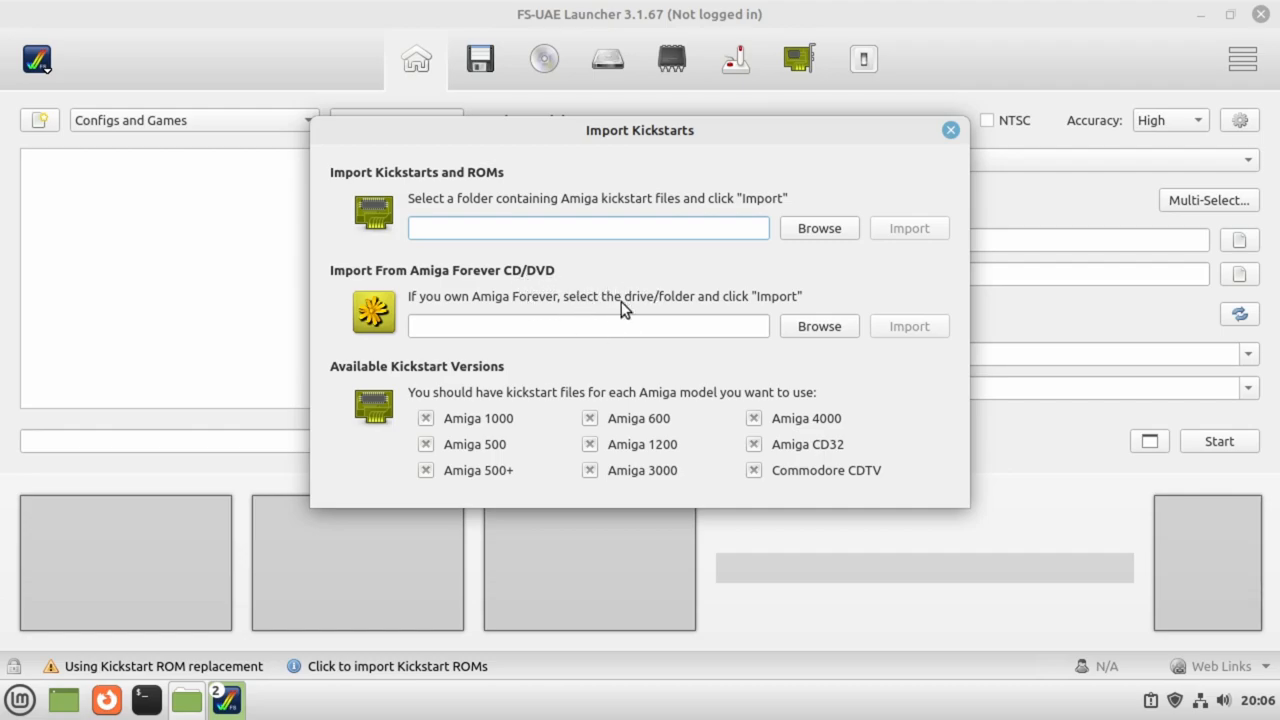
mouse_move(590, 278)
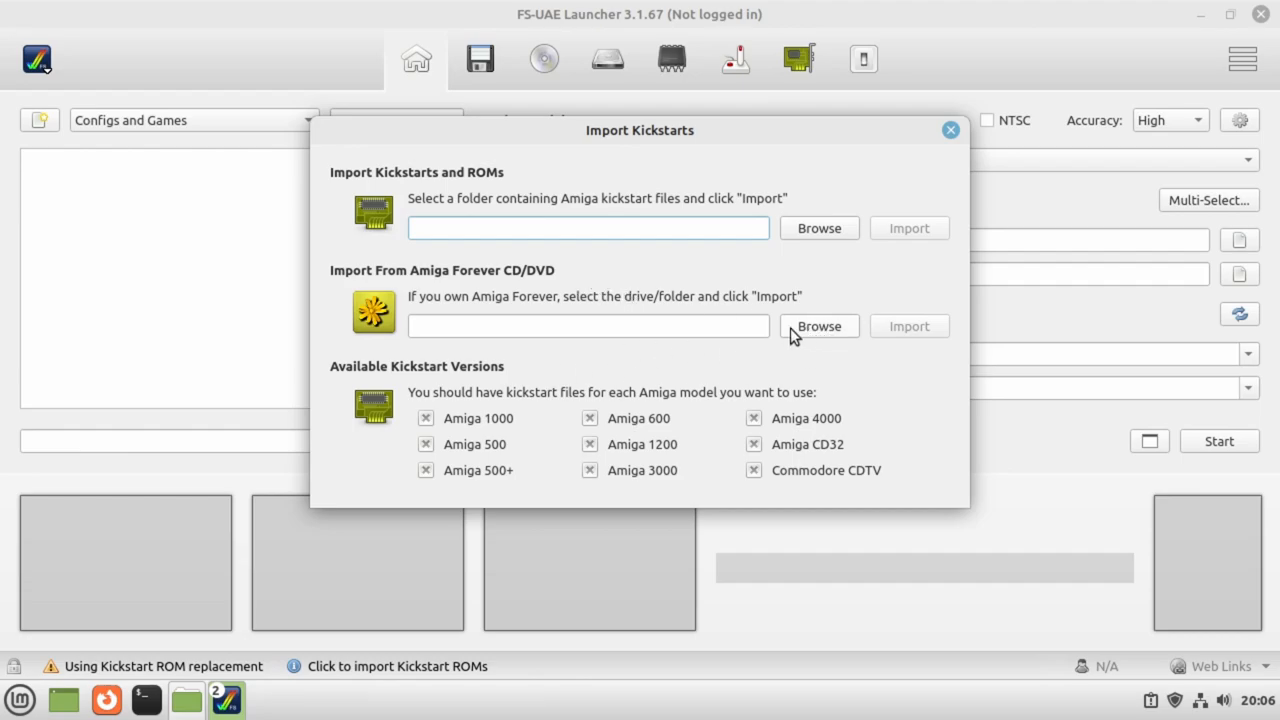
click(819, 326)
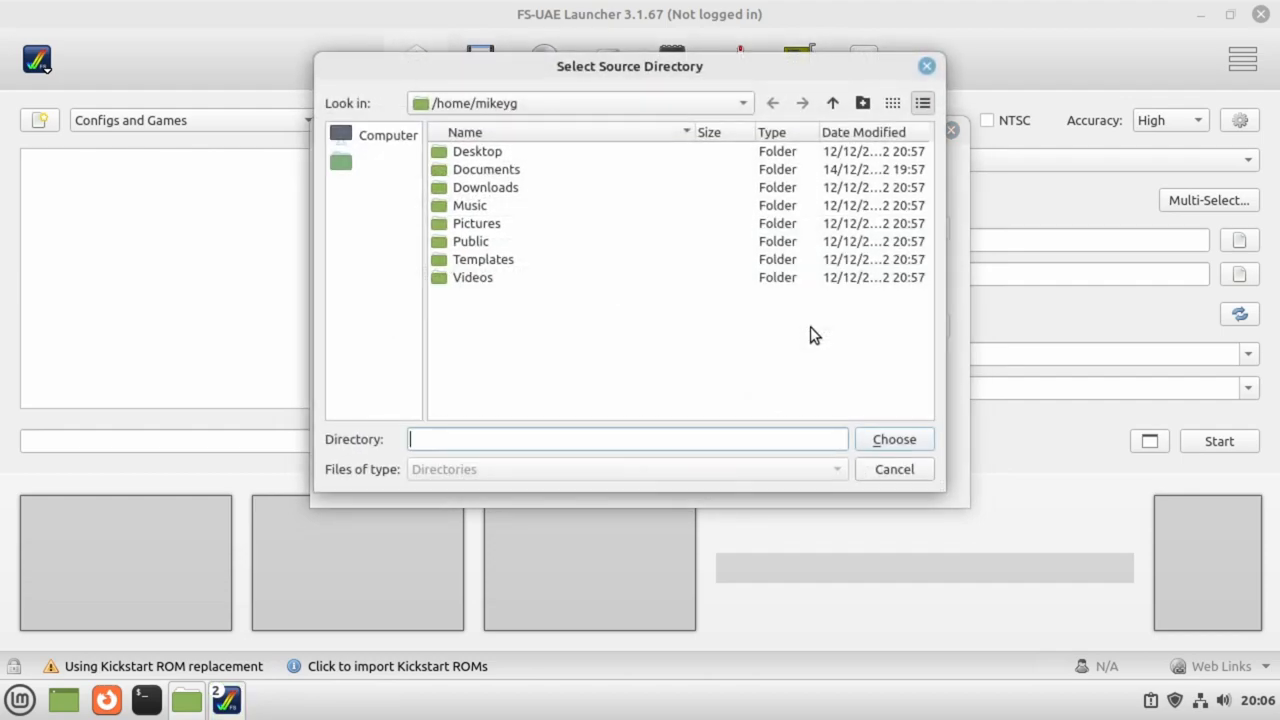
click(486, 169)
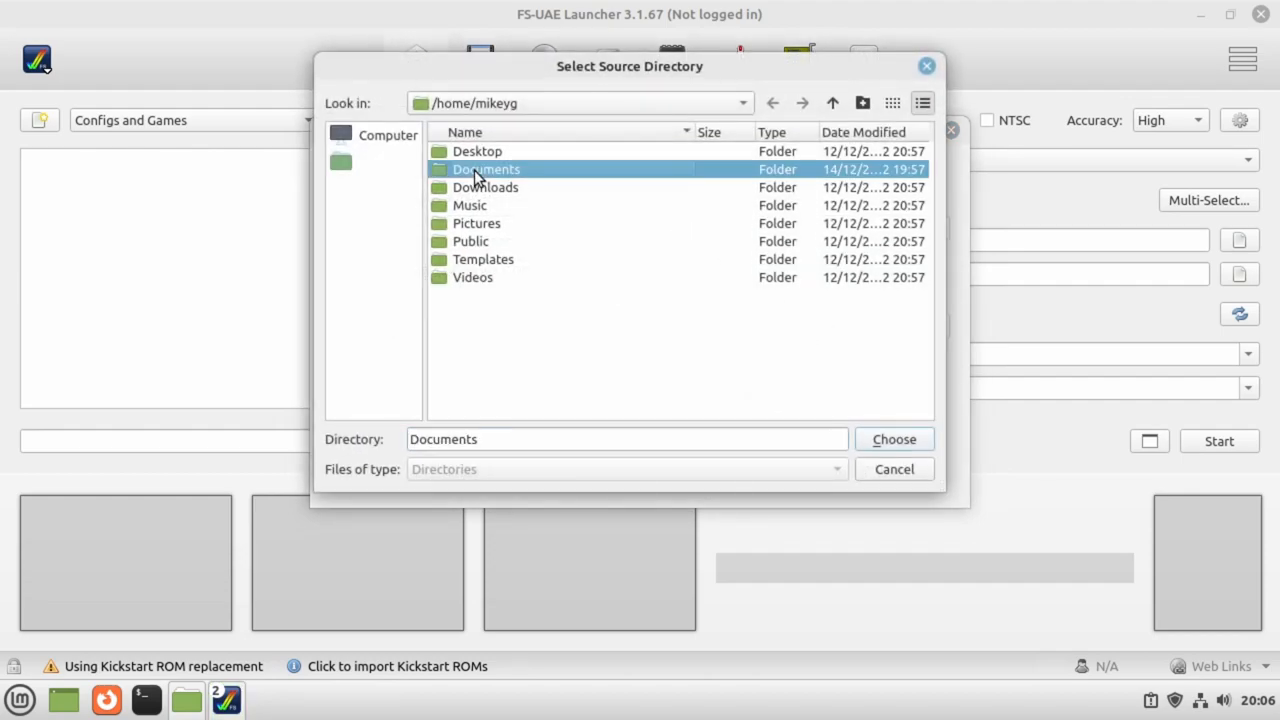
double_click(486, 169)
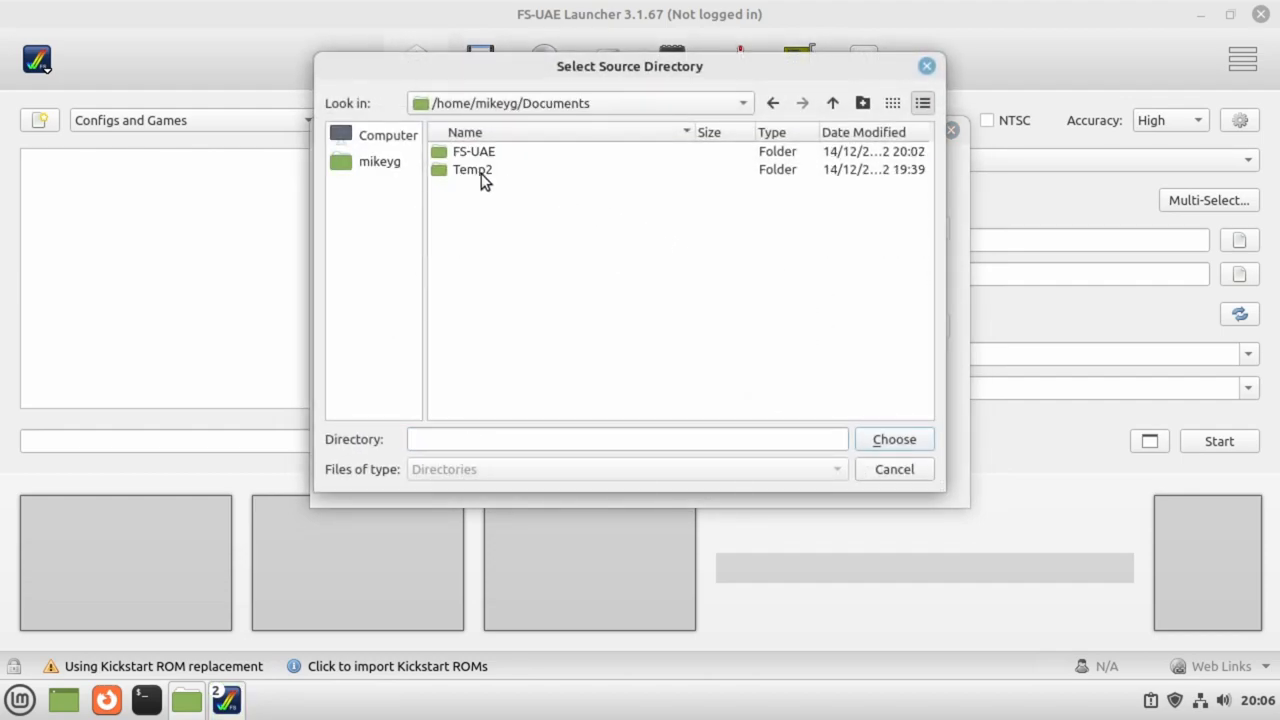
double_click(471, 169)
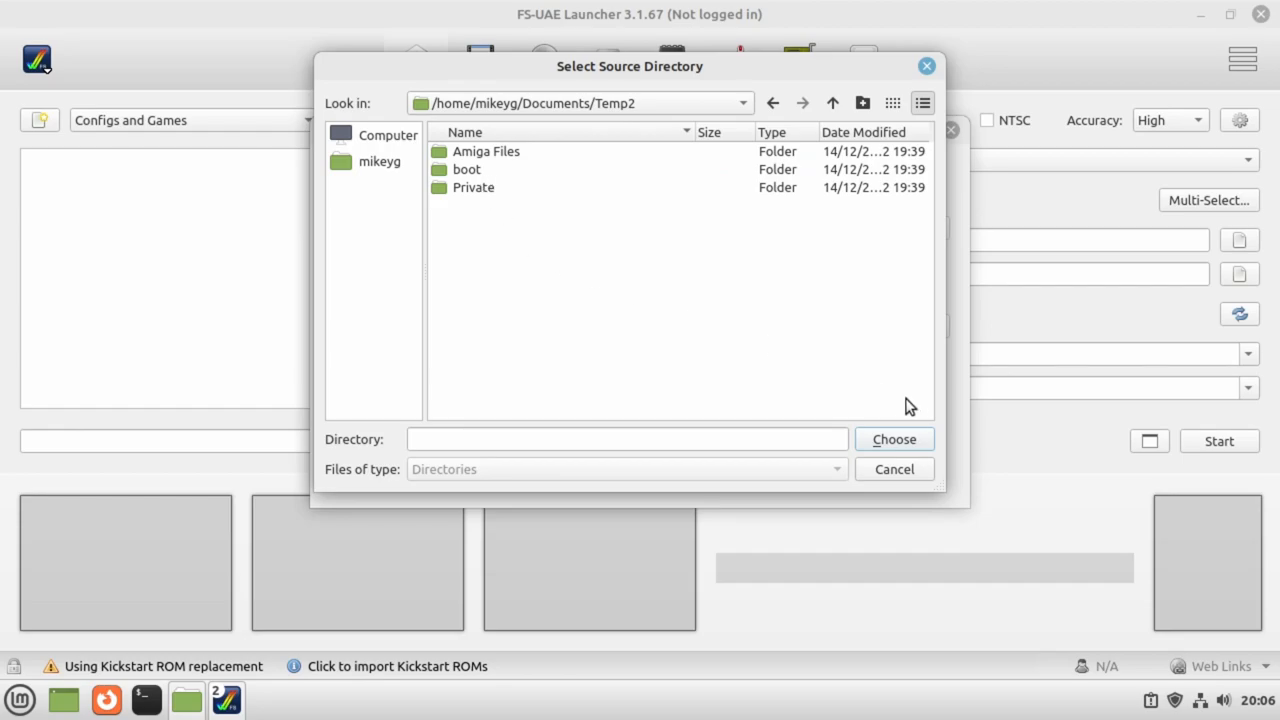
mouse_move(498, 223)
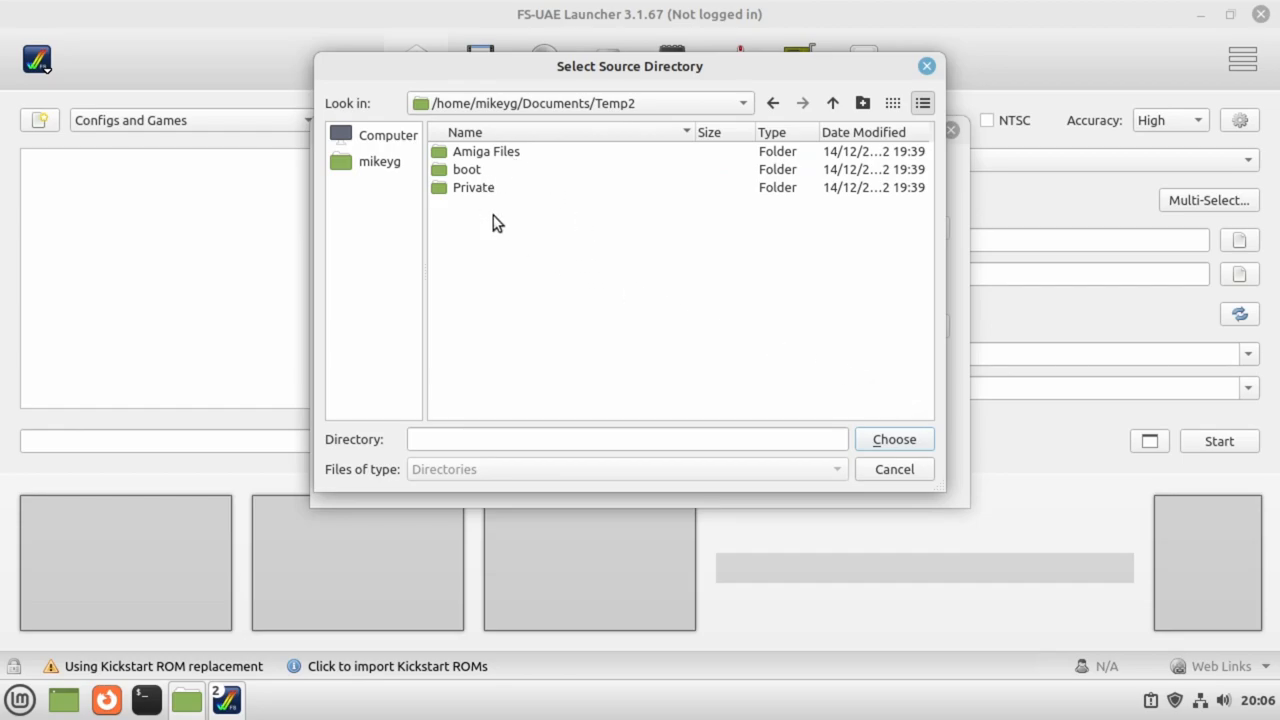
click(892, 439)
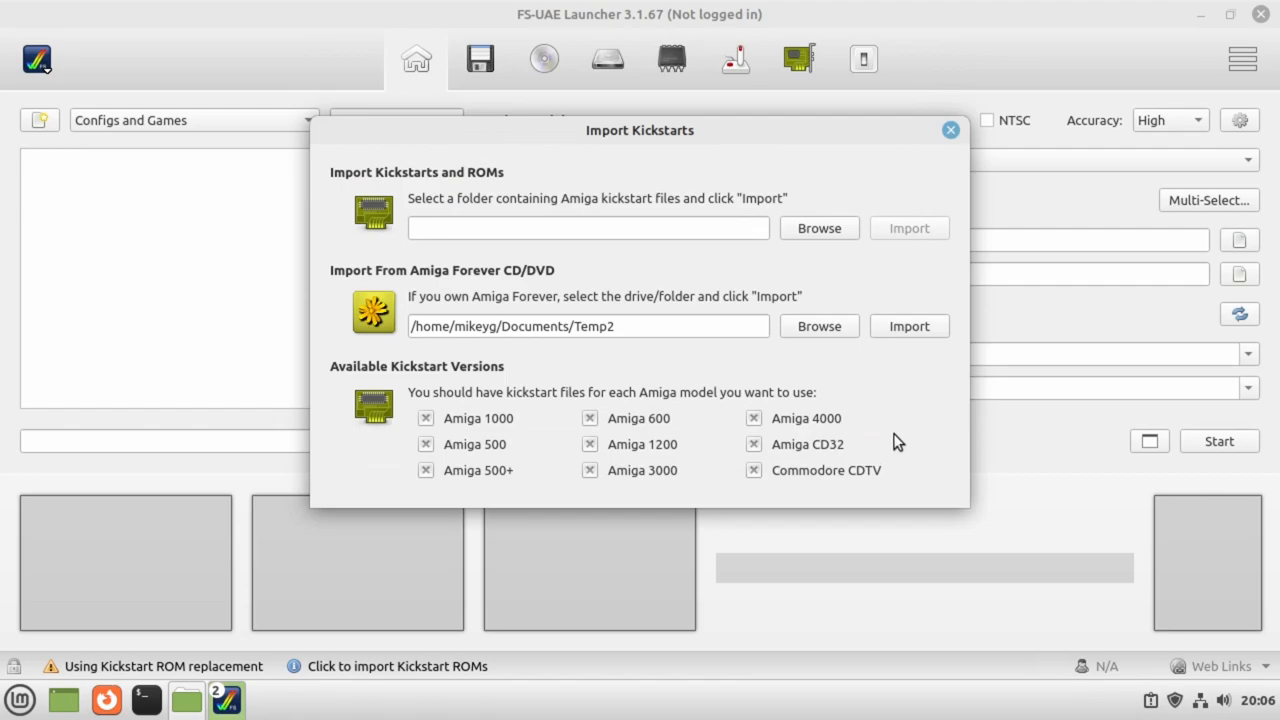
- Import all Kickstart ROMs from Amiga Forever, then close the log and import windows
click(908, 326)
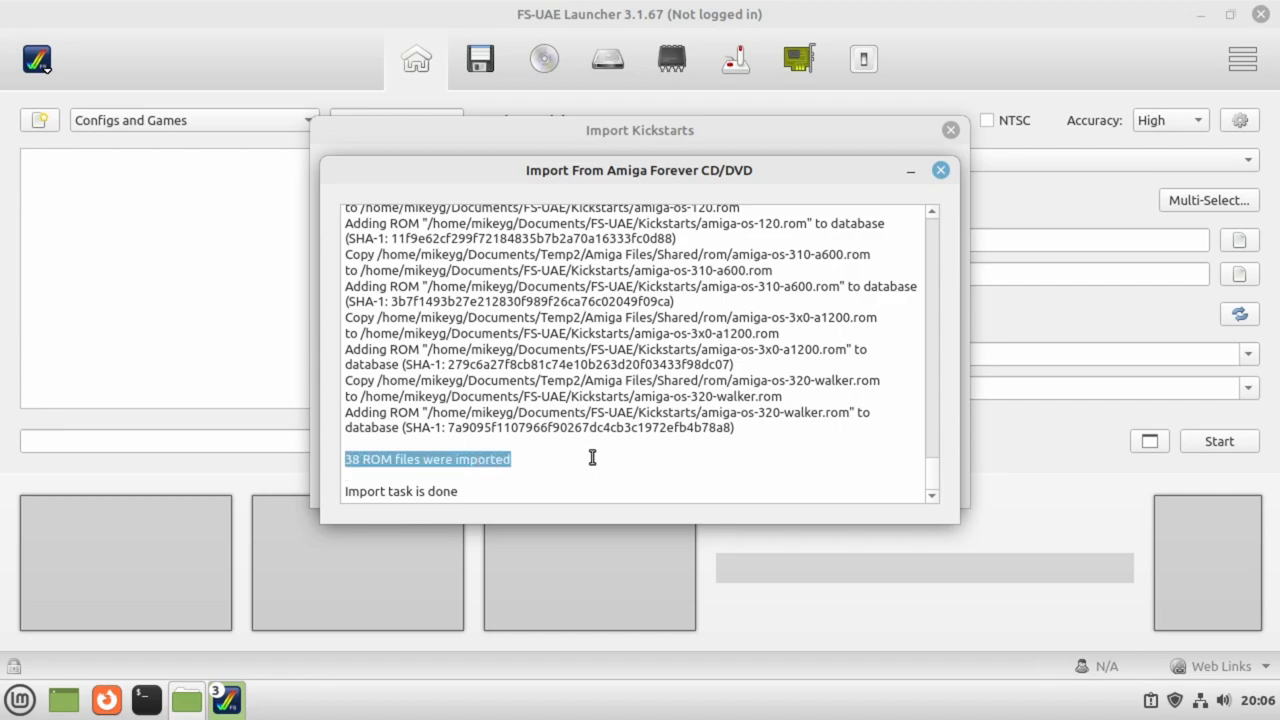
click(940, 169)
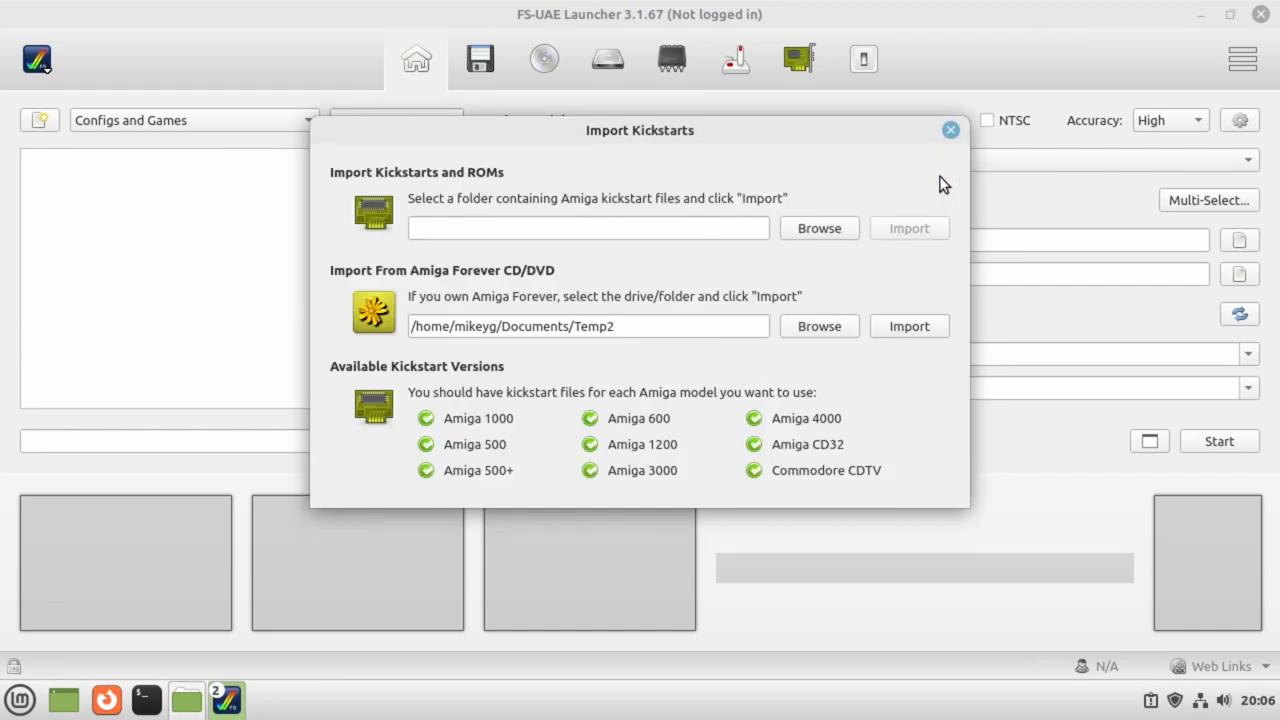
mouse_move(750, 398)
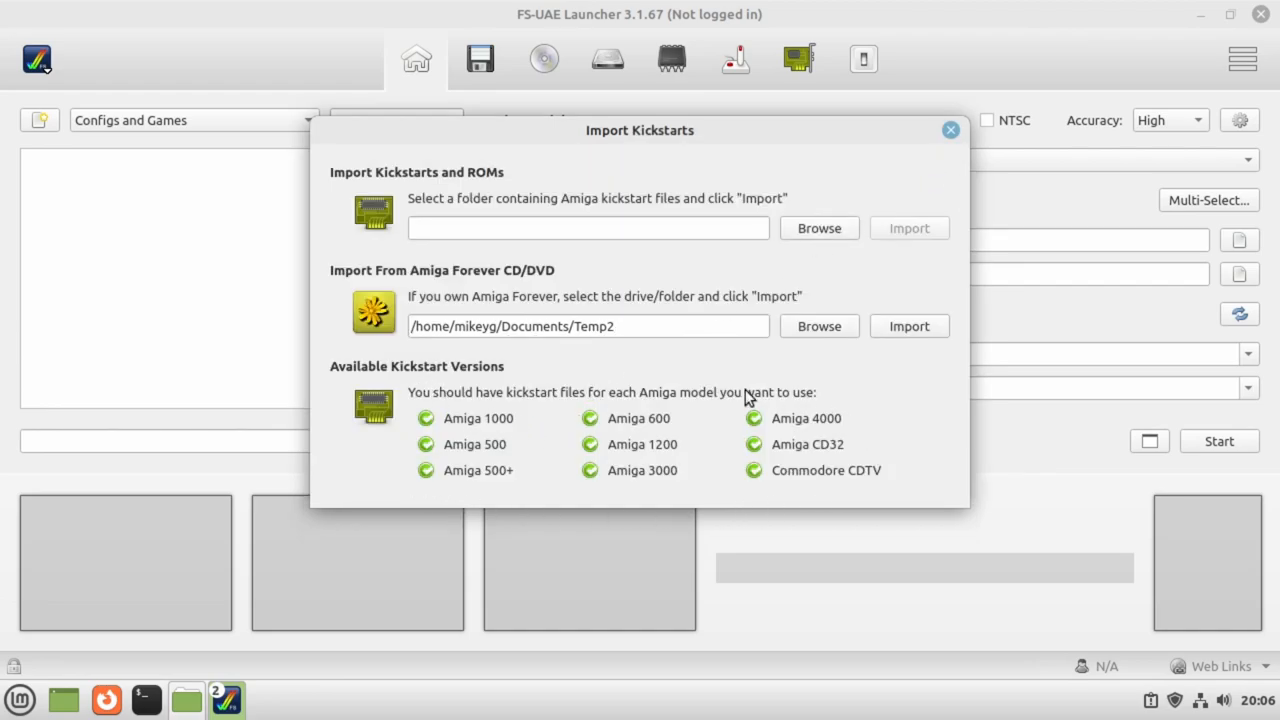
mouse_move(588, 441)
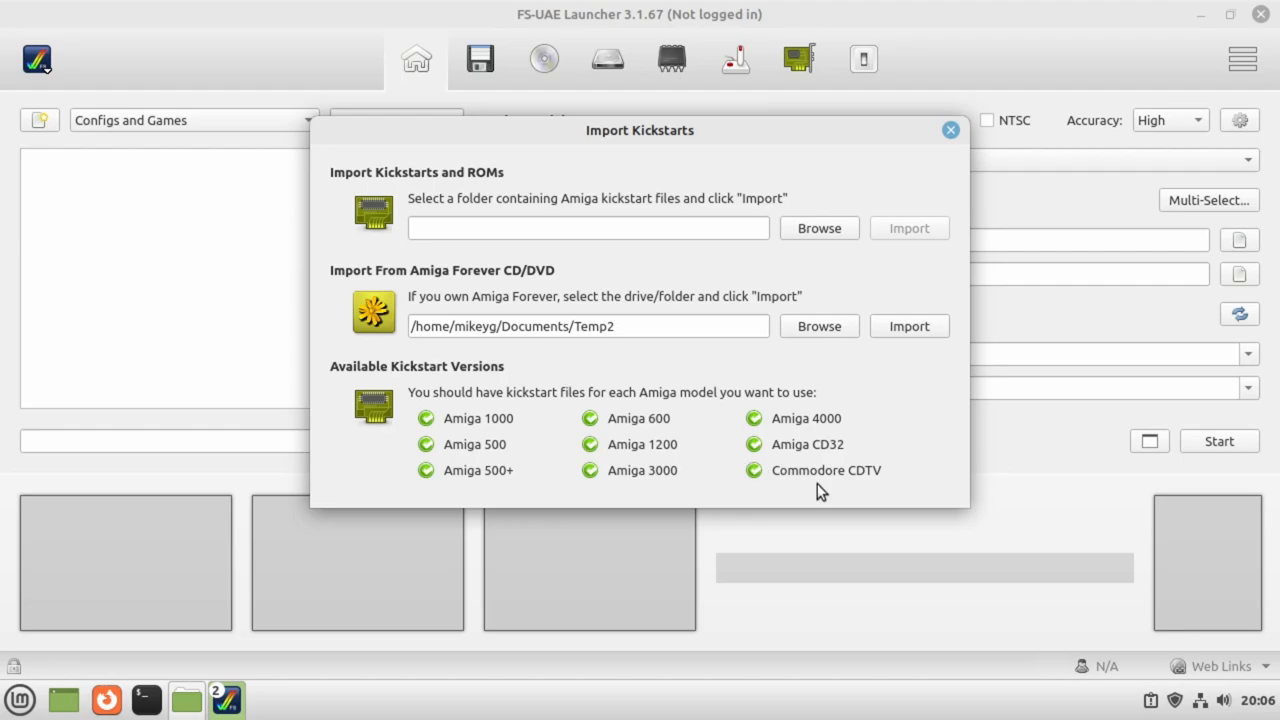
mouse_move(951, 167)
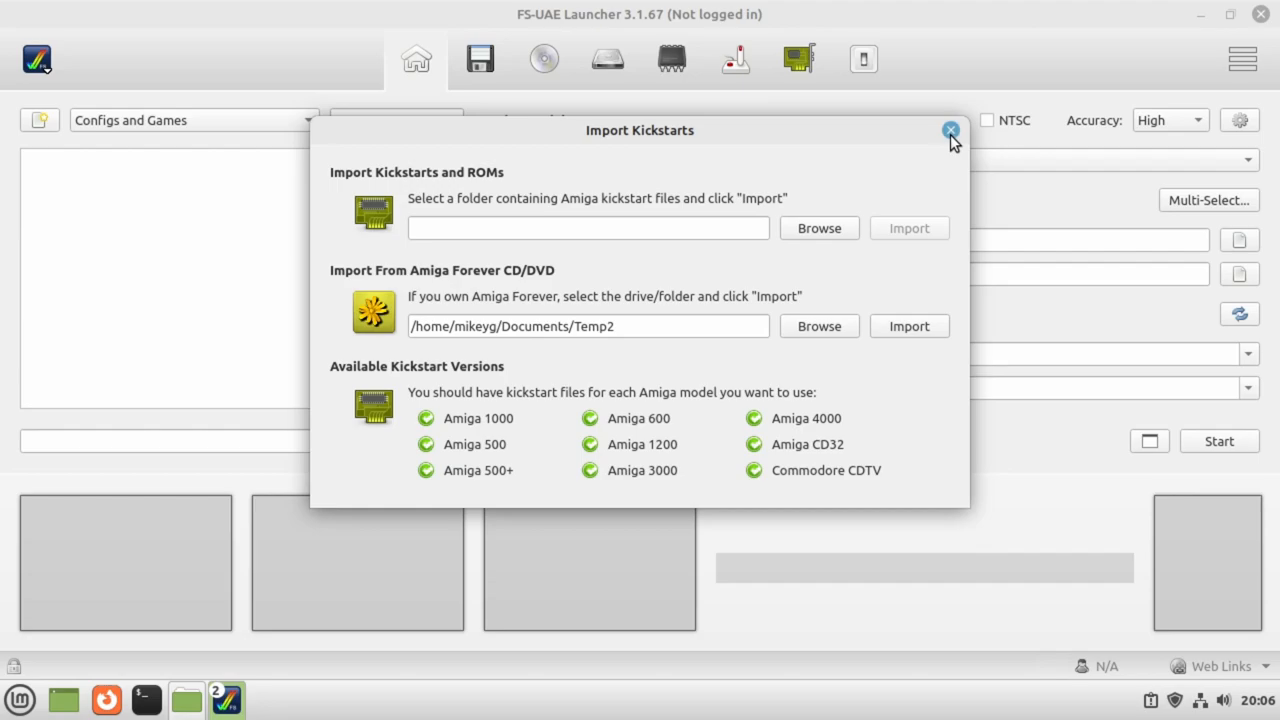
click(950, 131)
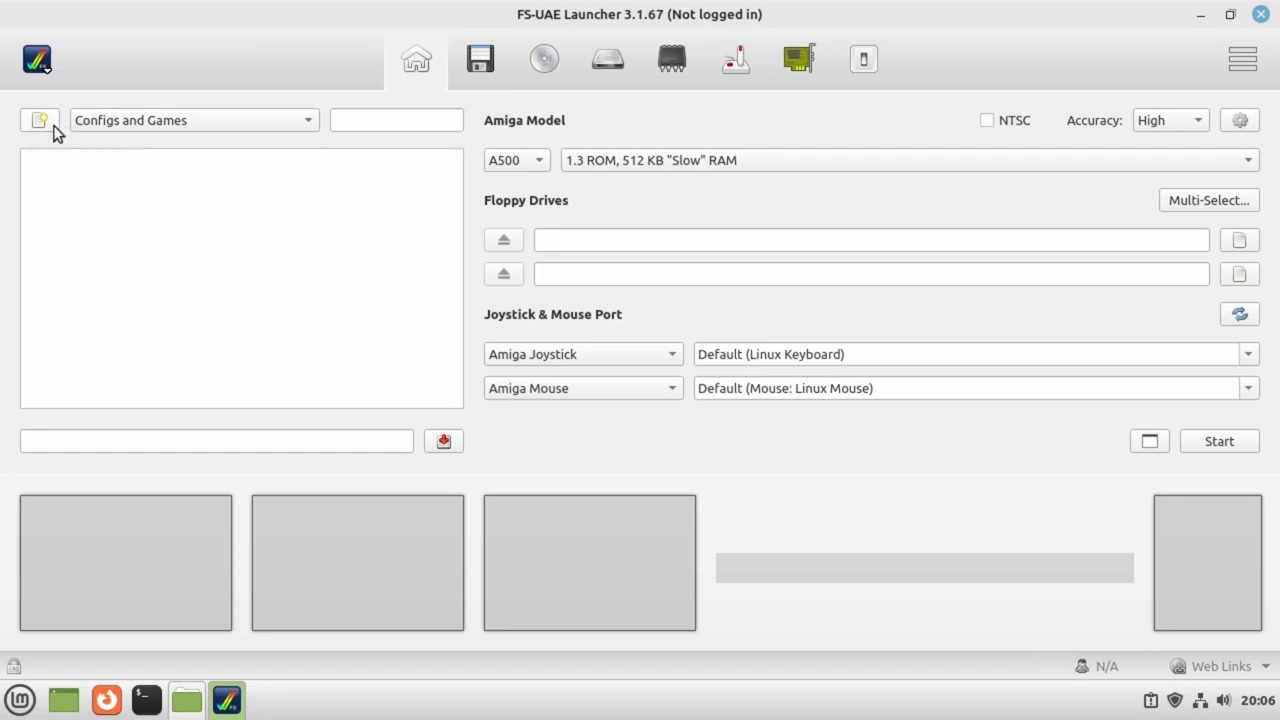
mouse_move(535, 170)
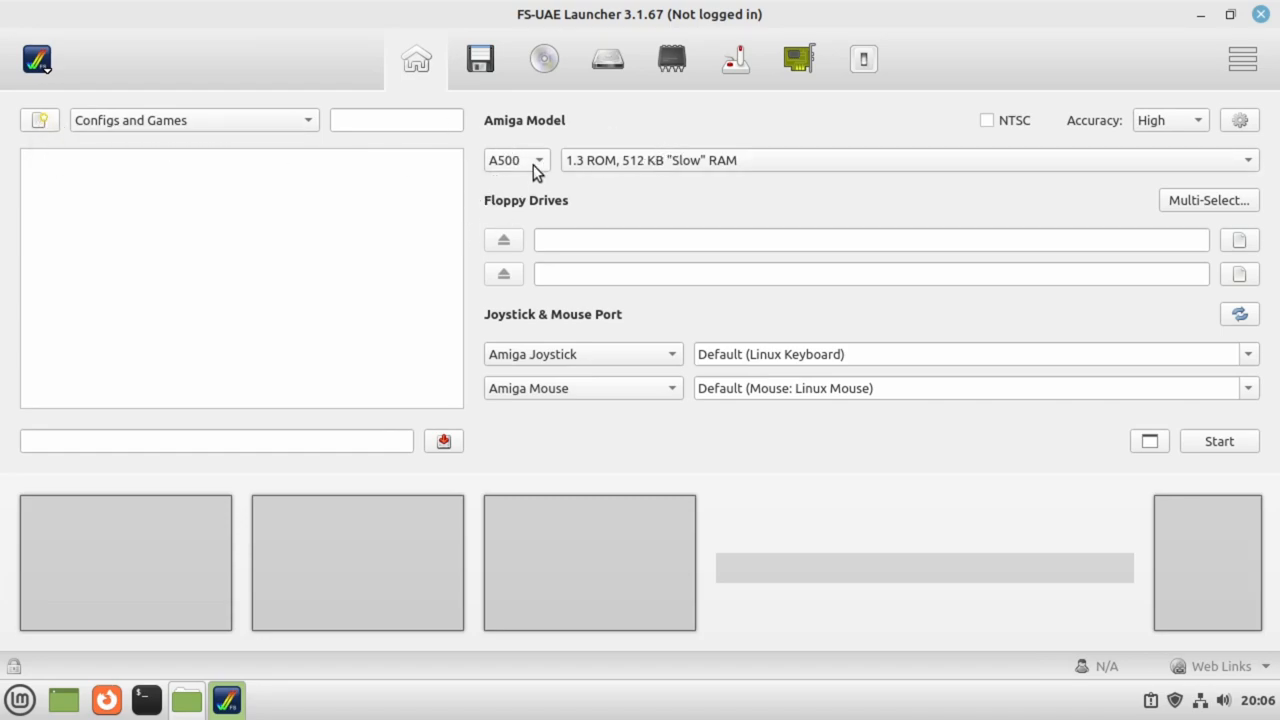
- Set the Amiga model to A1200 with the 3.1 ROM configuration
click(515, 160)
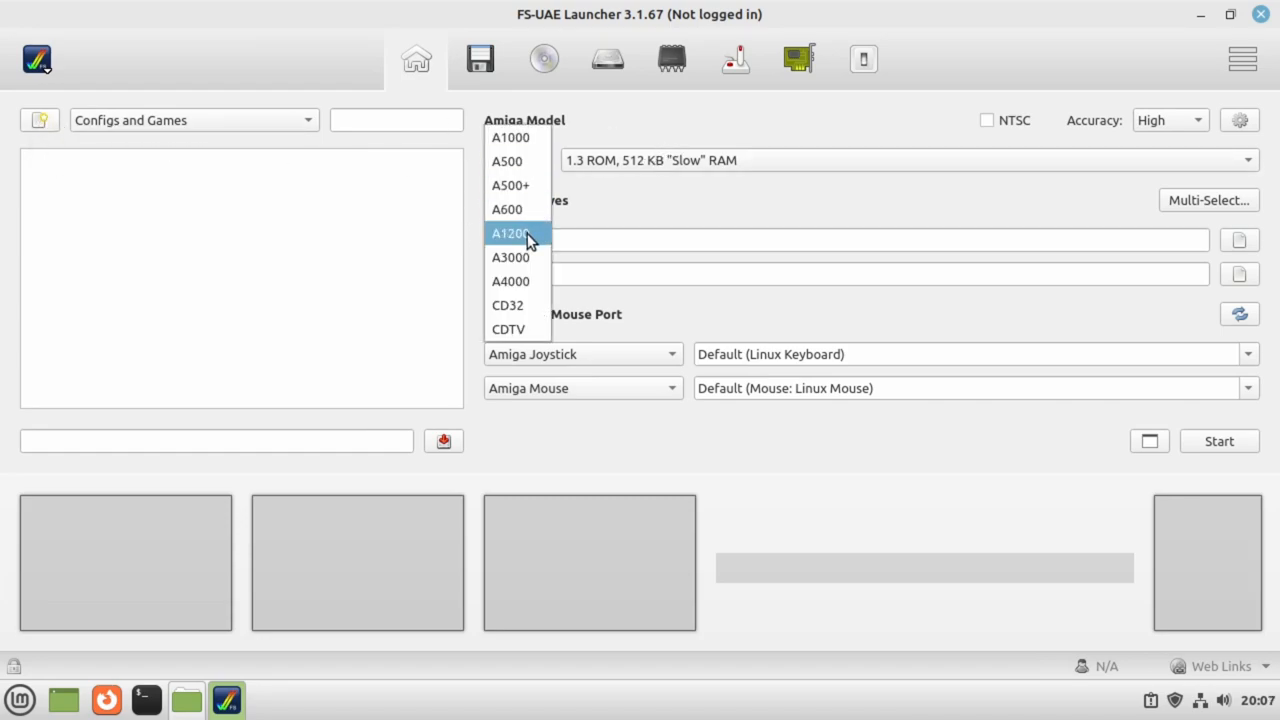
click(510, 233)
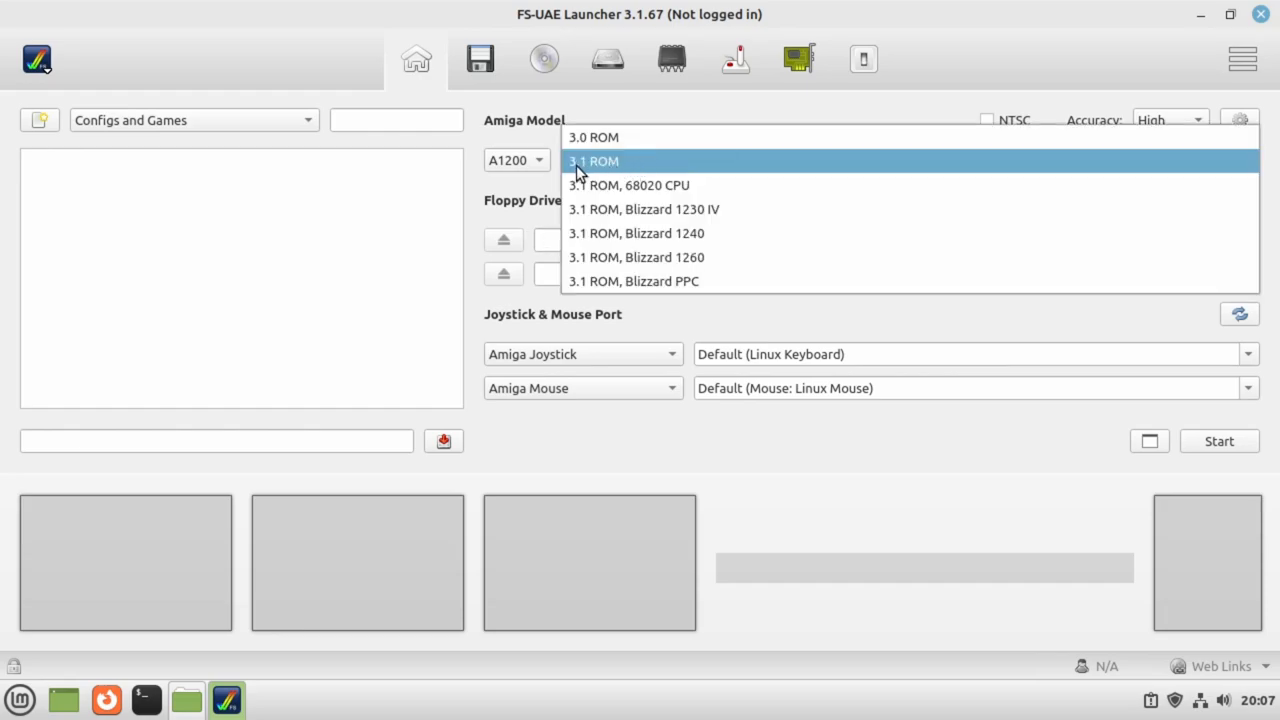
click(594, 161)
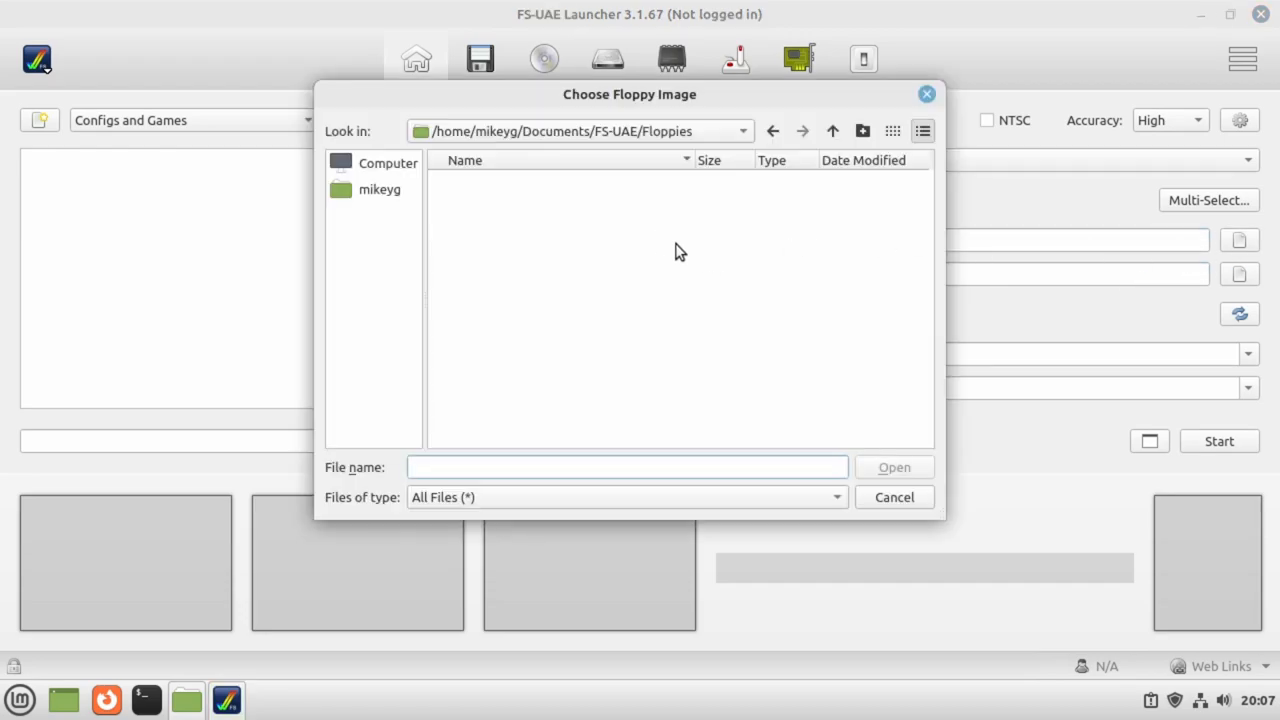
- Load amiga-os-310-workbench.adf from Documents/Temp2/Amiga Files/Shared/adf into the floppy drive and launch the A1200
click(379, 189)
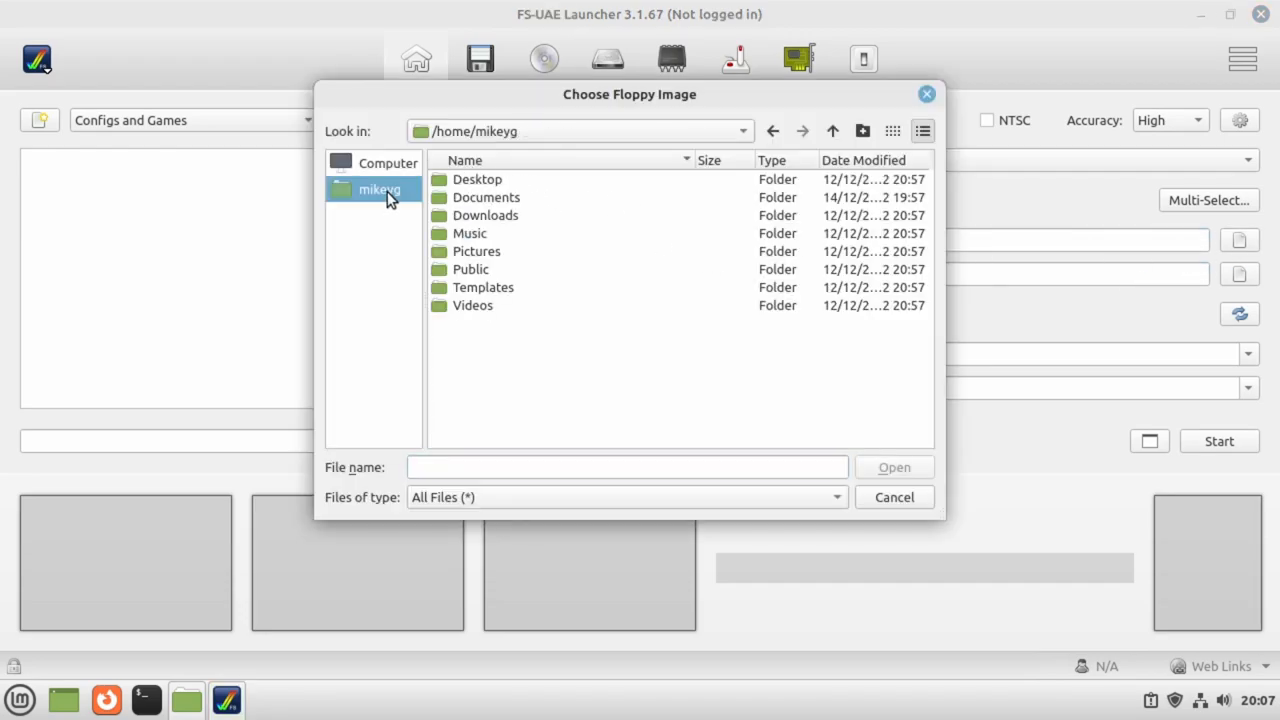
double_click(486, 197)
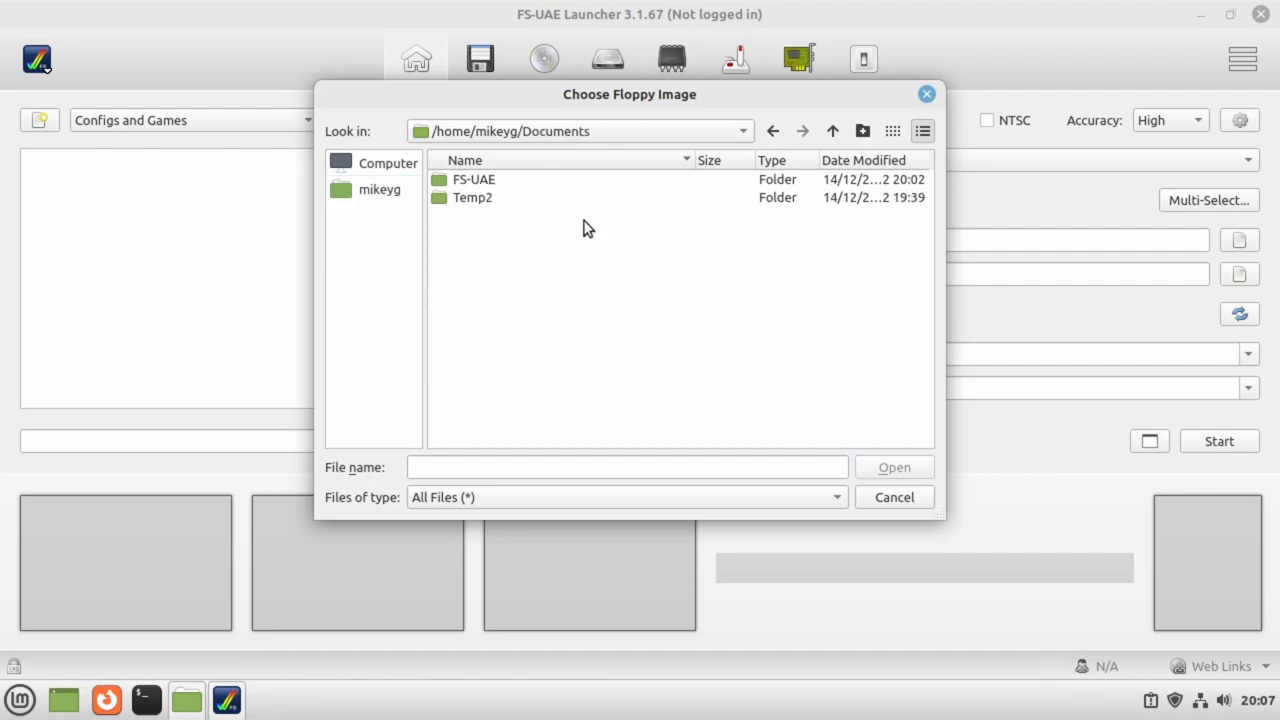
double_click(472, 197)
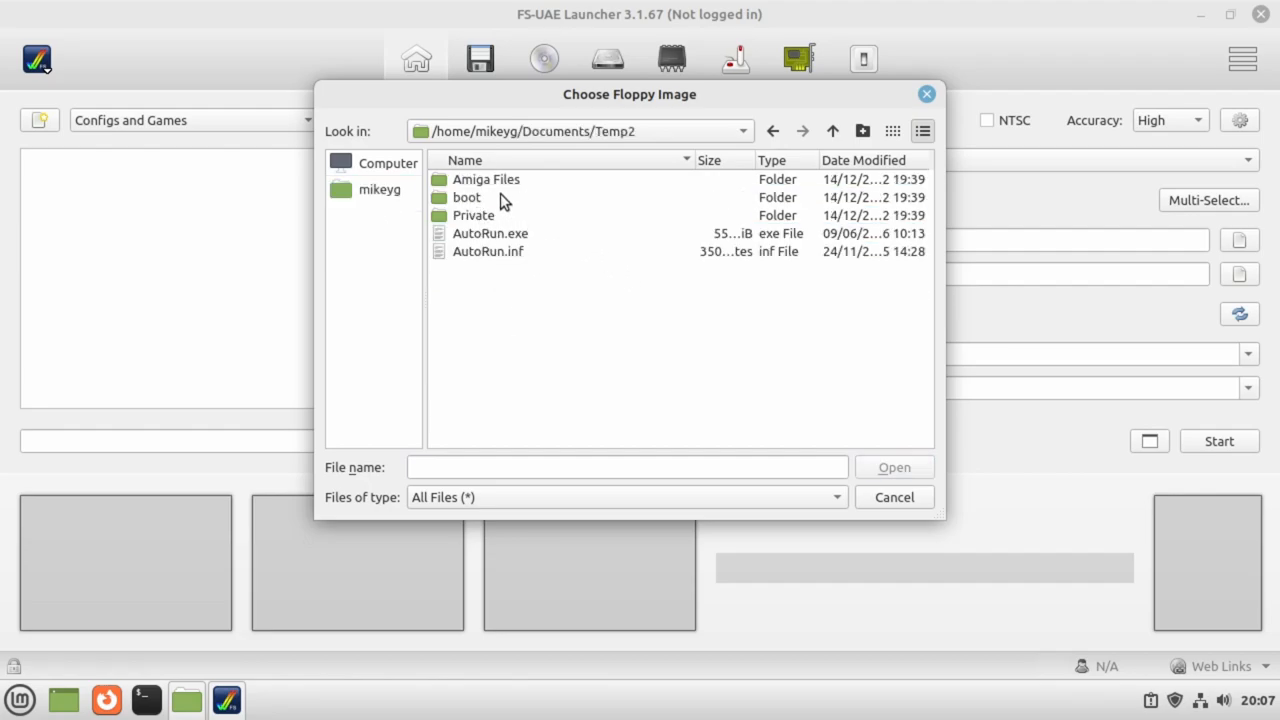
double_click(486, 179)
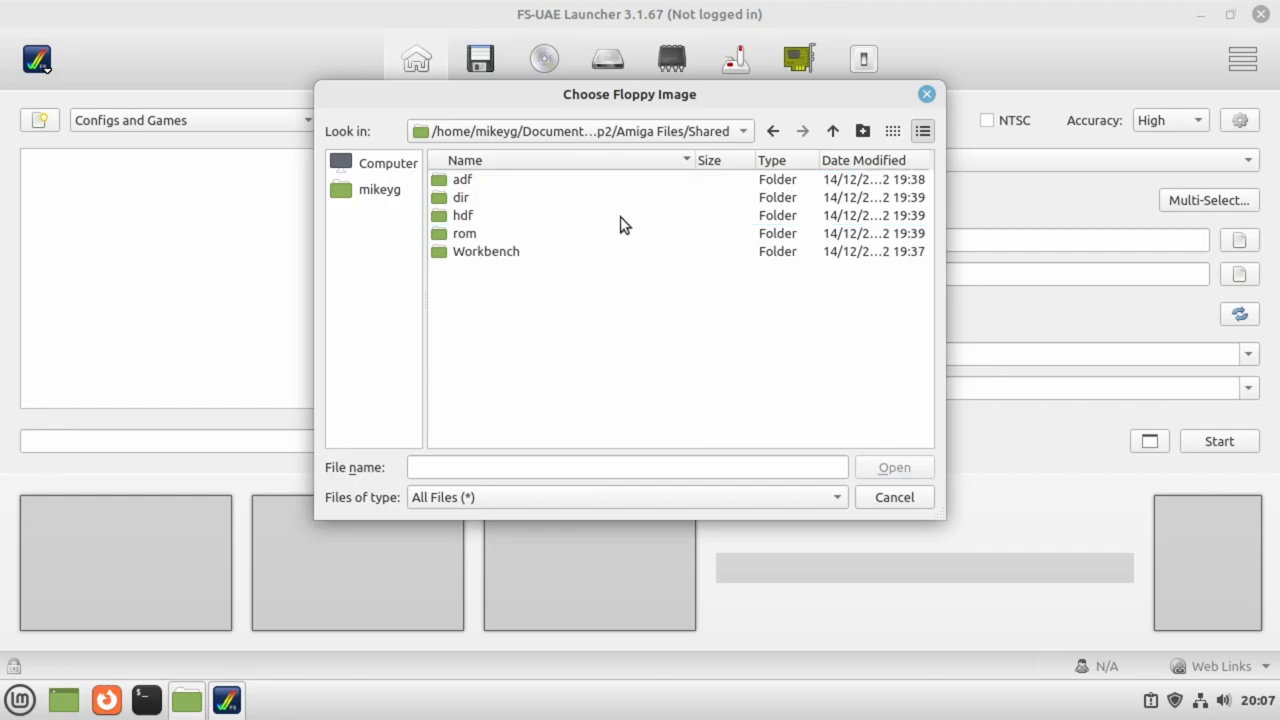
double_click(462, 179)
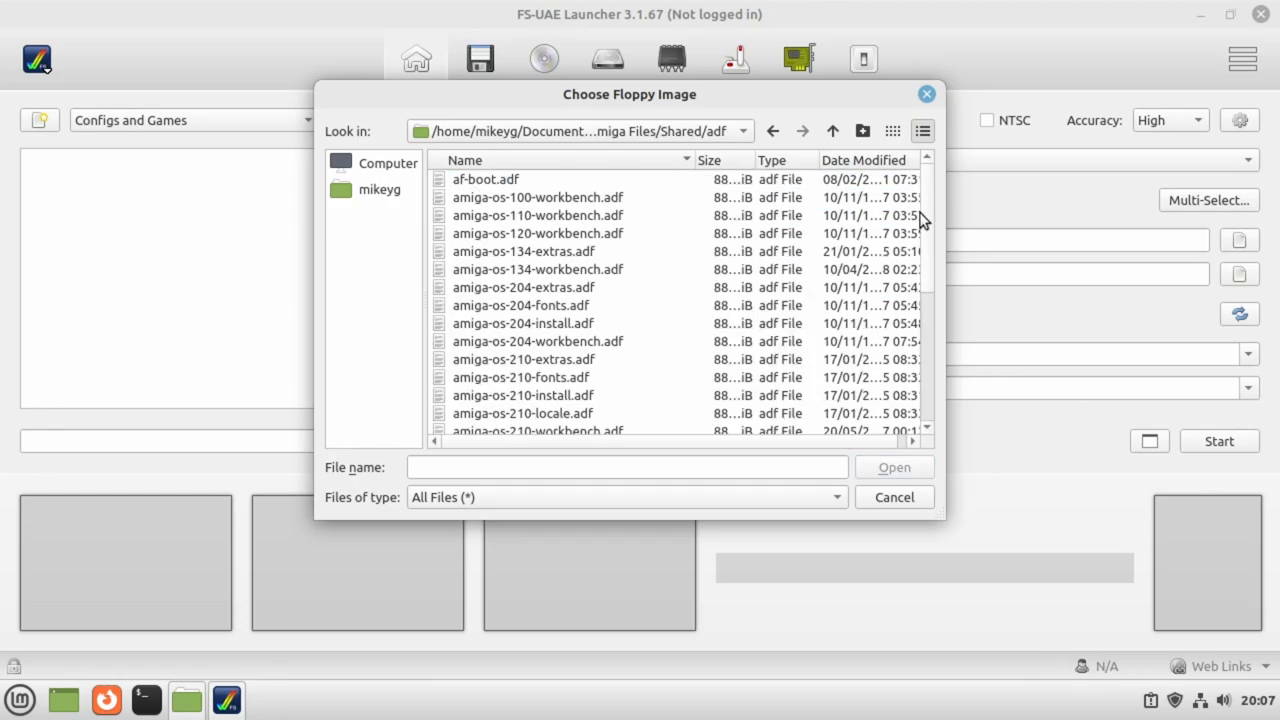
scroll(down, 3)
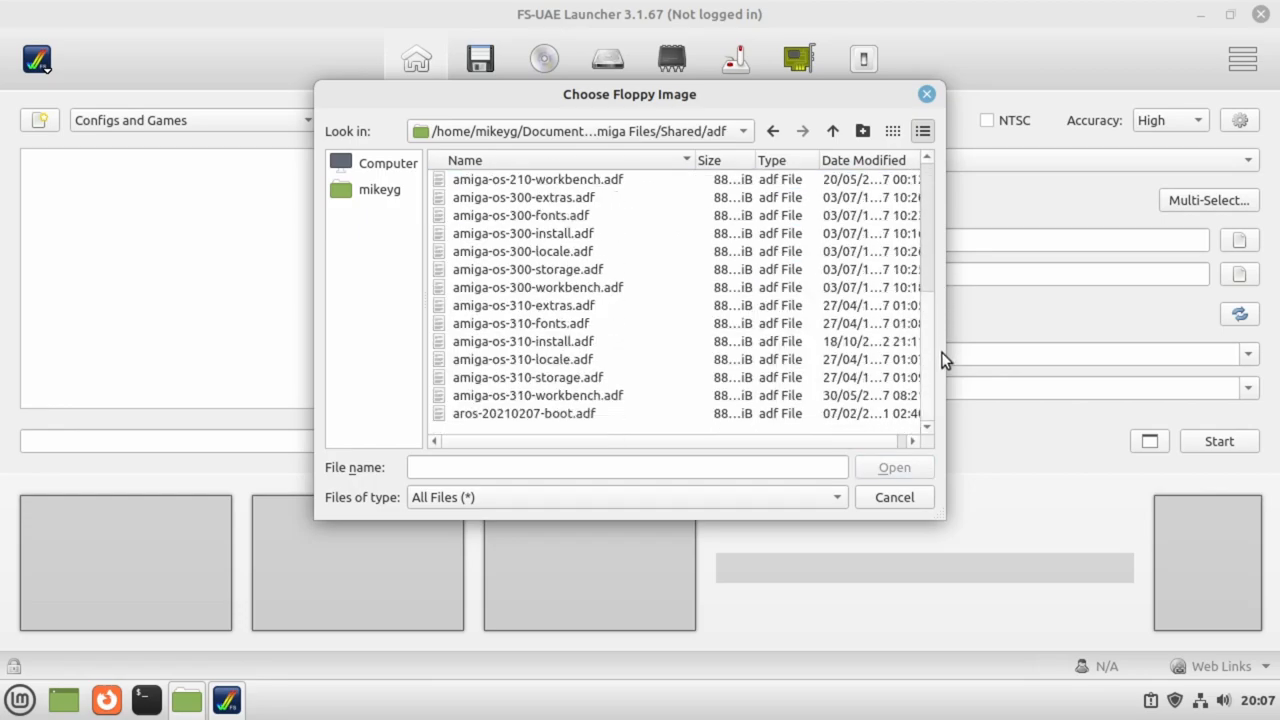
click(537, 395)
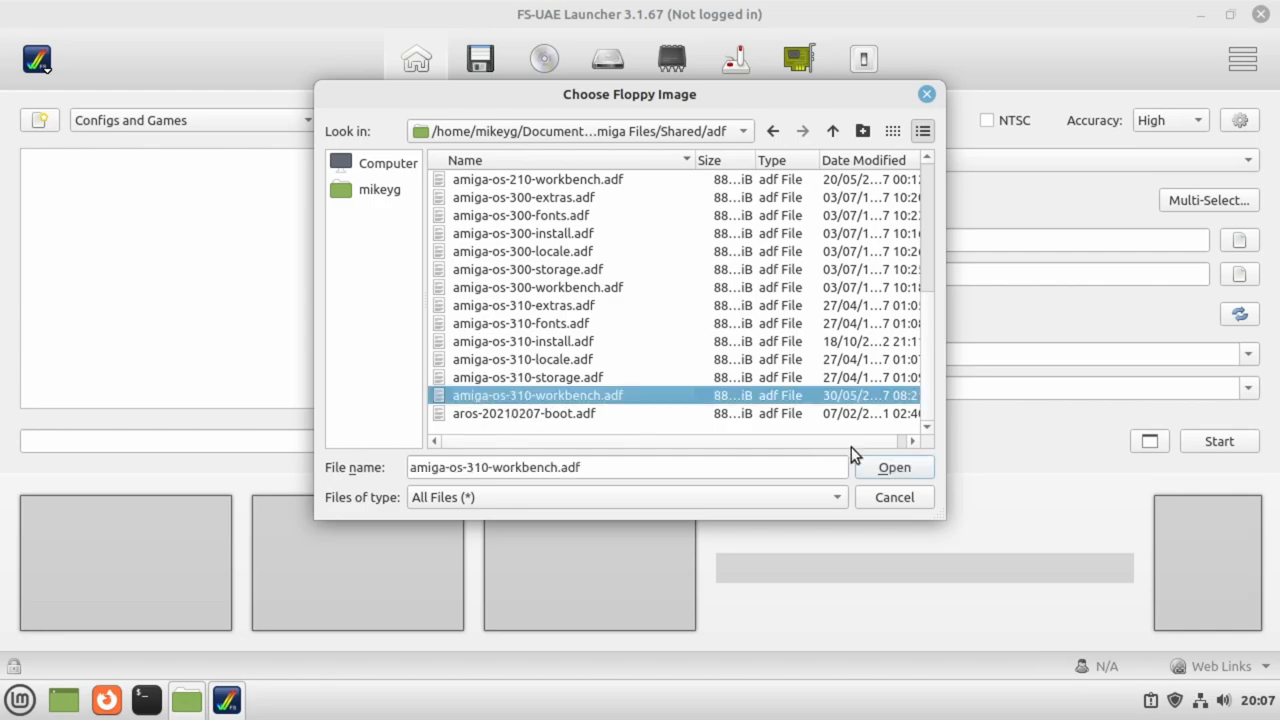
click(893, 467)
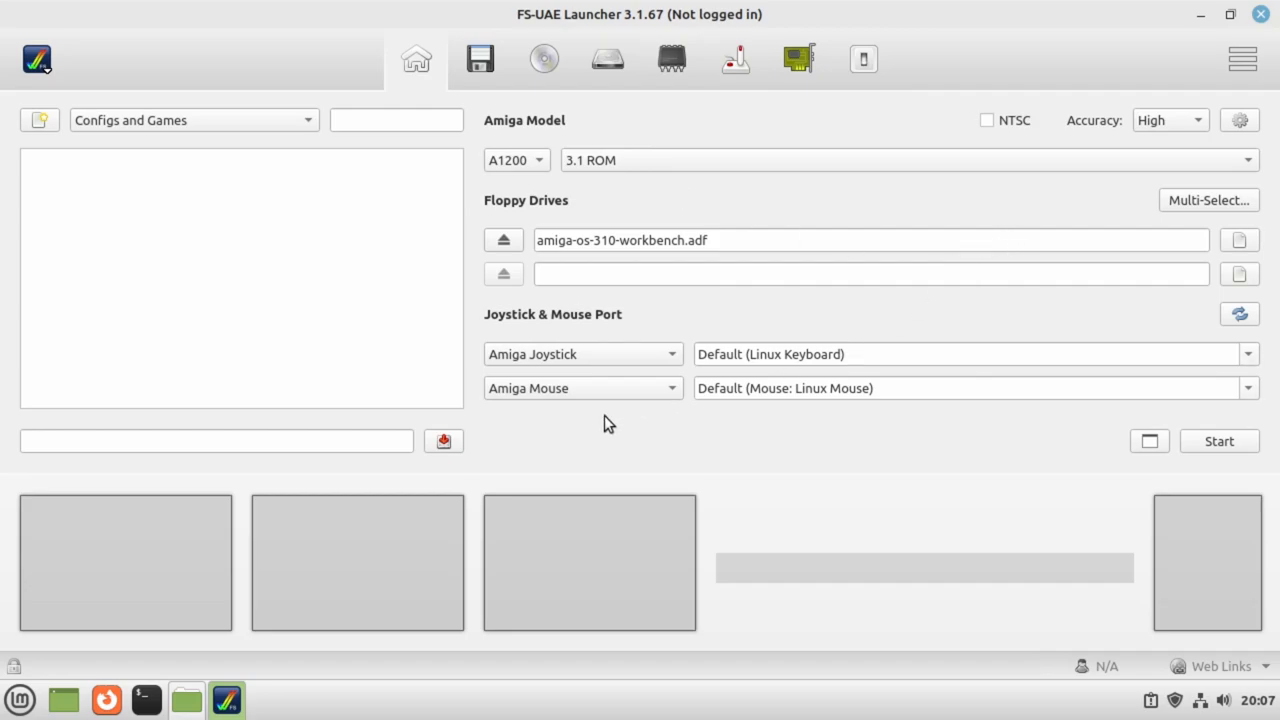
mouse_move(168, 107)
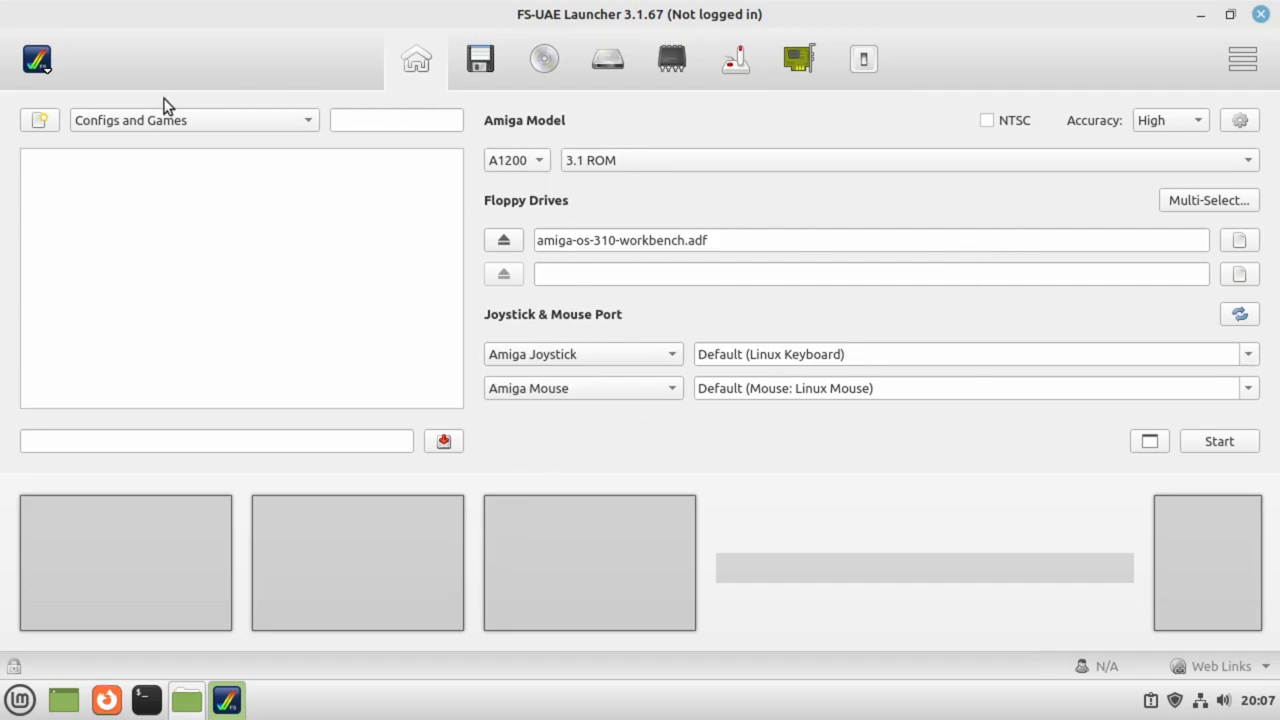
mouse_move(560, 280)
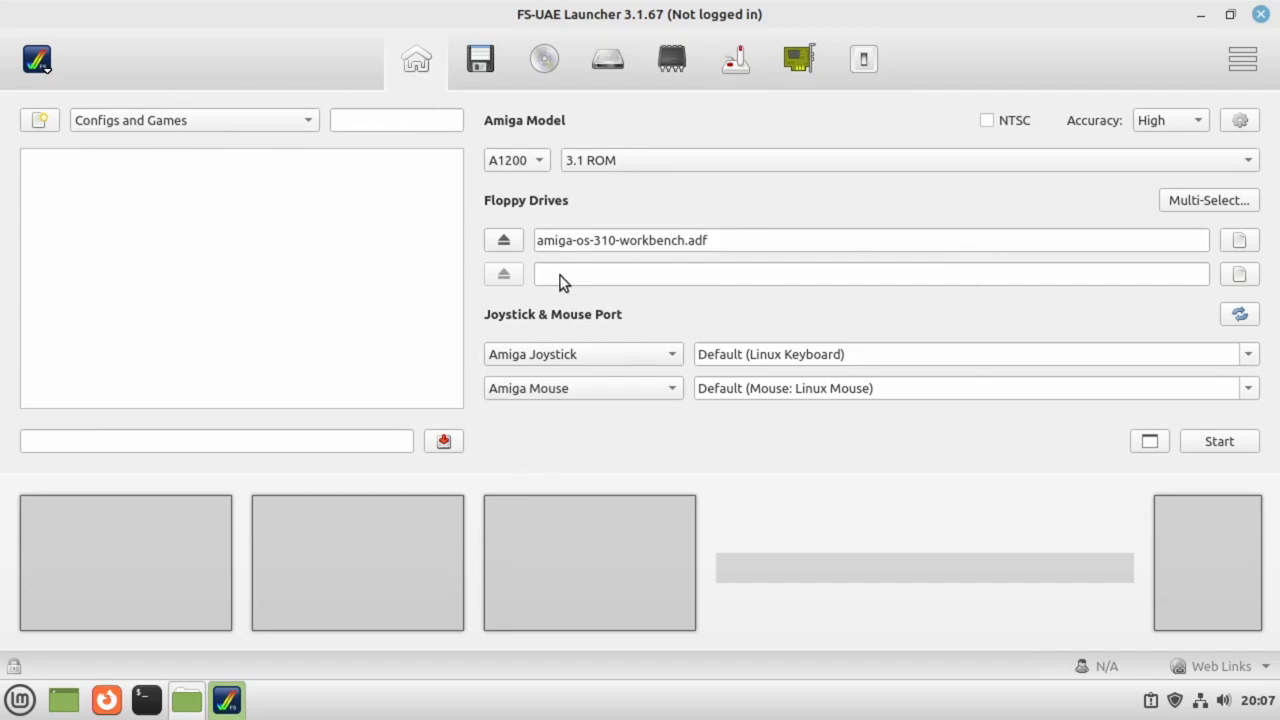
mouse_move(680, 250)
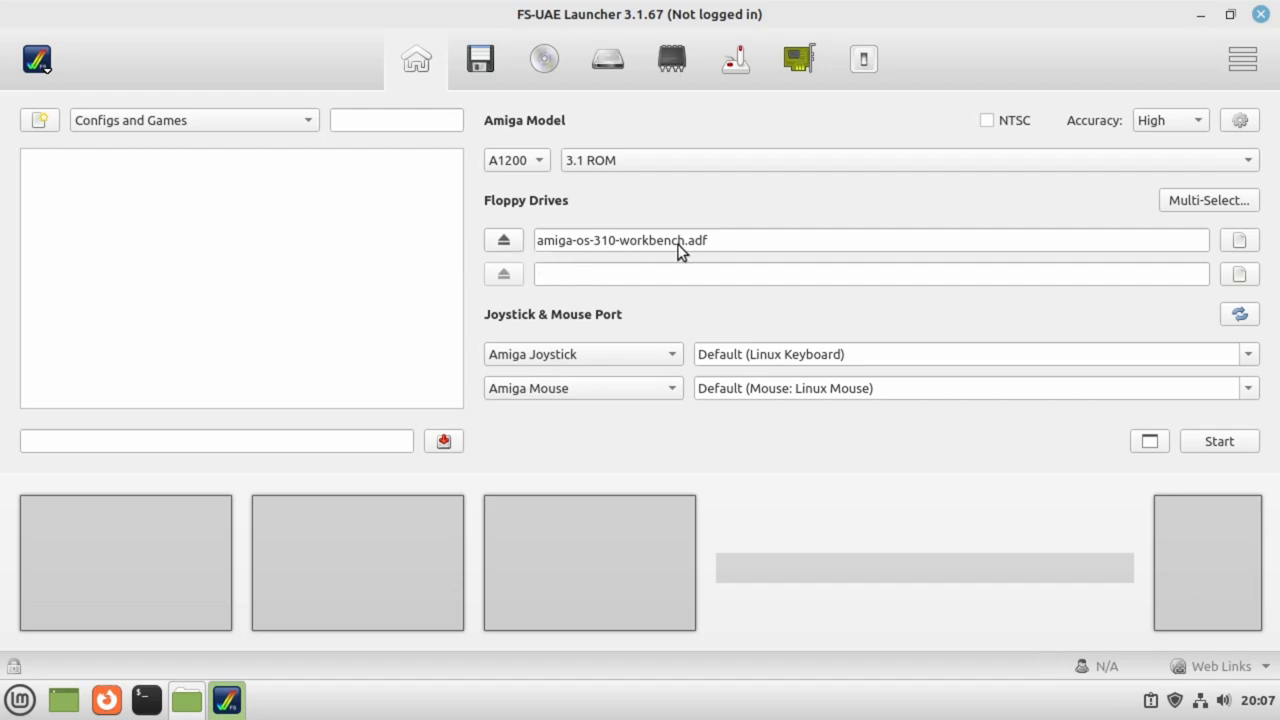
click(1219, 441)
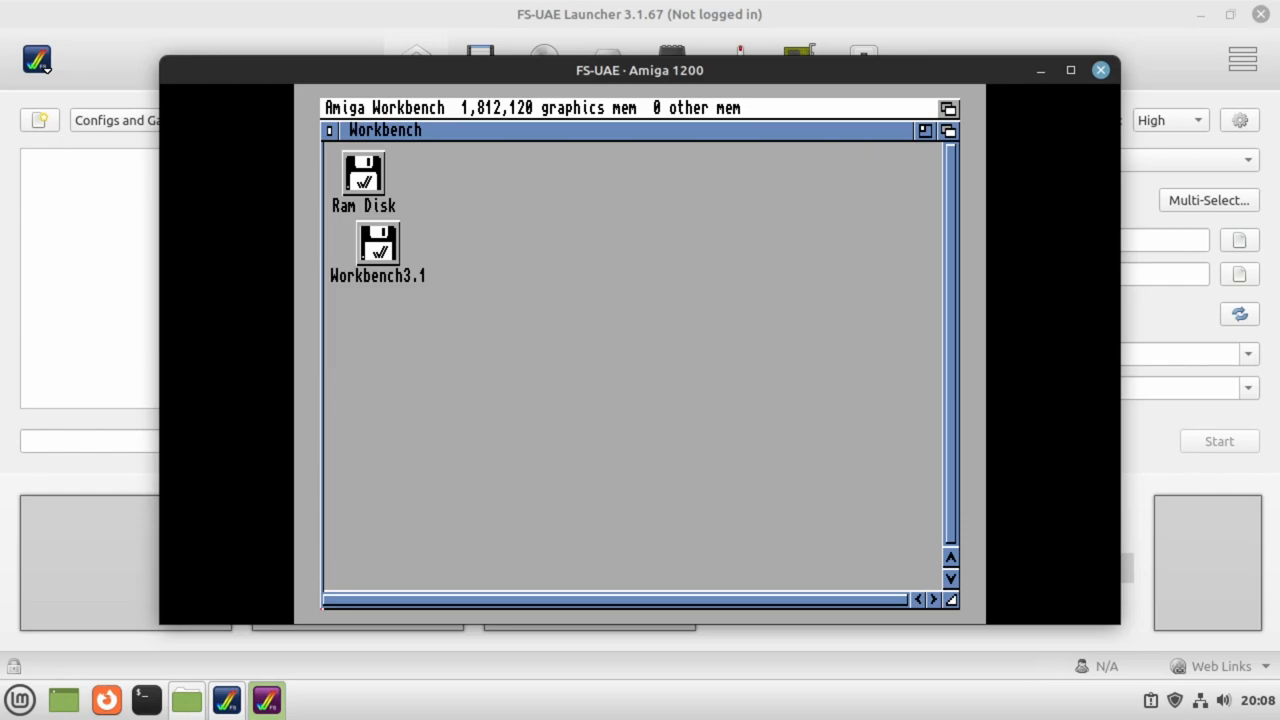
mouse_move(597, 497)
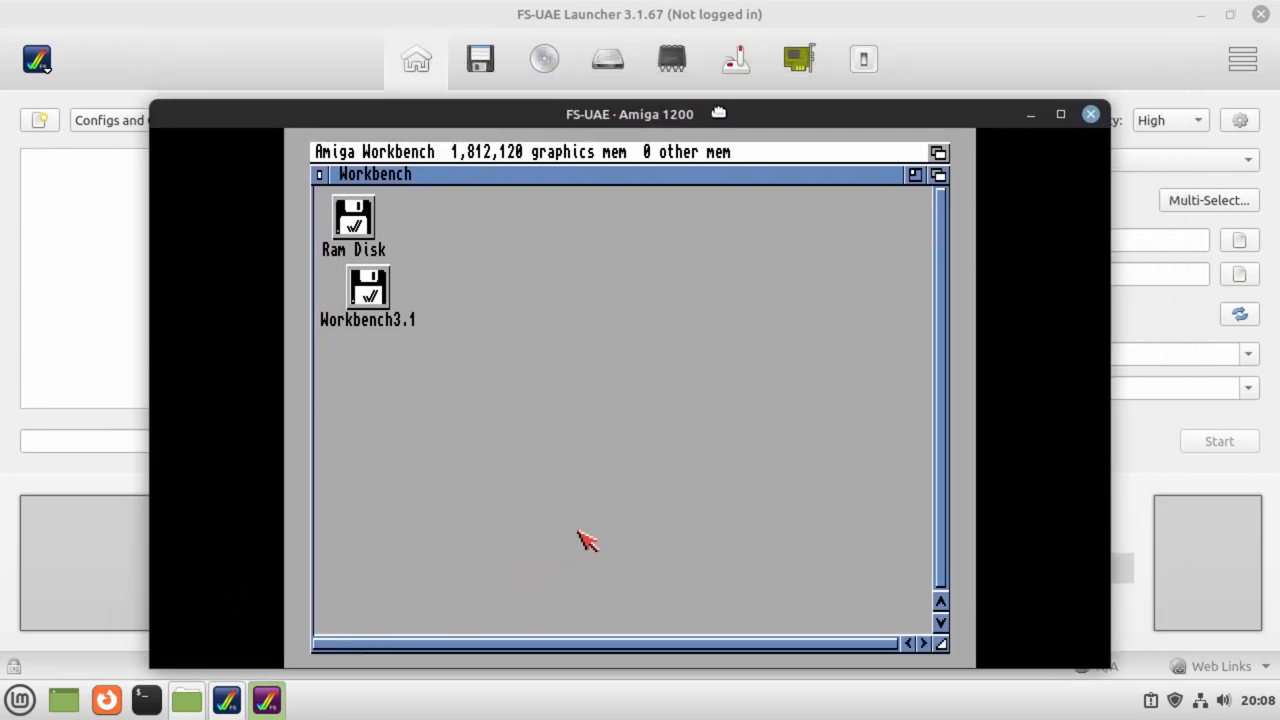
- Reposition the Workbench 3.1 emulator window, then close it to return to the launcher
drag(629, 114, 645, 86)
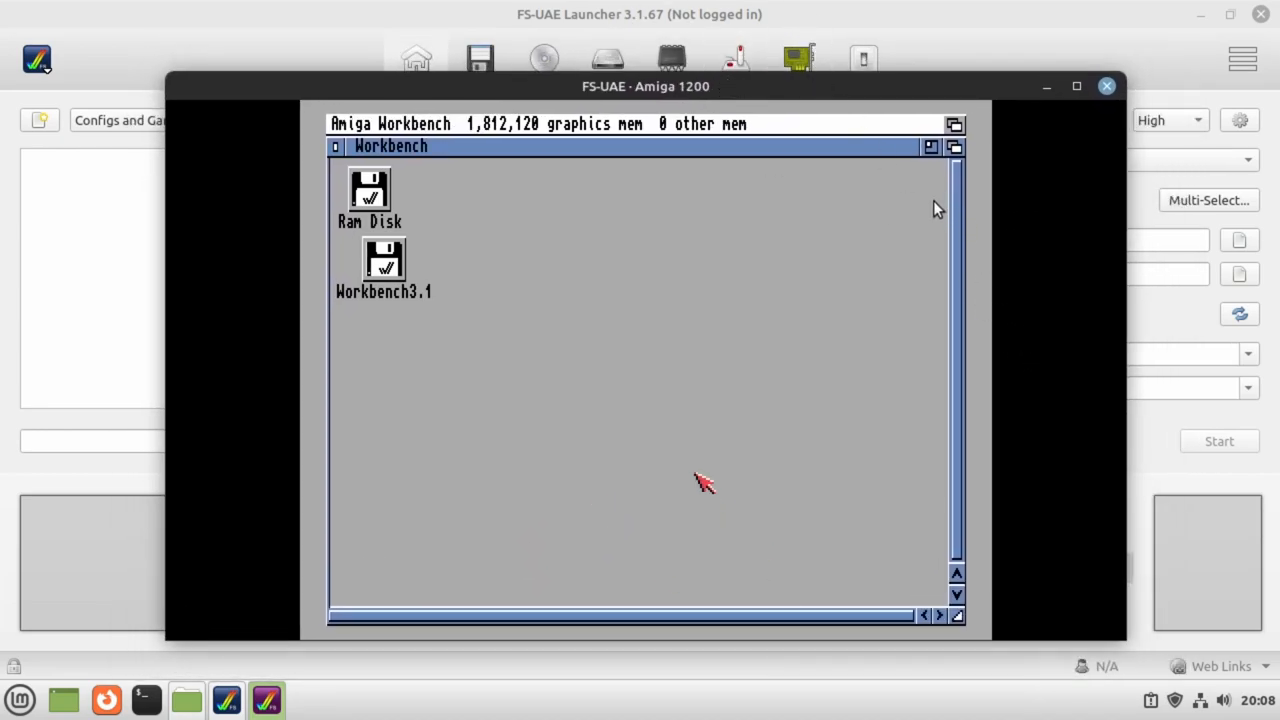
mouse_move(740, 378)
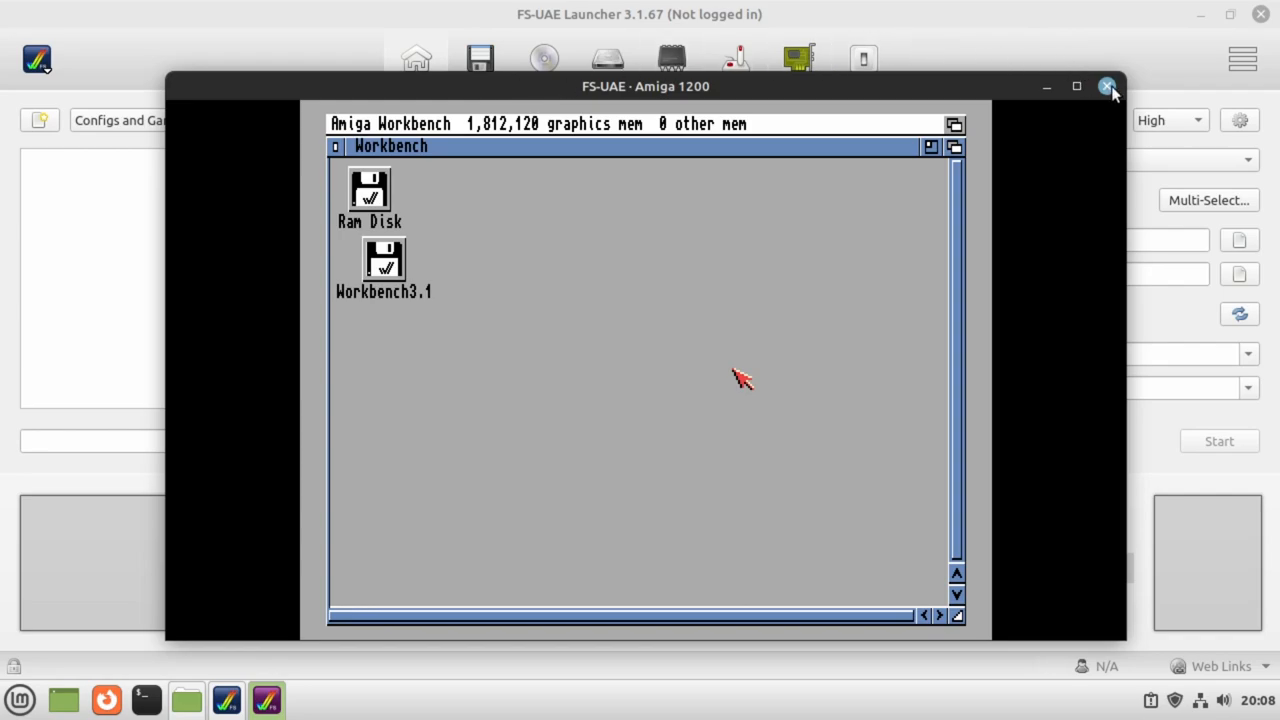
click(1107, 86)
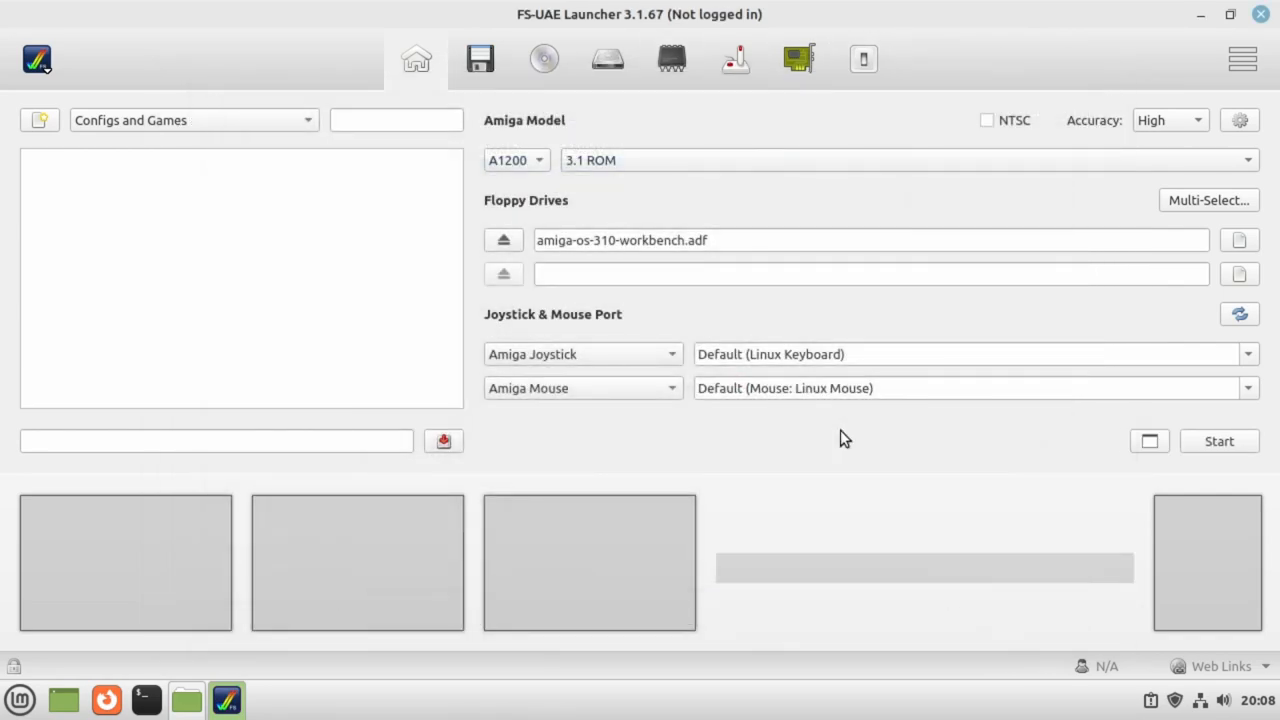